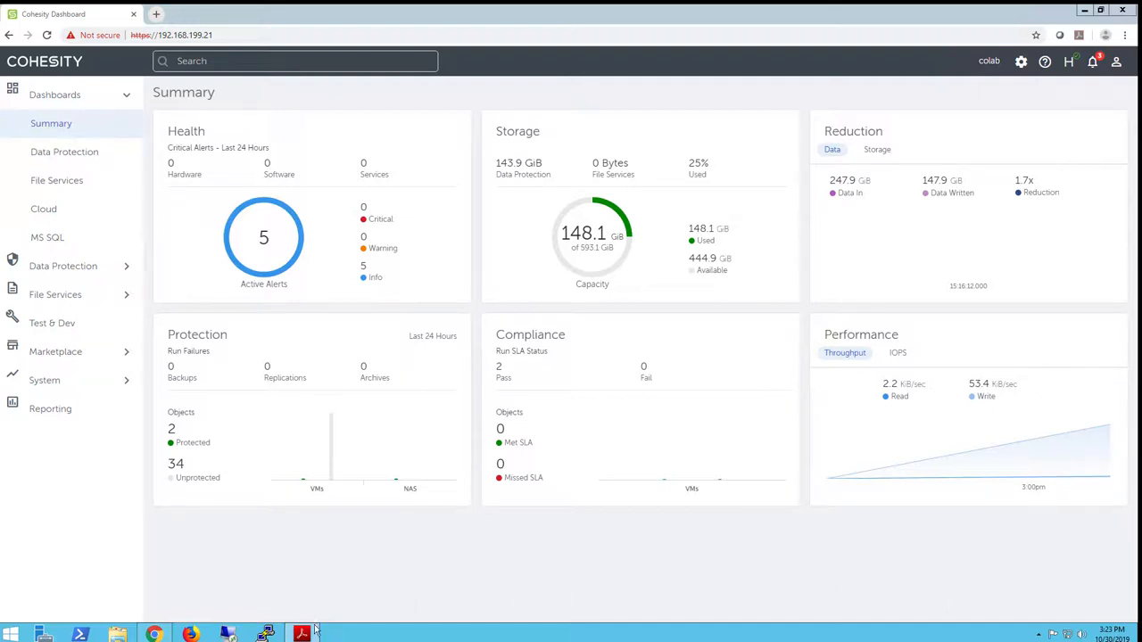
# - Switch from the cluster summary to the Cohesity DataPlatform User Guide PDF
pyautogui.click(302, 635)
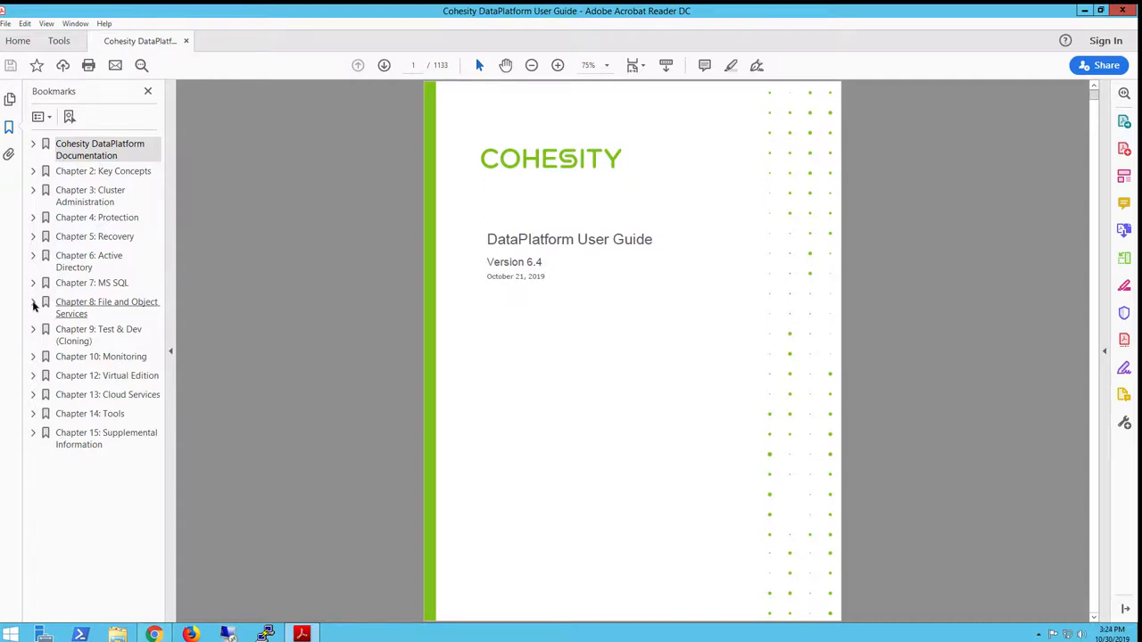
# - Jump to the Data Migration bookmark under Chapter 8: File and Object Services
pyautogui.click(97, 450)
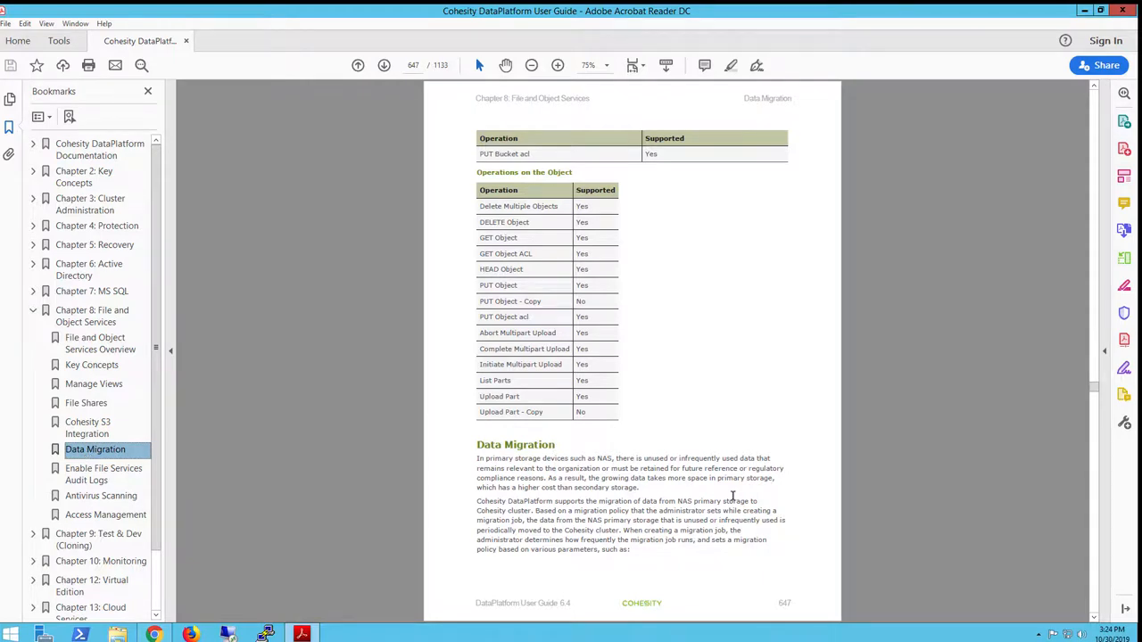
pyautogui.moveTo(732, 492)
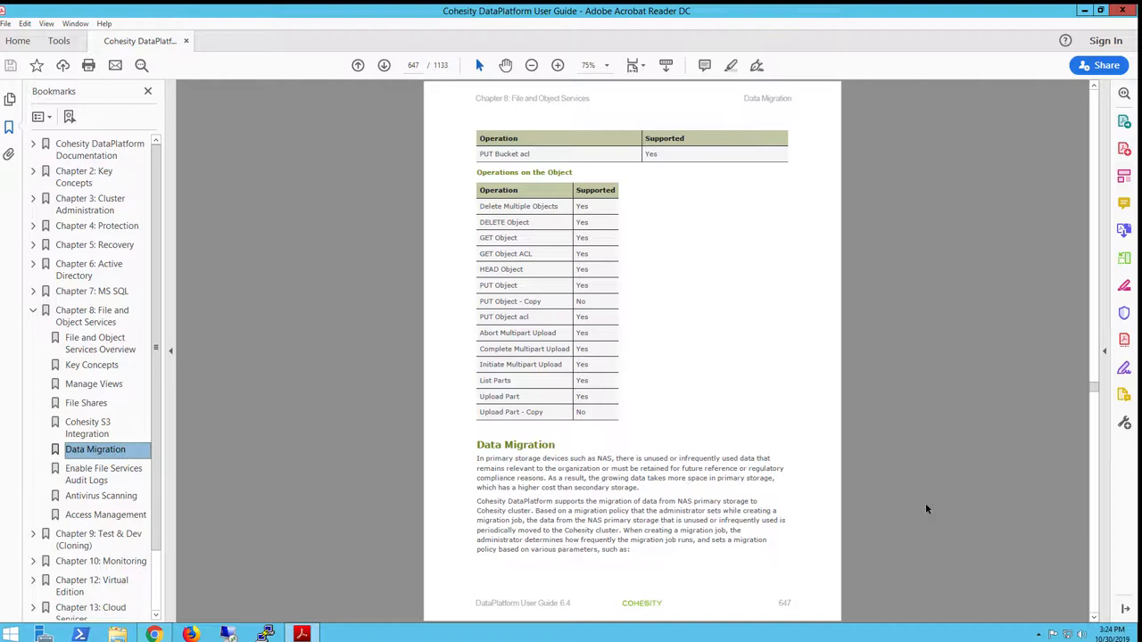
pyautogui.moveTo(1091, 560)
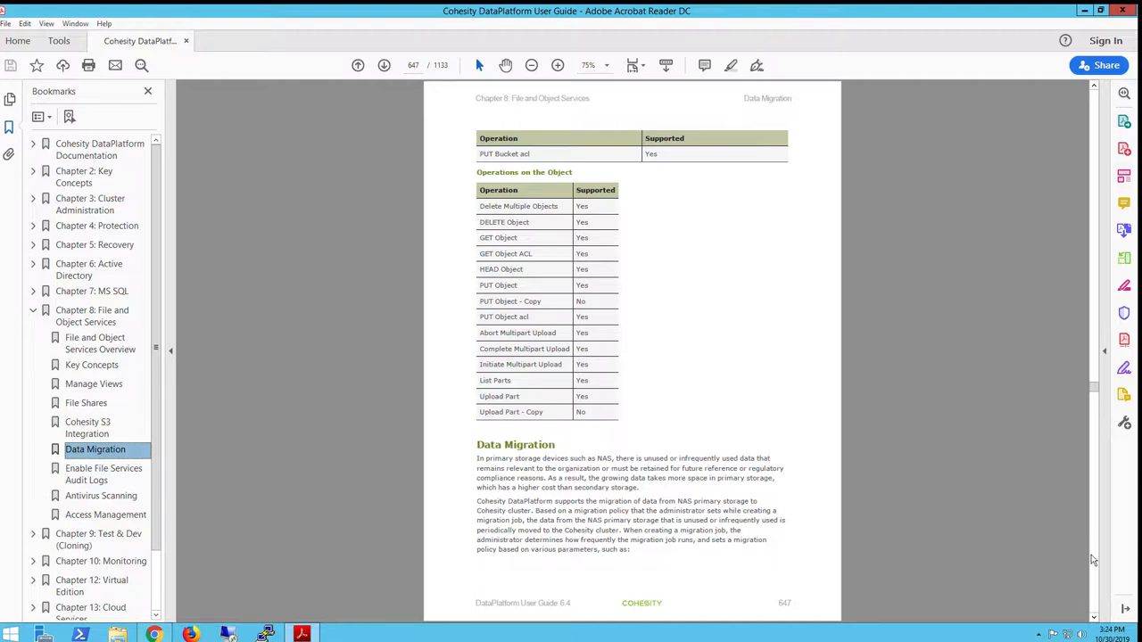
# - Scroll to the fsutil remote symbolic link commands and copy the SymlinkEvaluation query command
pyautogui.scroll(-3)
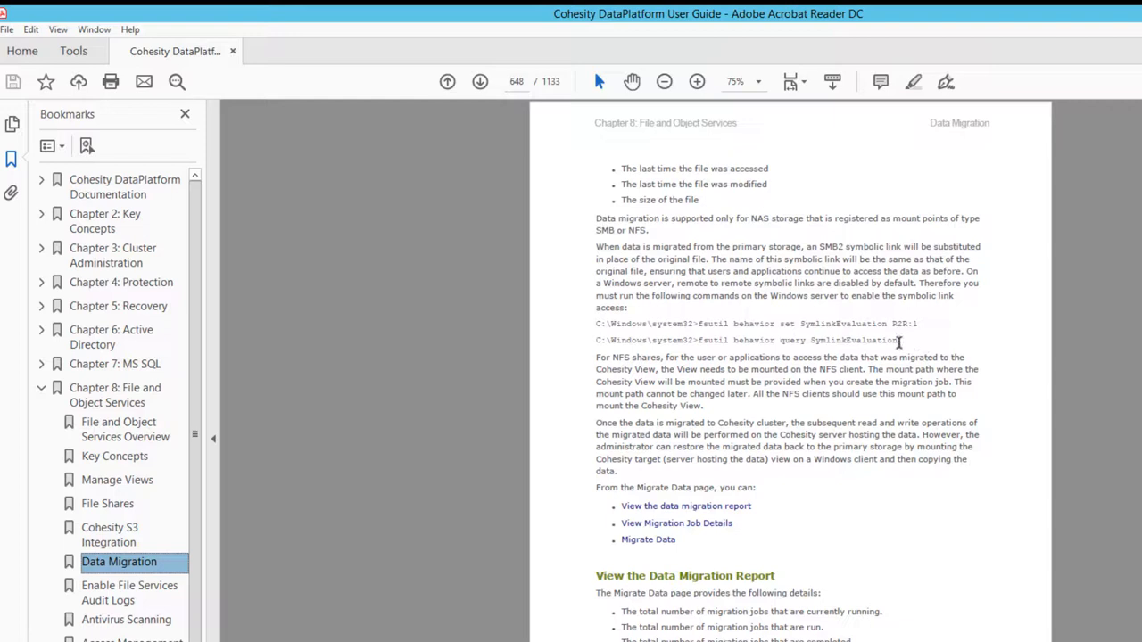
pyautogui.rightClick(799, 339)
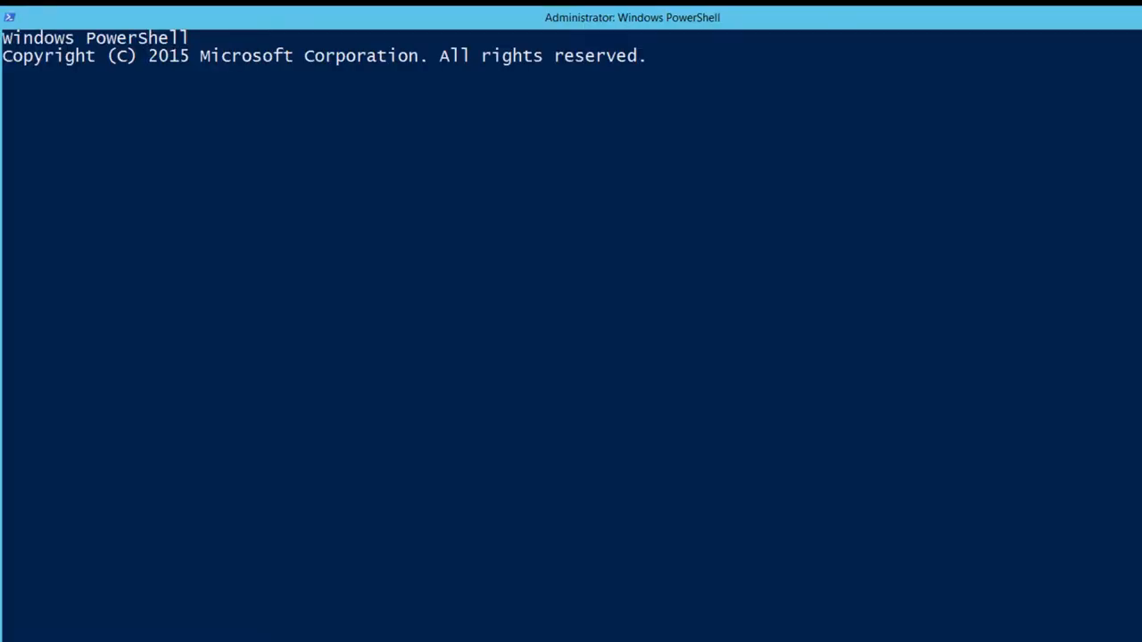
# - Run fsutil behavior query SymlinkEvaluation, set SymlinkEvaluation R2R:1, then exit the shell
pyautogui.write('fsutil behavior query SymlinkEvaluation')
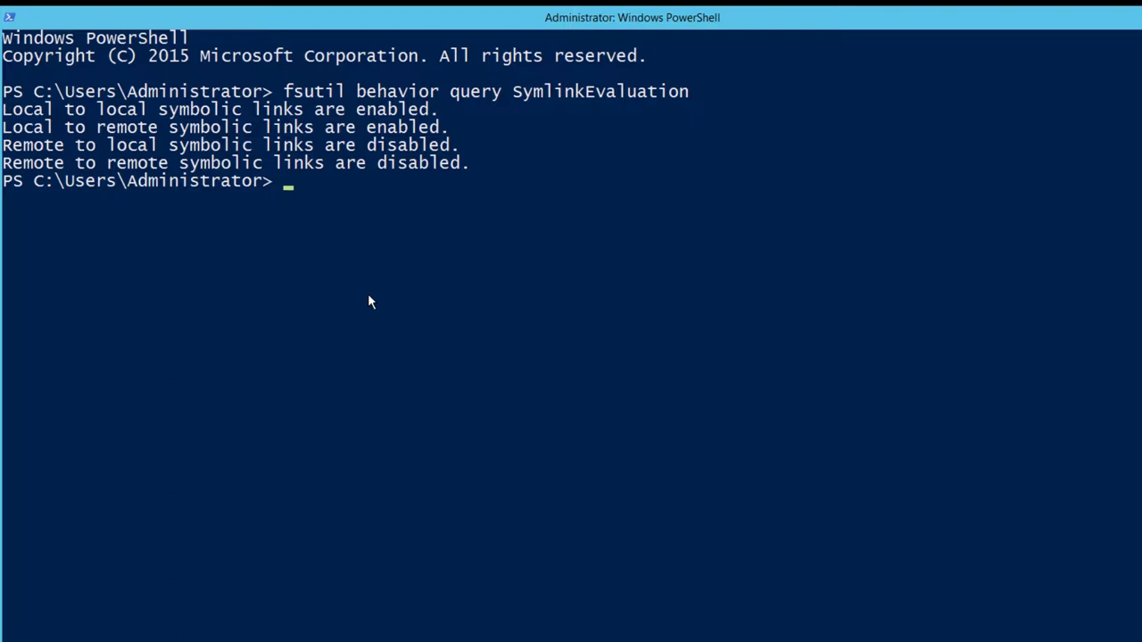
pyautogui.moveTo(463, 303)
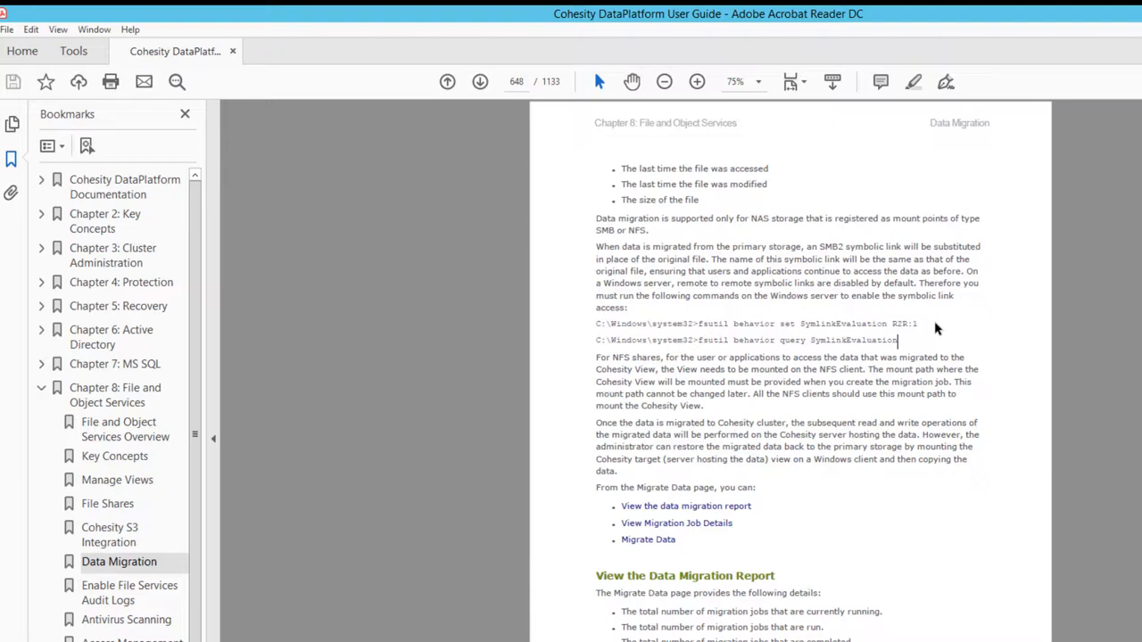
pyautogui.moveTo(699, 325); pyautogui.dragTo(919, 324)
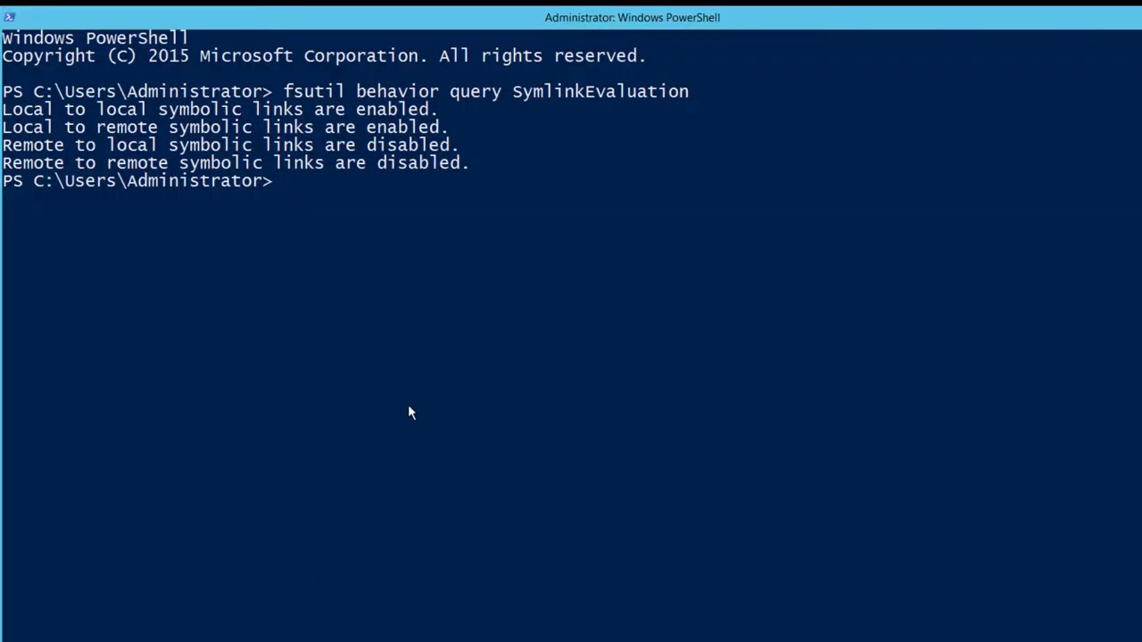
pyautogui.write('fsutil behavior set SymlinkEvaluation R2R:1')
pyautogui.write('fsutil behavior query SymlinkEvaluation')
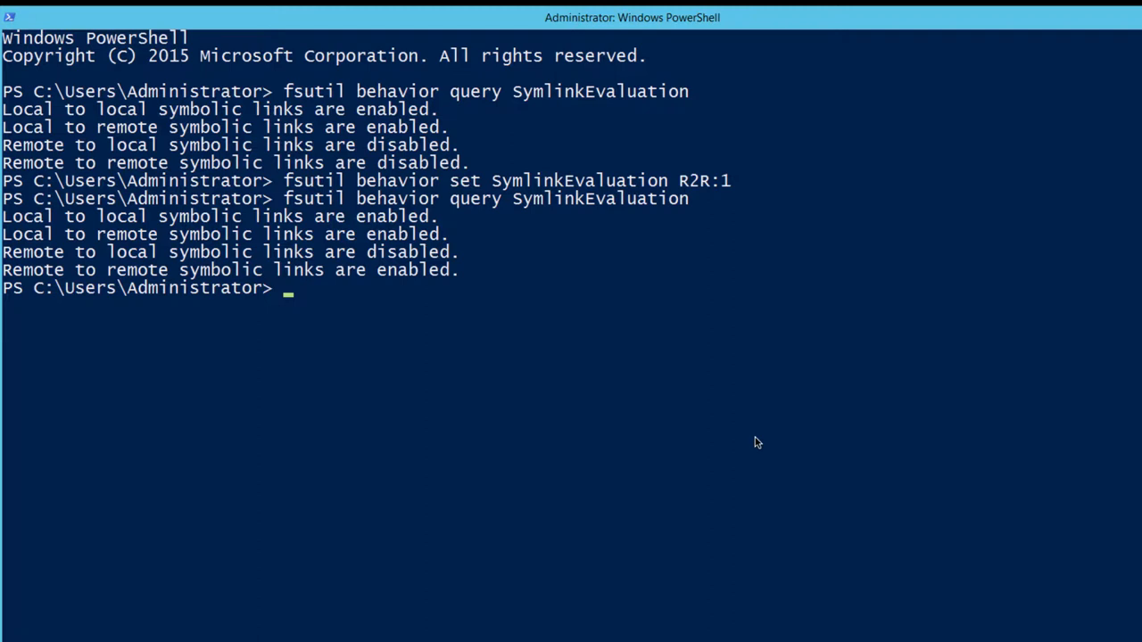
pyautogui.write('exit')
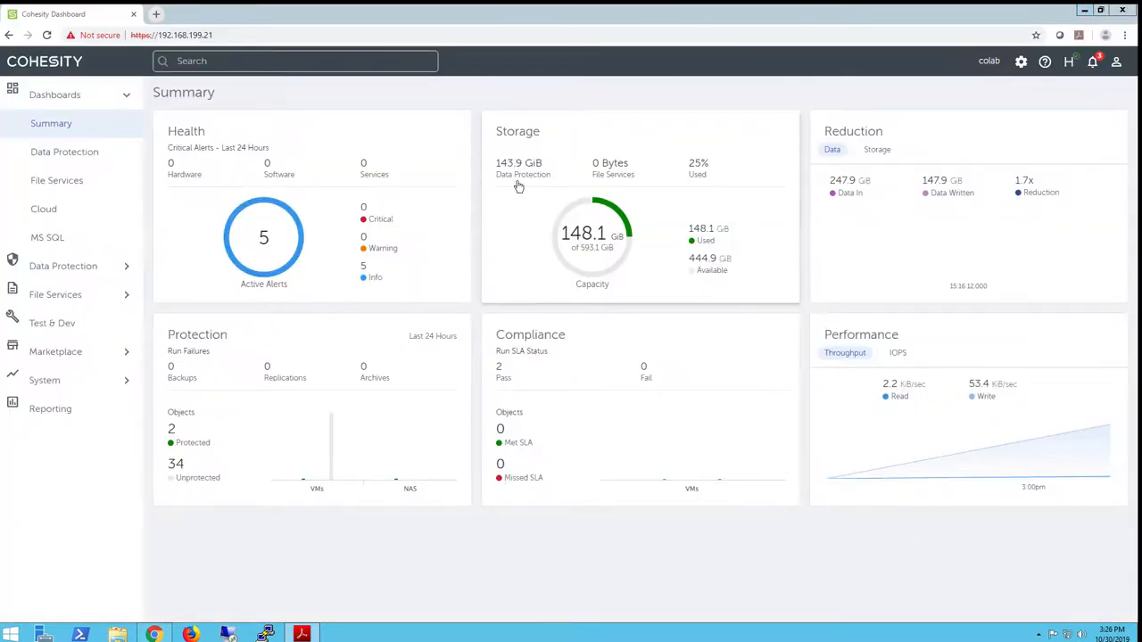
# - Go to File Services > Data Migration and begin a New Data Migration Job
pyautogui.click(55, 295)
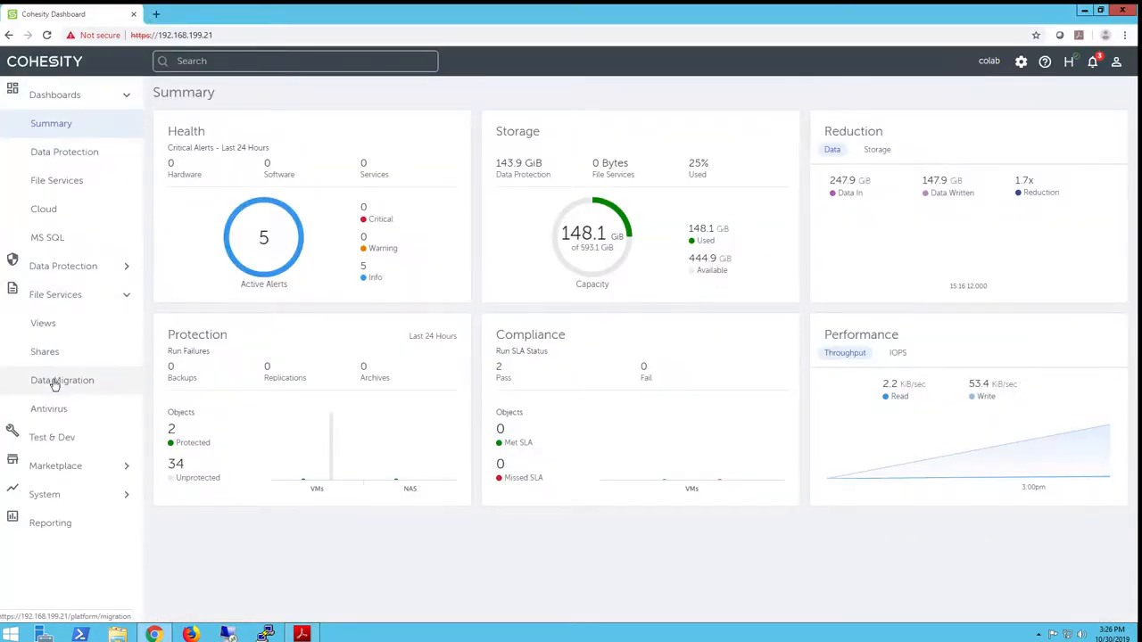
pyautogui.click(61, 380)
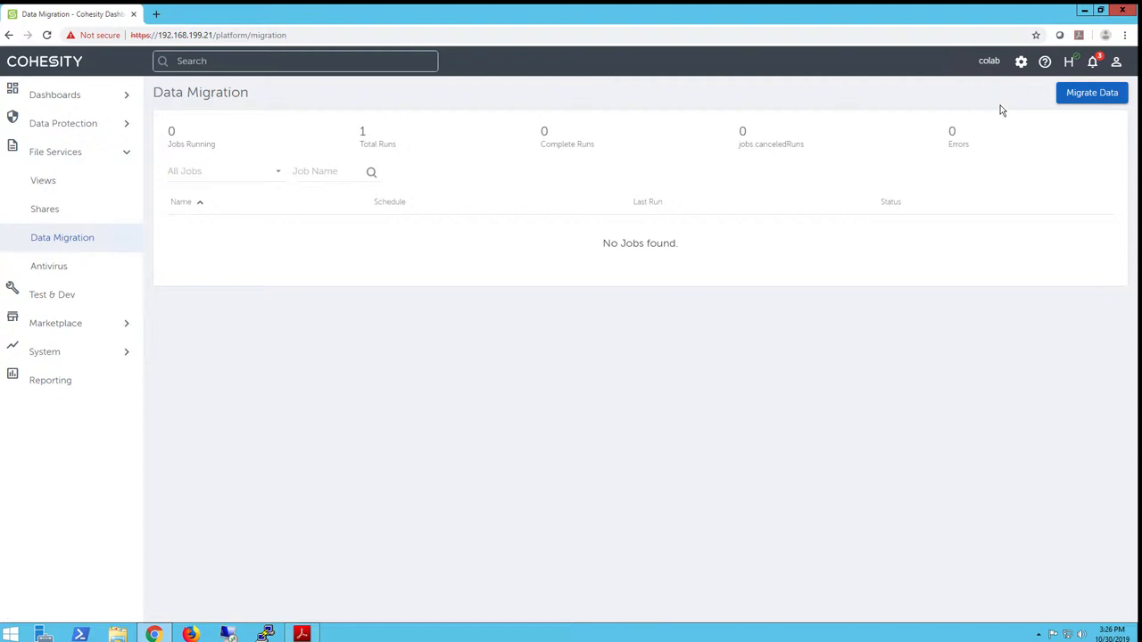
pyautogui.click(1092, 92)
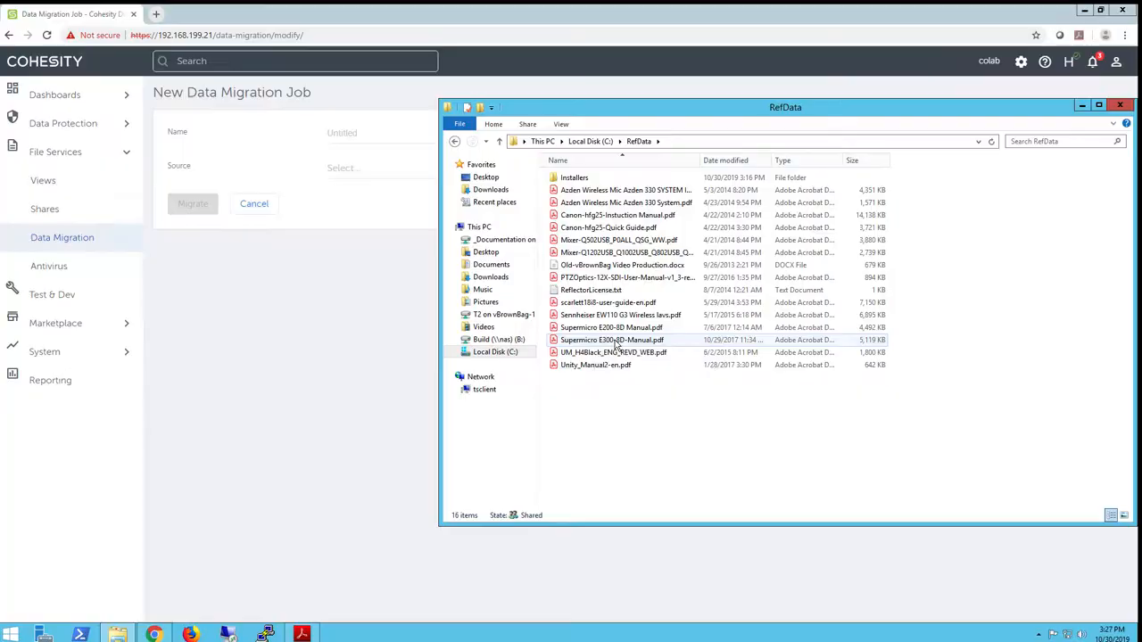
# - Preview the Supermicro E300-8D manual, then check the C:\RefData folder's size in Properties
pyautogui.doubleClick(610, 339)
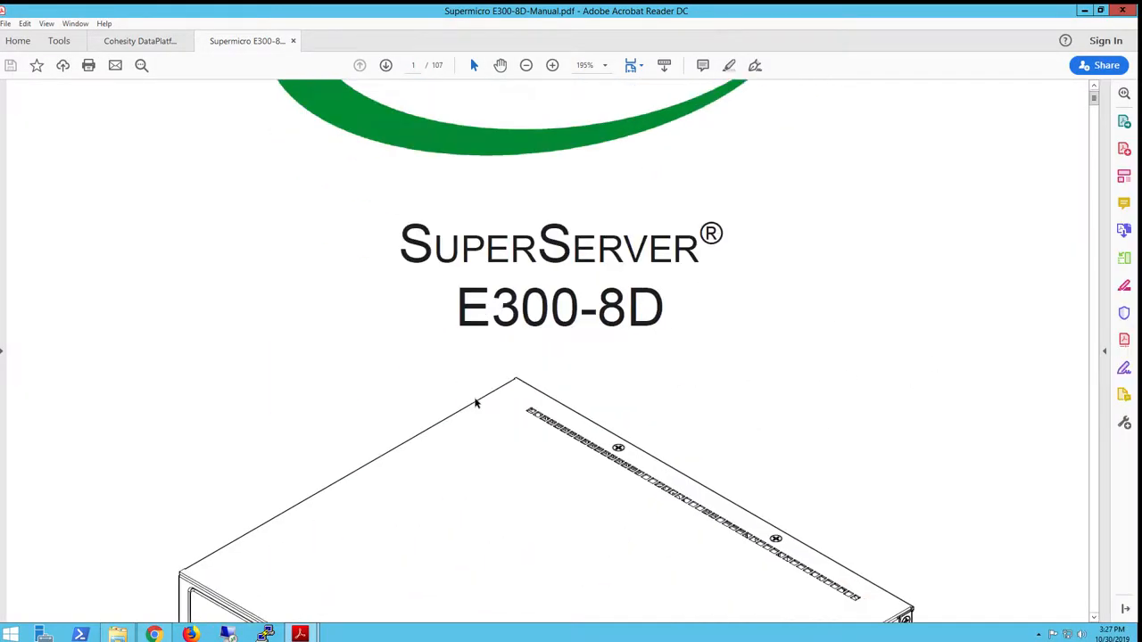
pyautogui.scroll(-3)
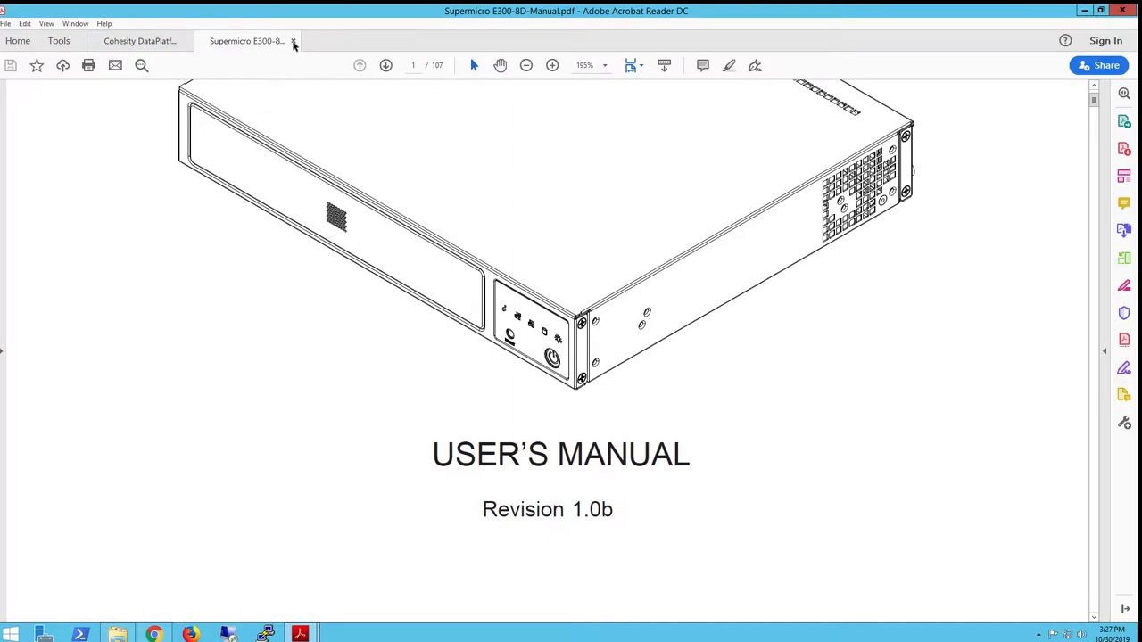
pyautogui.click(140, 41)
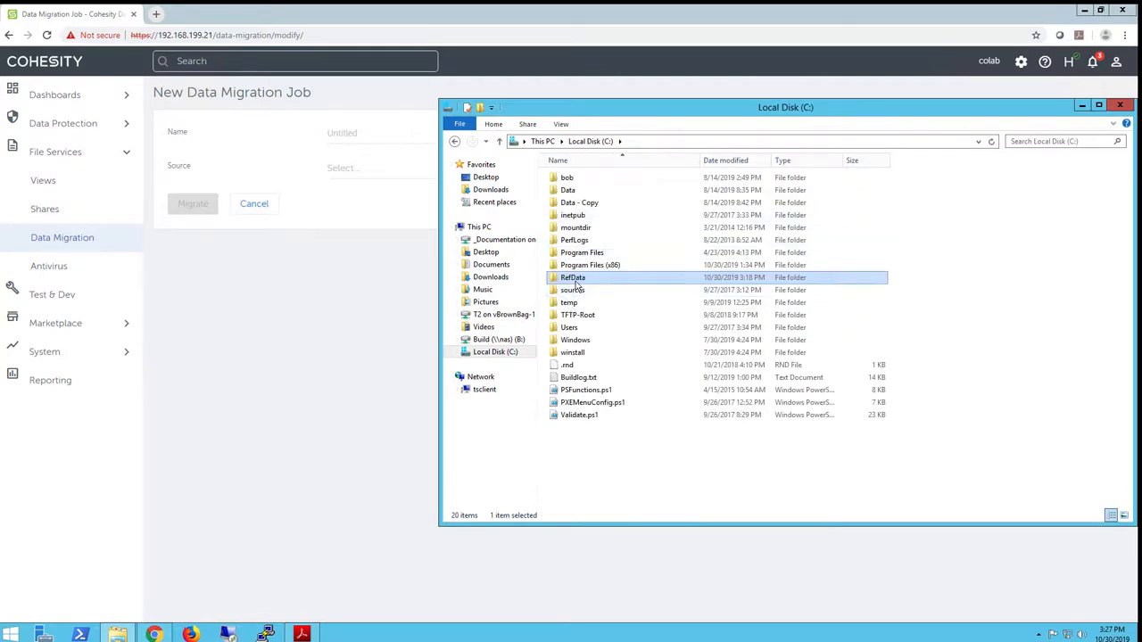
pyautogui.rightClick(571, 278)
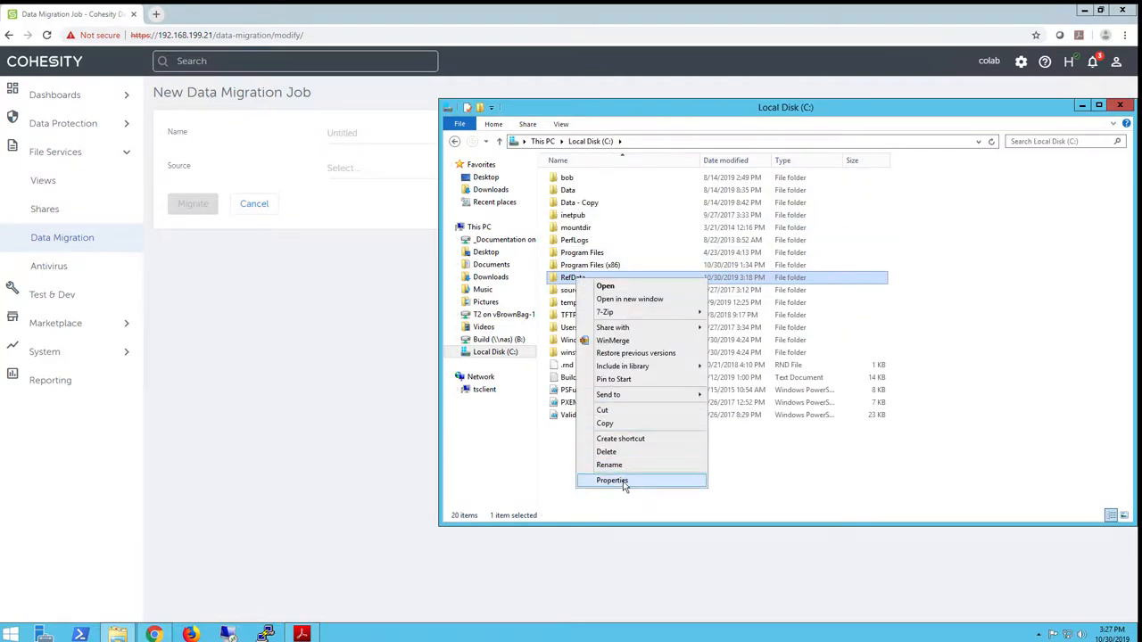
pyautogui.click(612, 480)
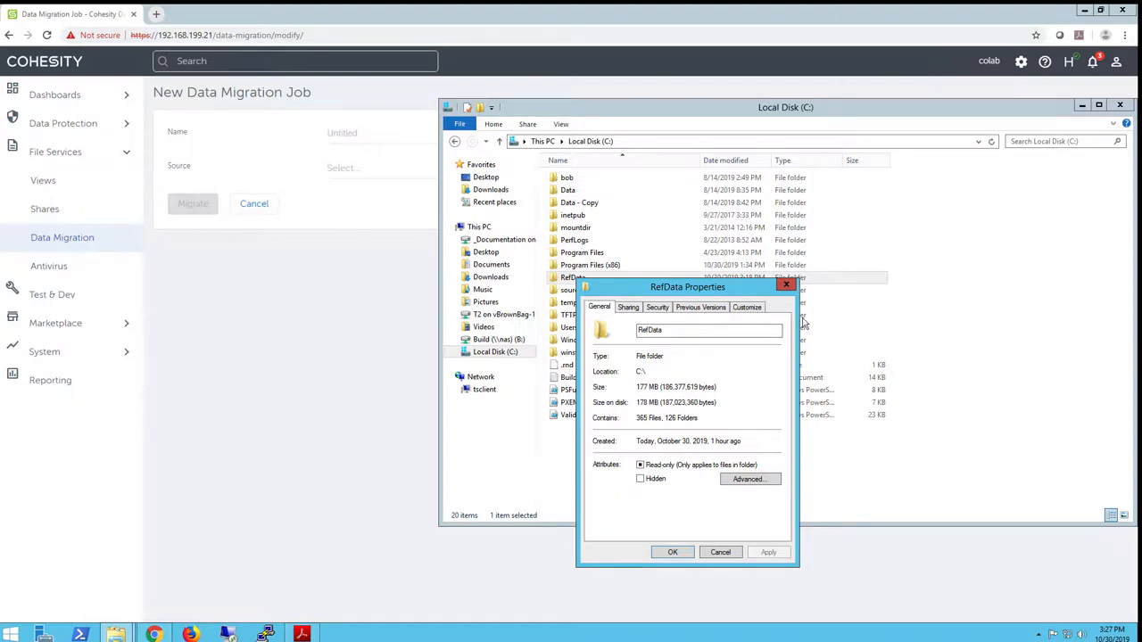
pyautogui.click(721, 551)
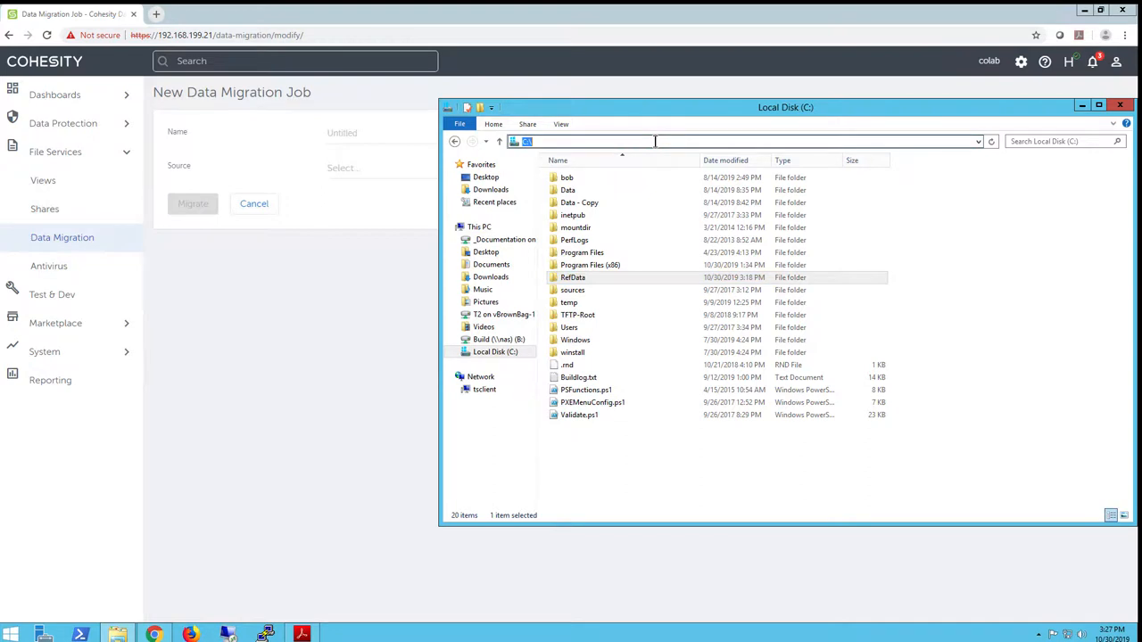
# - Browse to the \\dc\ network share and open the Supermicro manual from its RefData folder
pyautogui.write('\\\\dc\\')
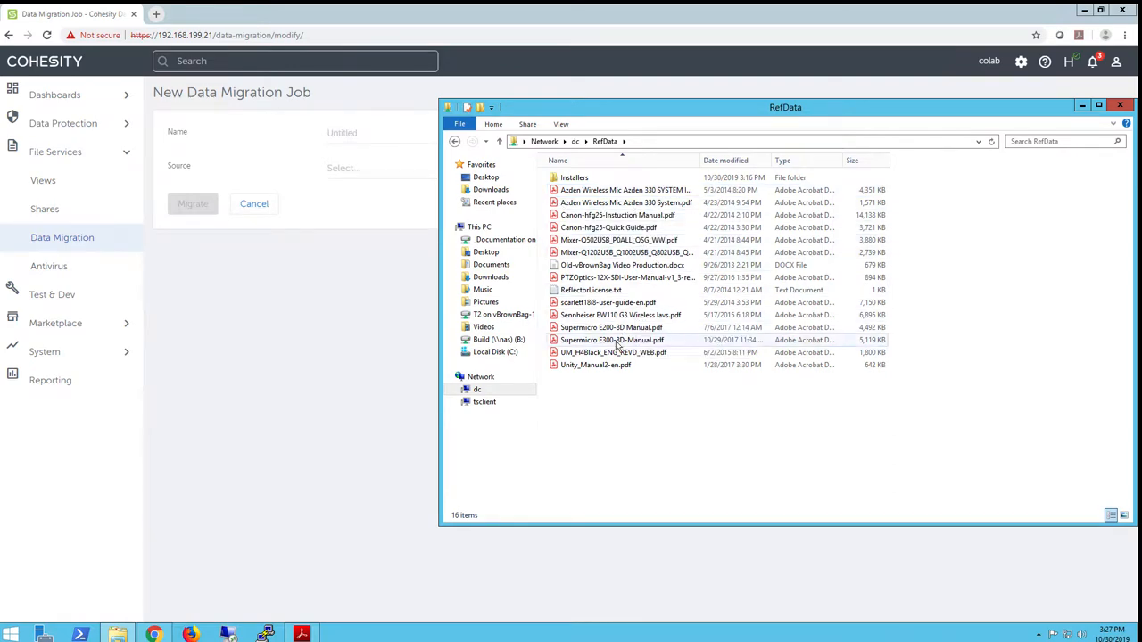
pyautogui.doubleClick(610, 339)
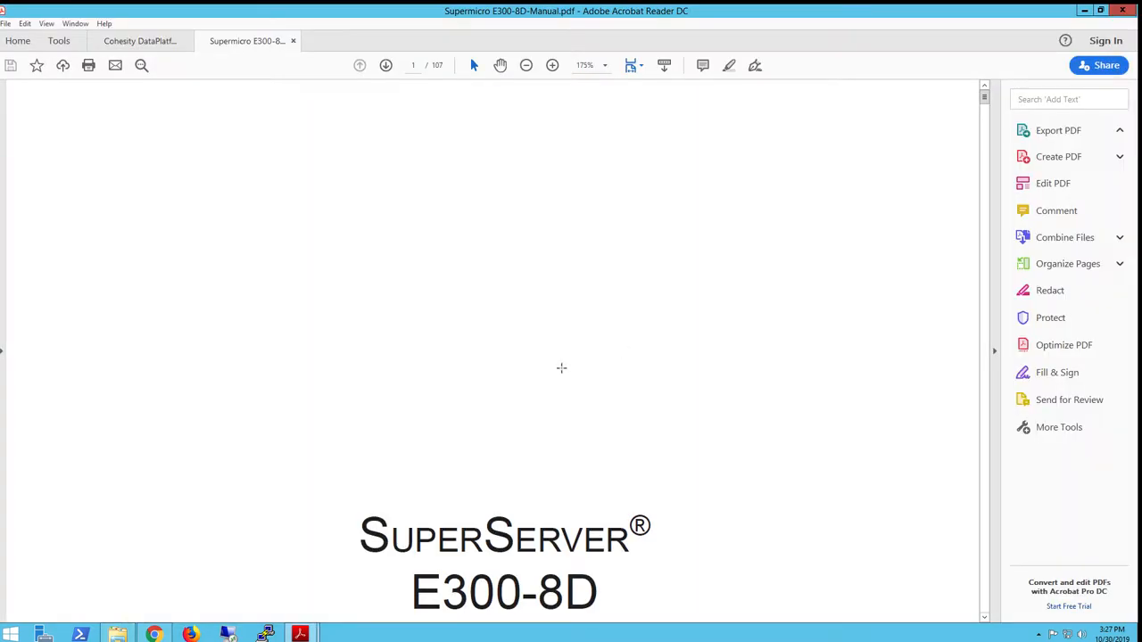
pyautogui.click(1058, 131)
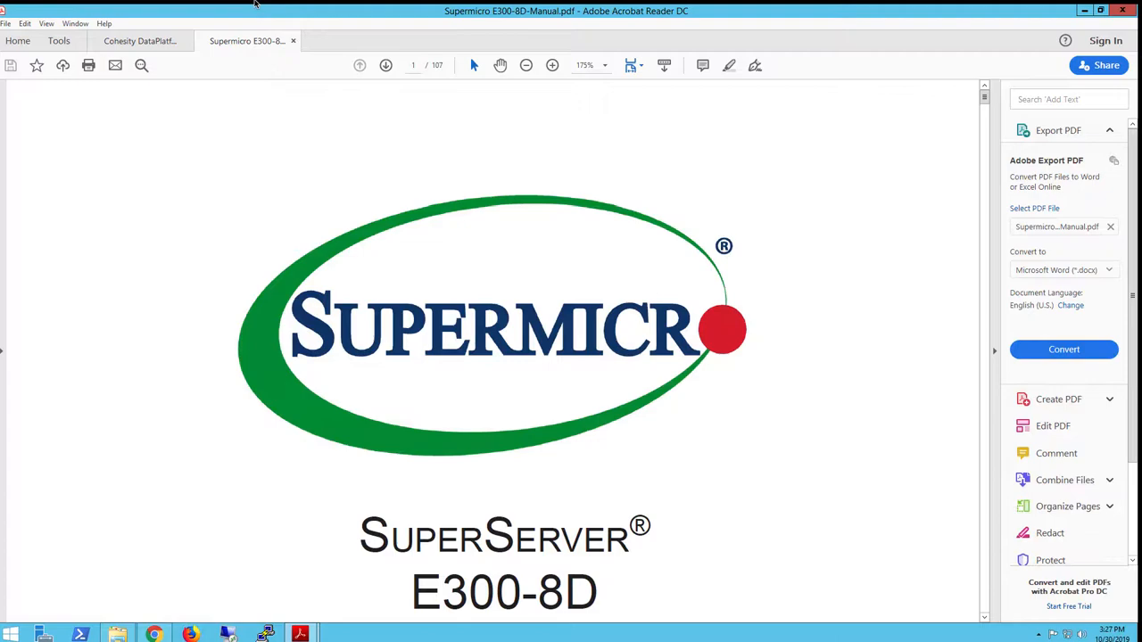
pyautogui.click(139, 39)
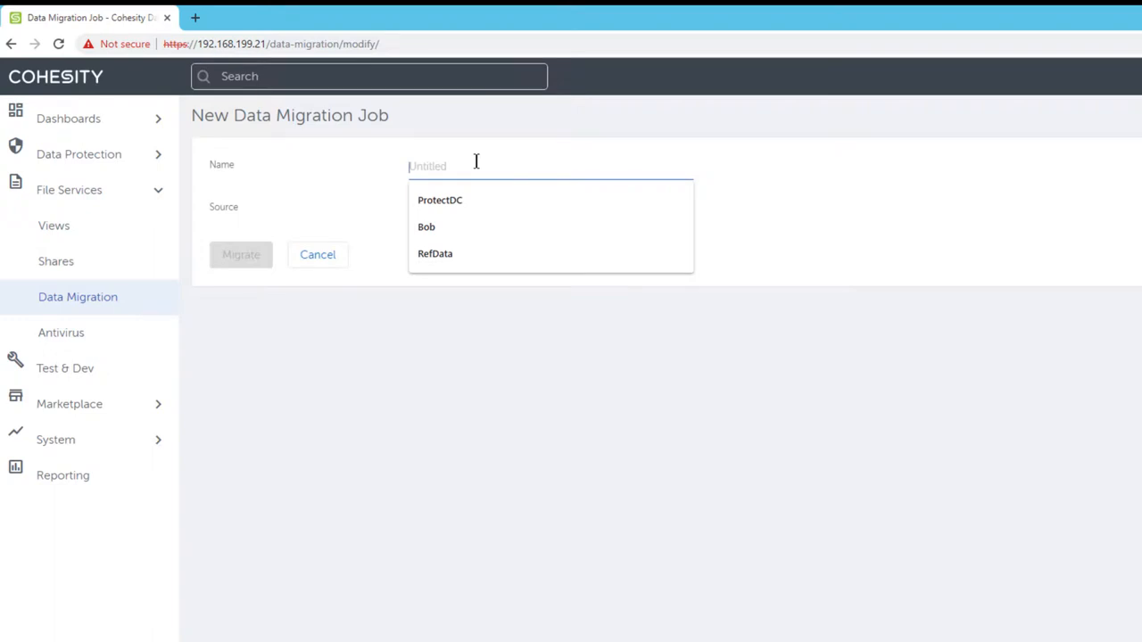
# - Name the job RefData and start registering a new NAS source of type Mount Point
pyautogui.click(435, 253)
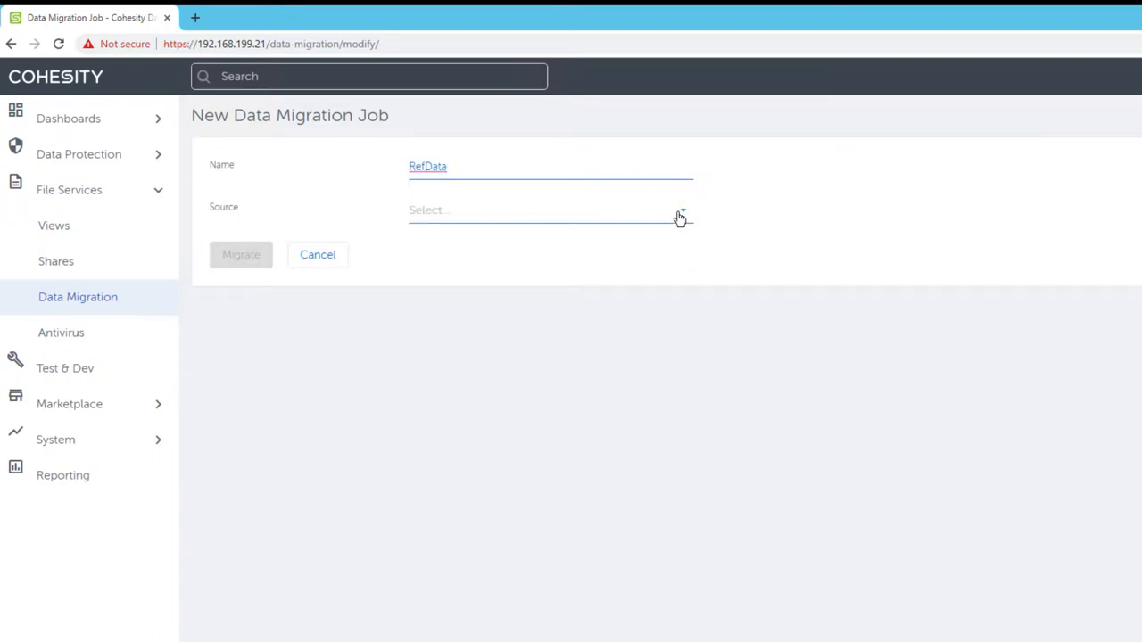
pyautogui.click(549, 211)
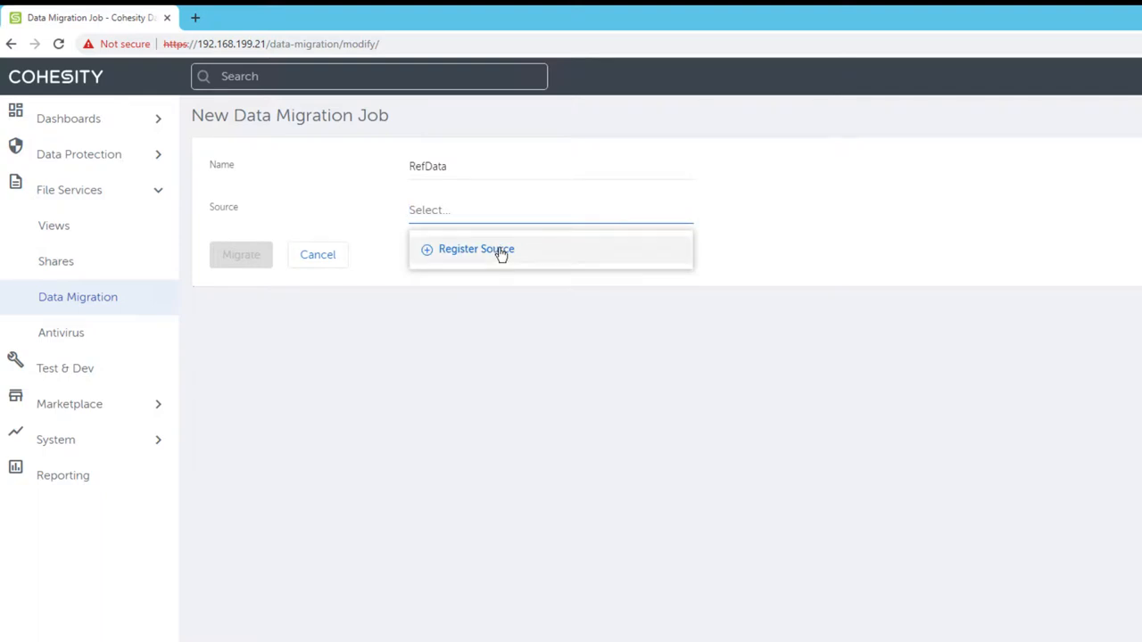
pyautogui.click(476, 250)
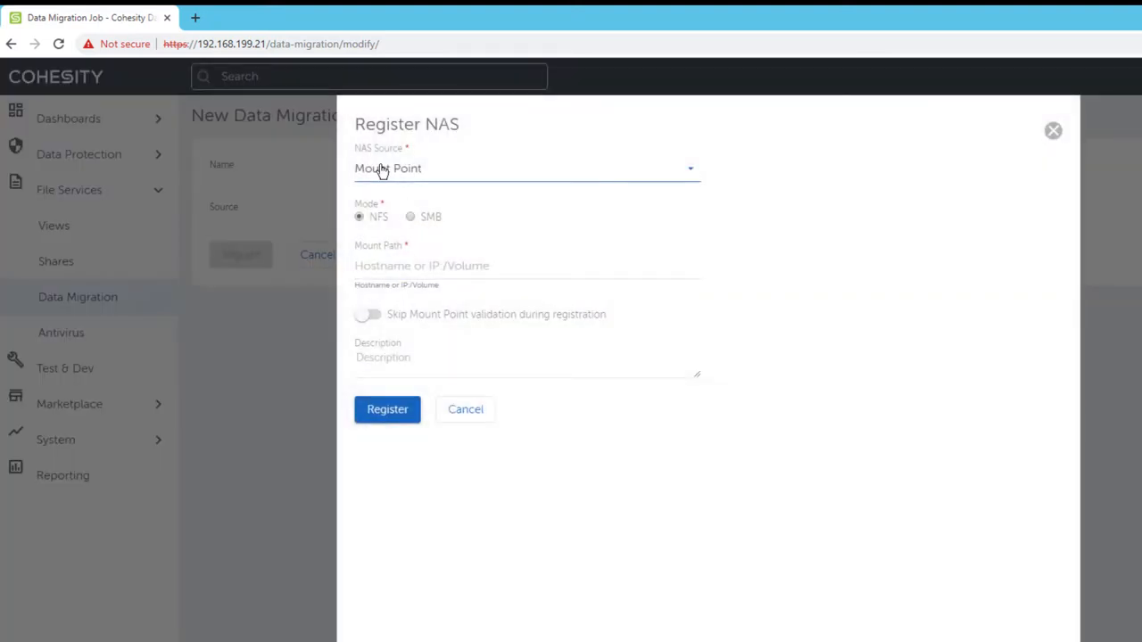
pyautogui.click(526, 168)
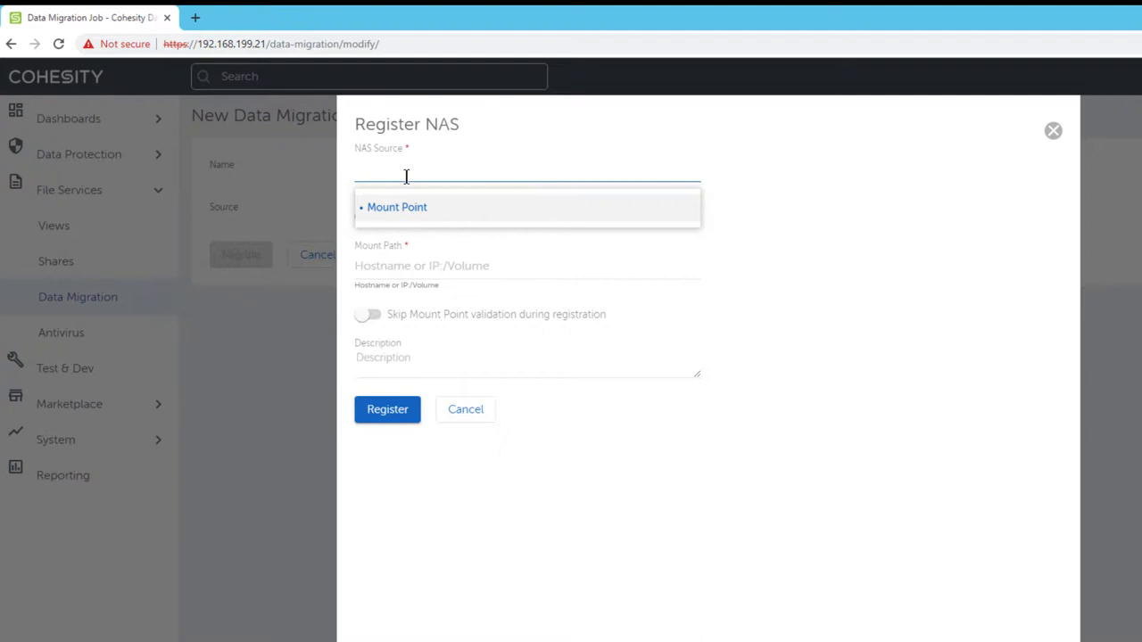
pyautogui.click(396, 207)
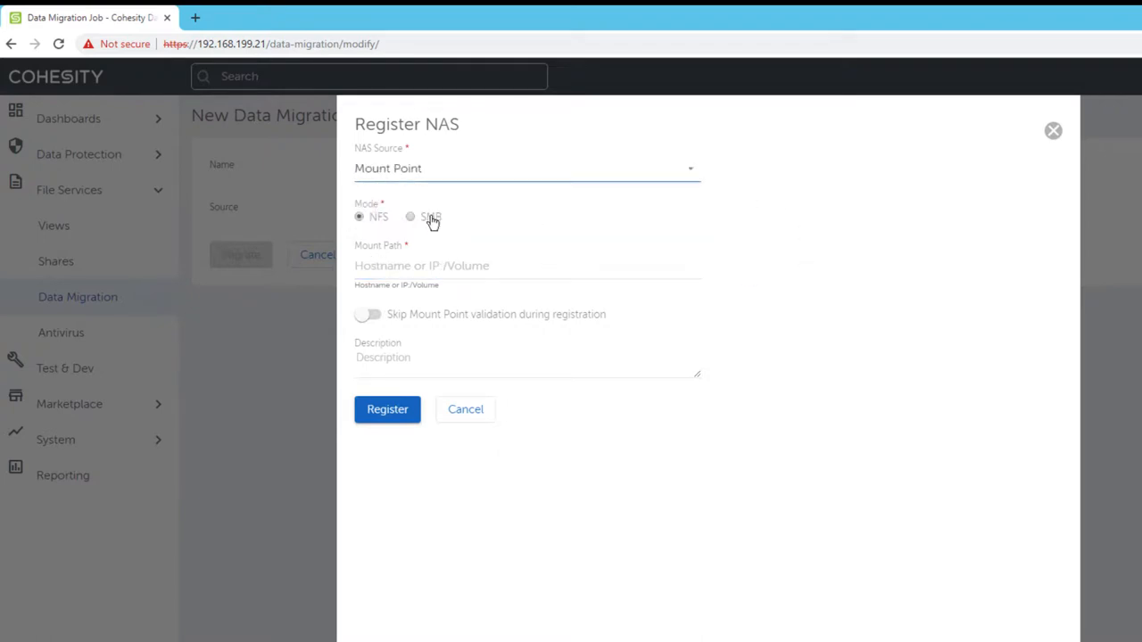
# - Register \\dc\RefData as an SMB mount point with the suggested login credentials
pyautogui.click(410, 218)
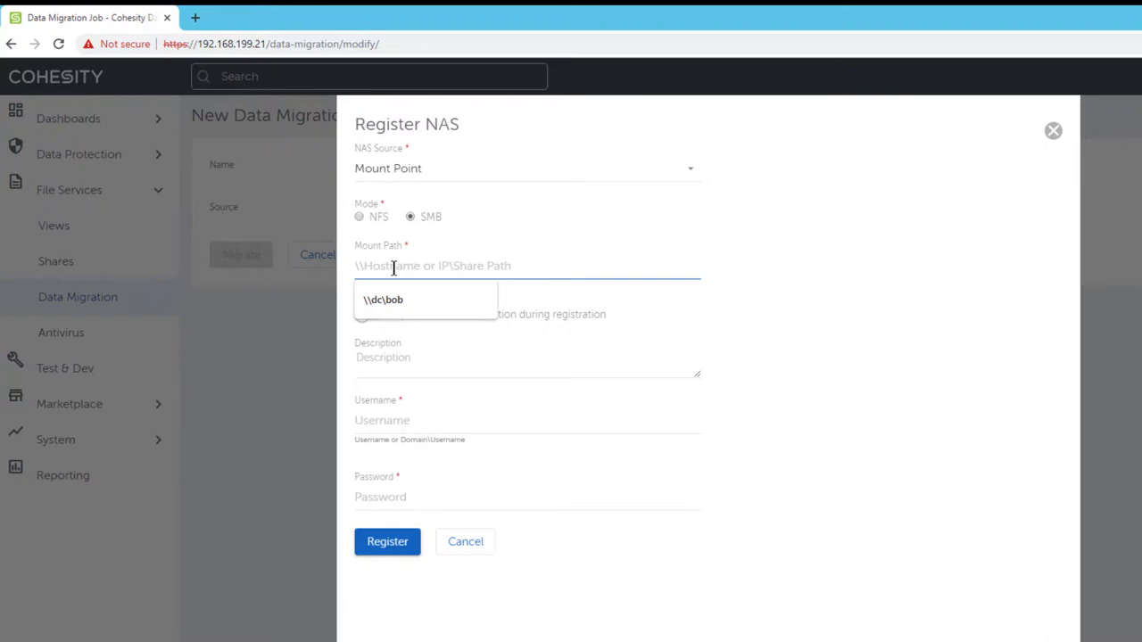
pyautogui.write('\\dc\\RefData')
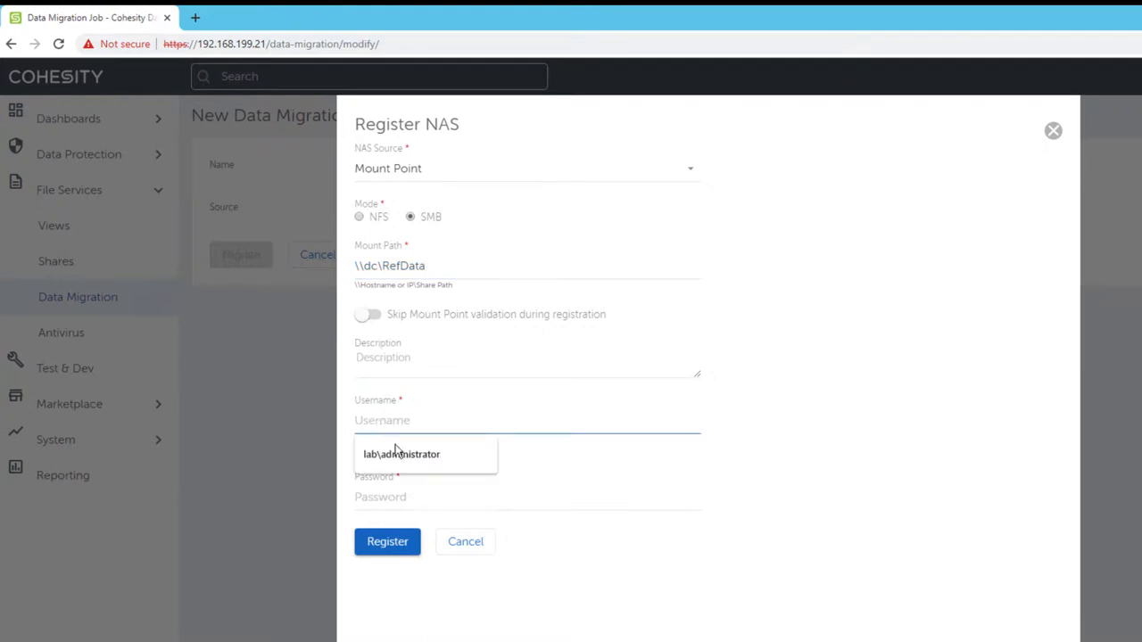
pyautogui.click(400, 455)
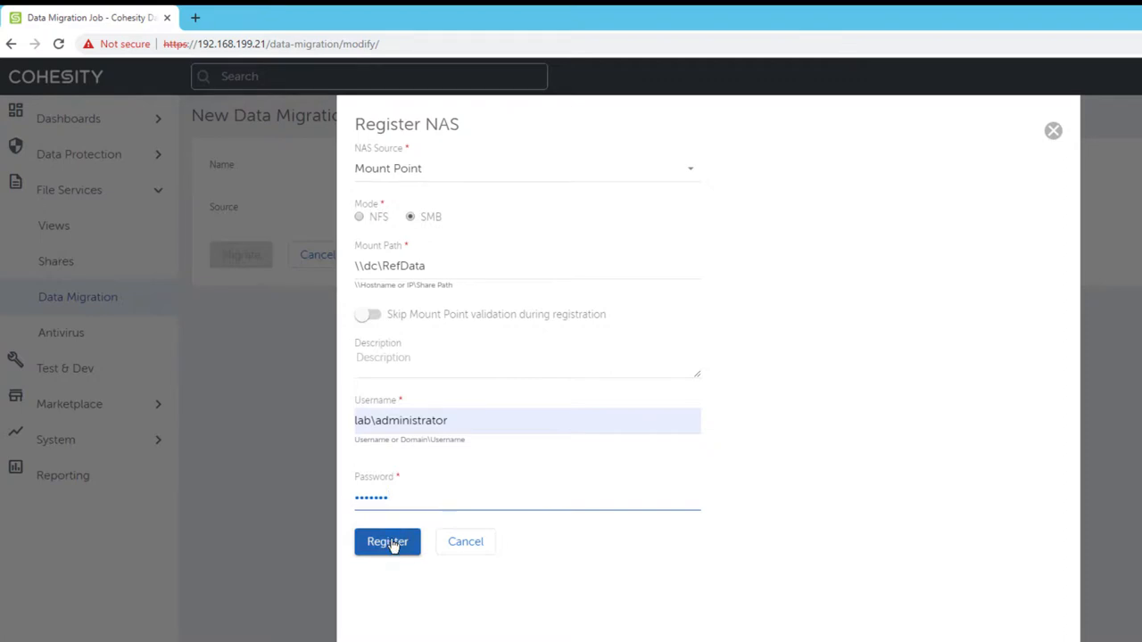
pyautogui.click(387, 542)
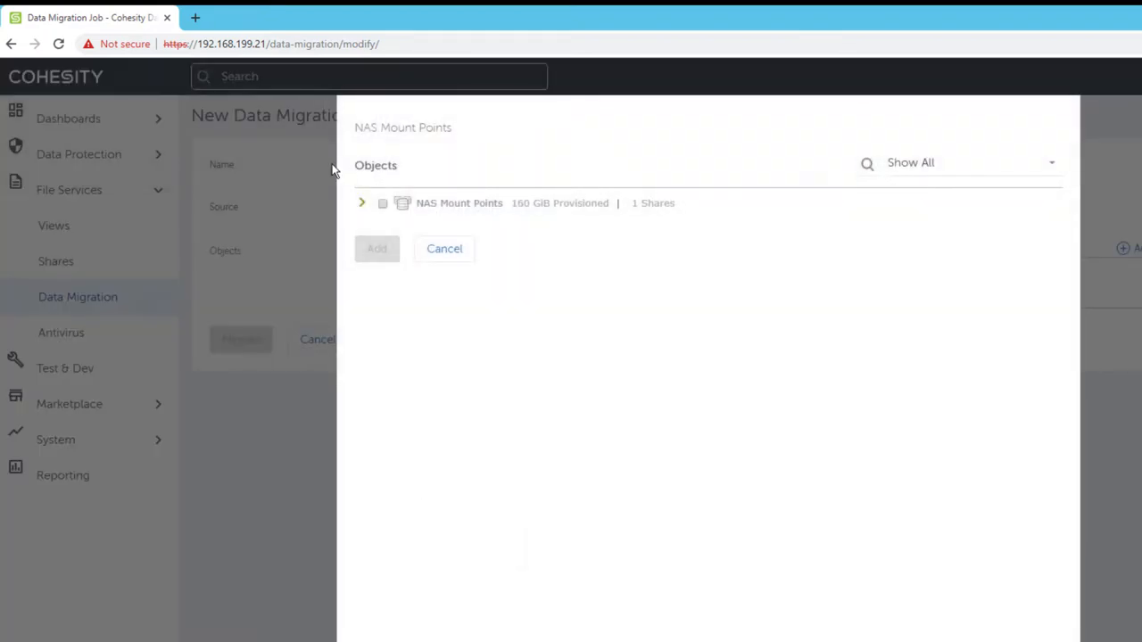
# - Add the \\dc\RefData mount point to the job with Target Name RefData
pyautogui.click(361, 204)
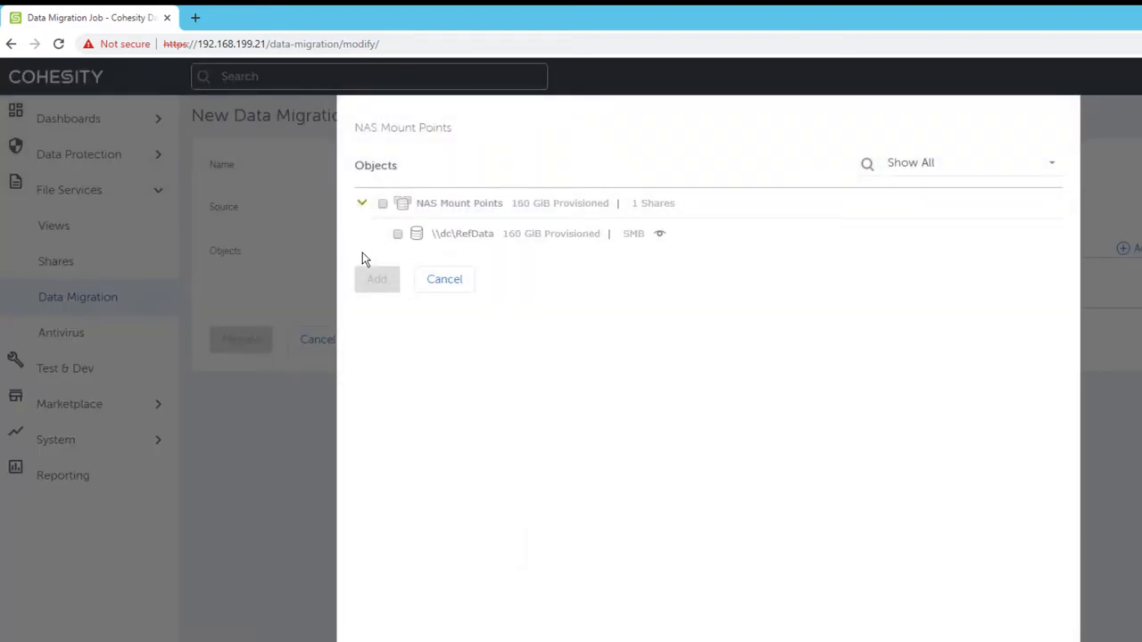
pyautogui.click(396, 232)
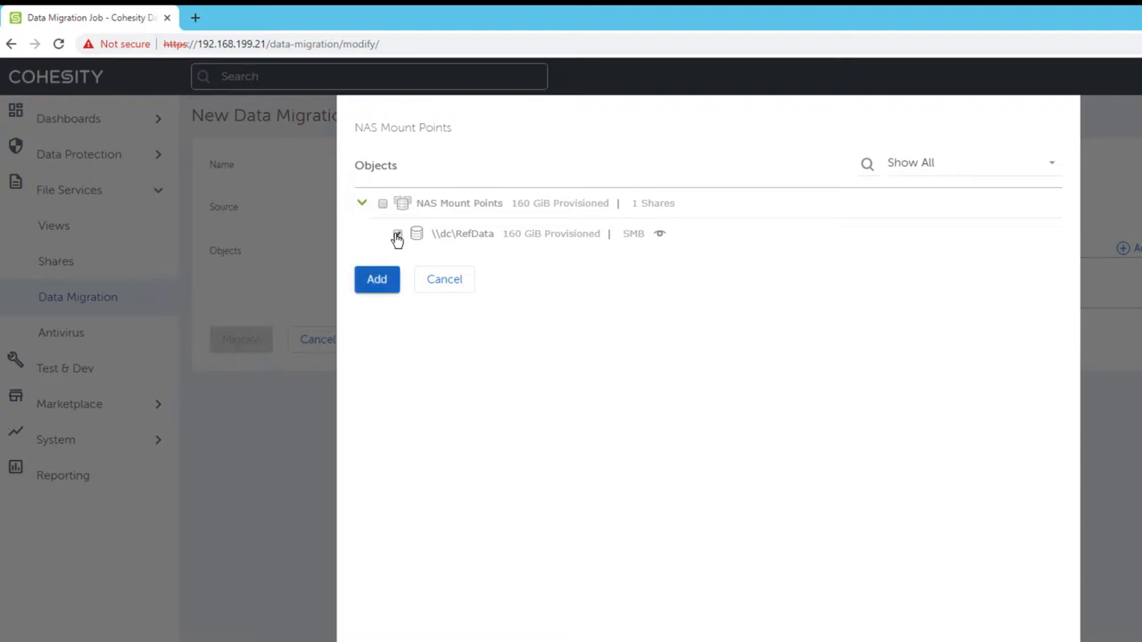
pyautogui.click(396, 232)
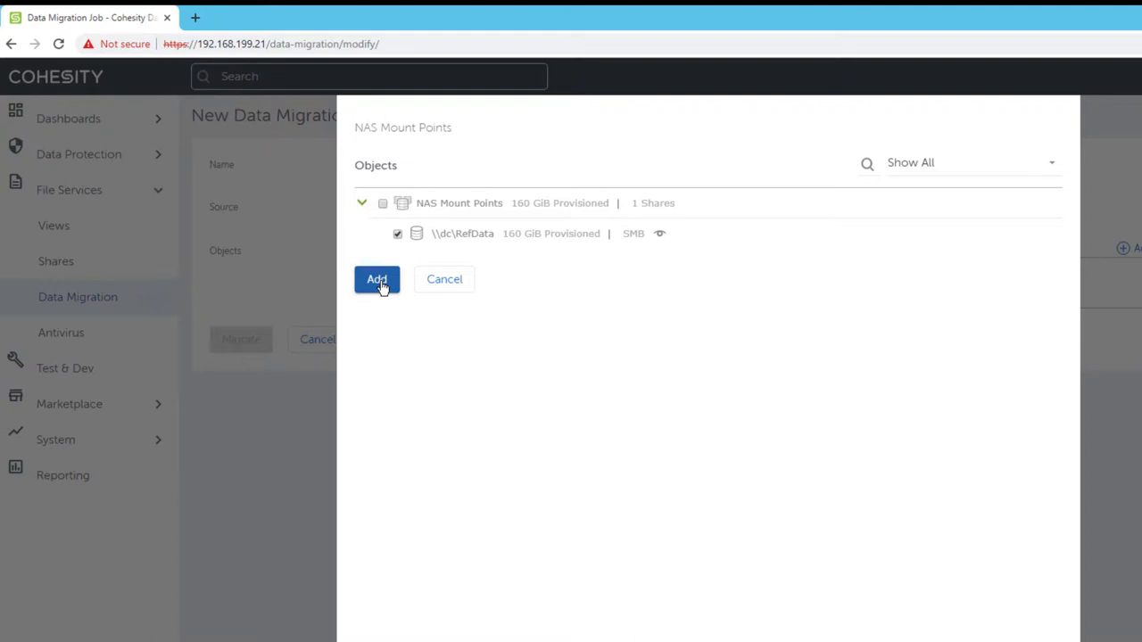
pyautogui.click(377, 278)
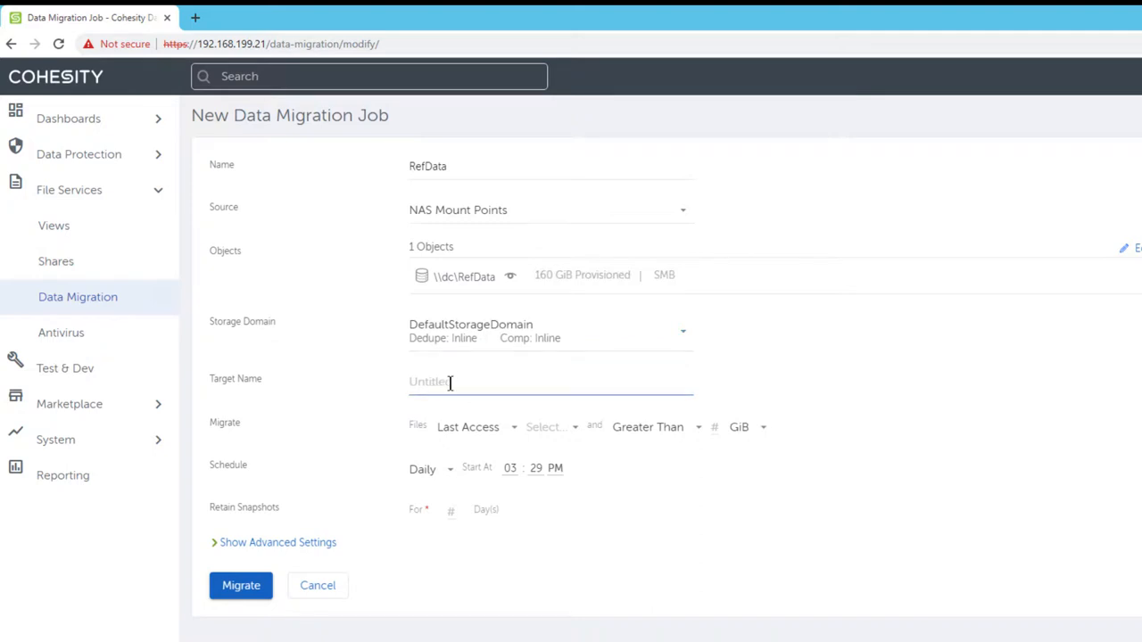
pyautogui.write('RefData')
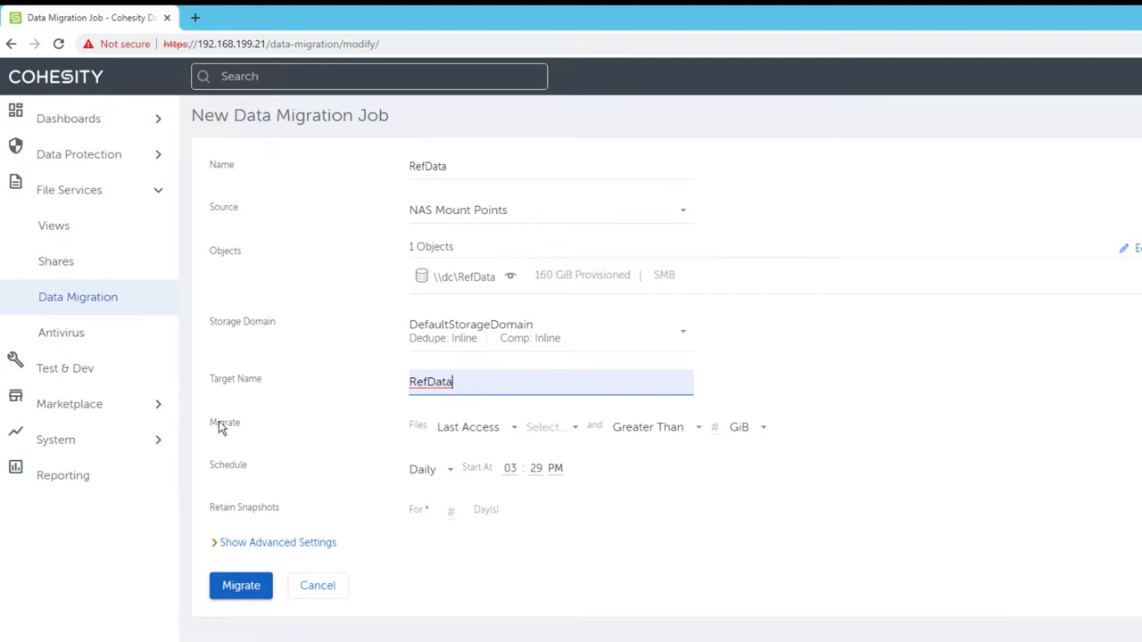
# - Migrate files Last Modified over 12 months ago and Greater Than 1 MiB, starting at 3:29 AM
pyautogui.click(468, 426)
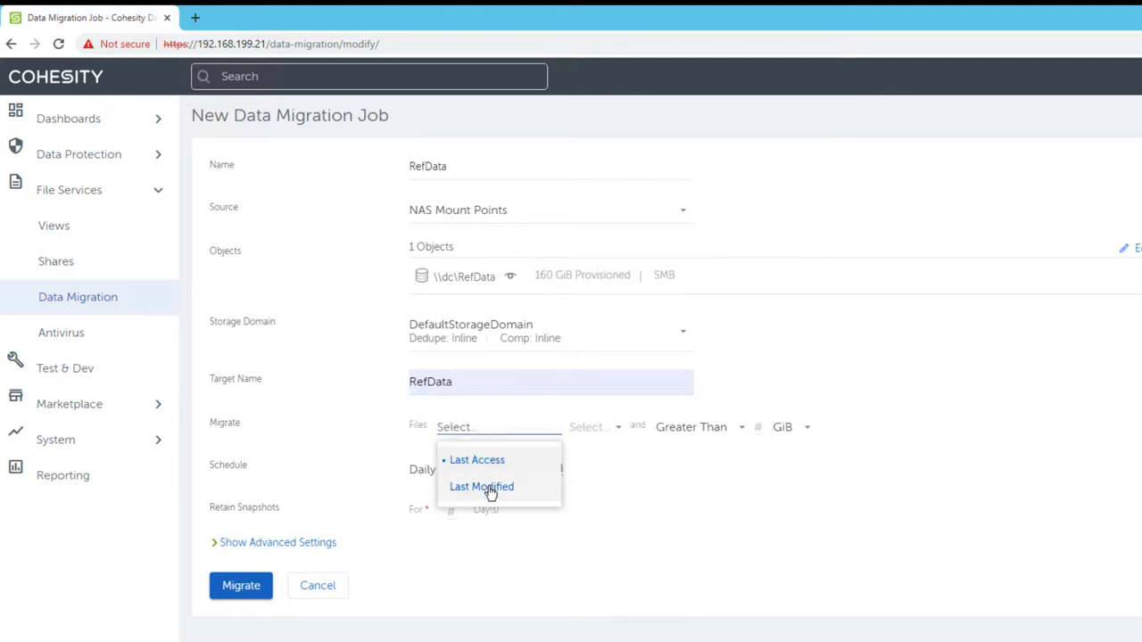
pyautogui.click(482, 485)
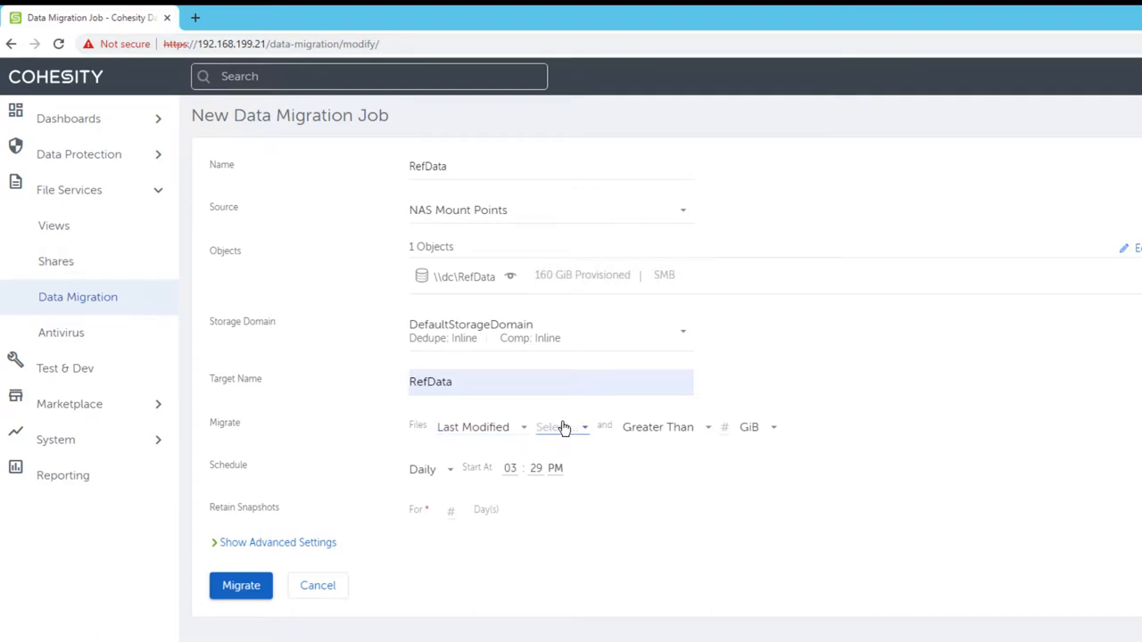
pyautogui.click(556, 427)
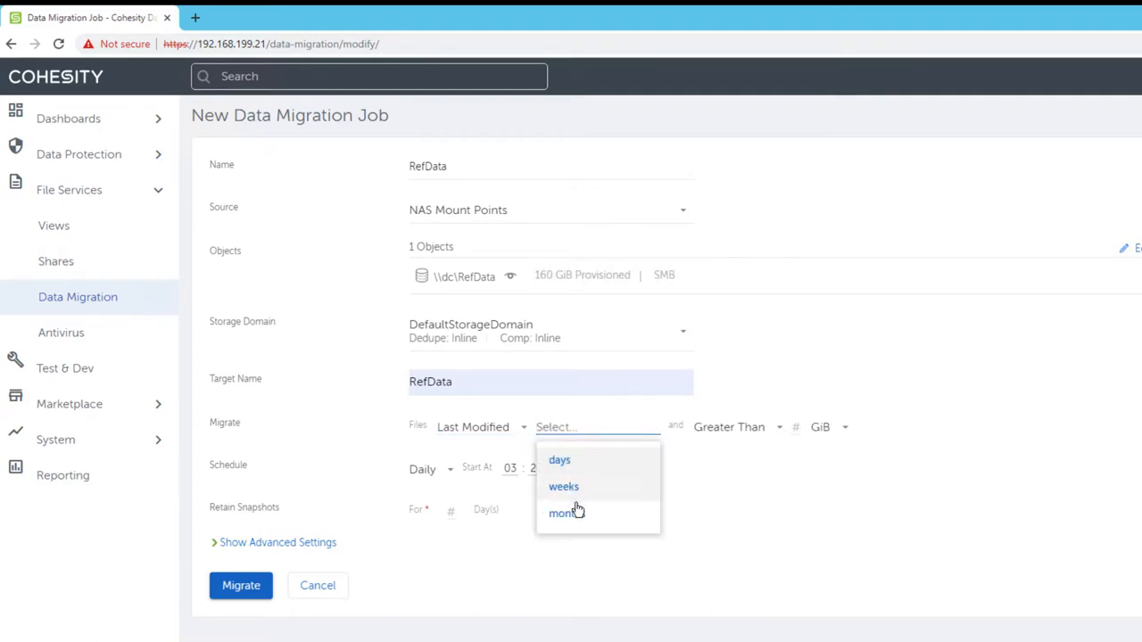
pyautogui.click(564, 514)
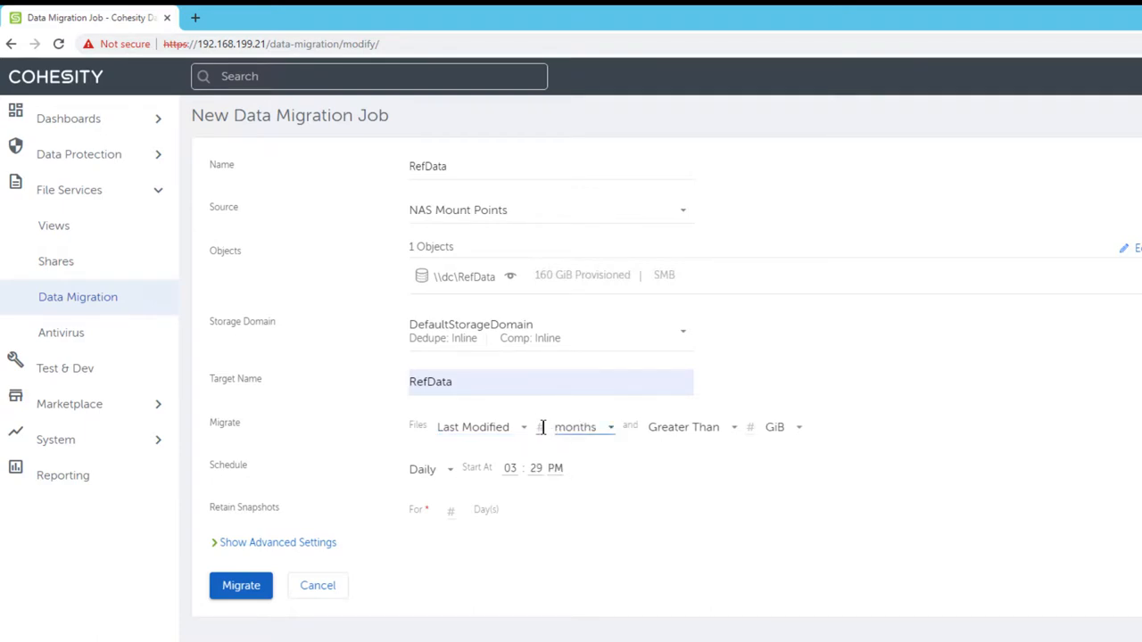
pyautogui.write('12')
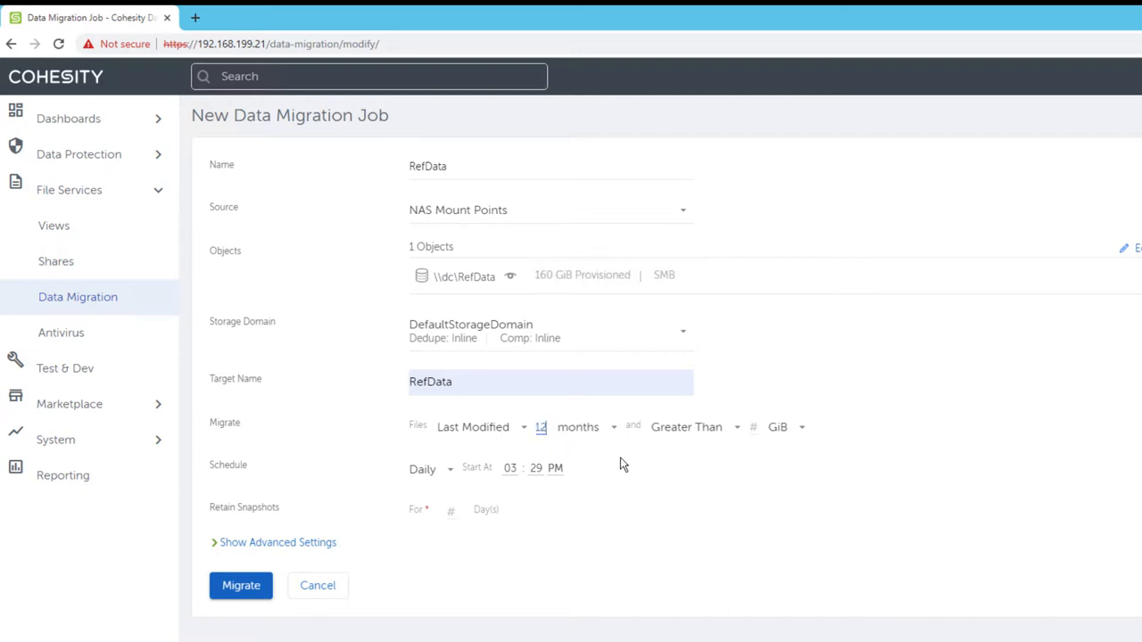
pyautogui.moveTo(624, 464)
pyautogui.write('1')
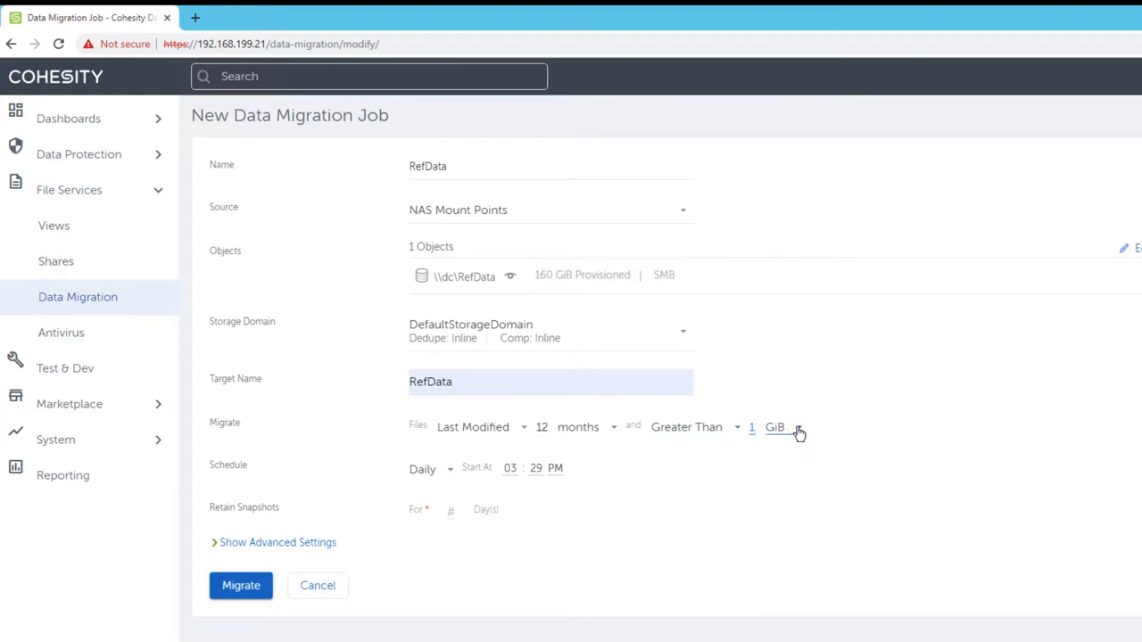
pyautogui.click(778, 426)
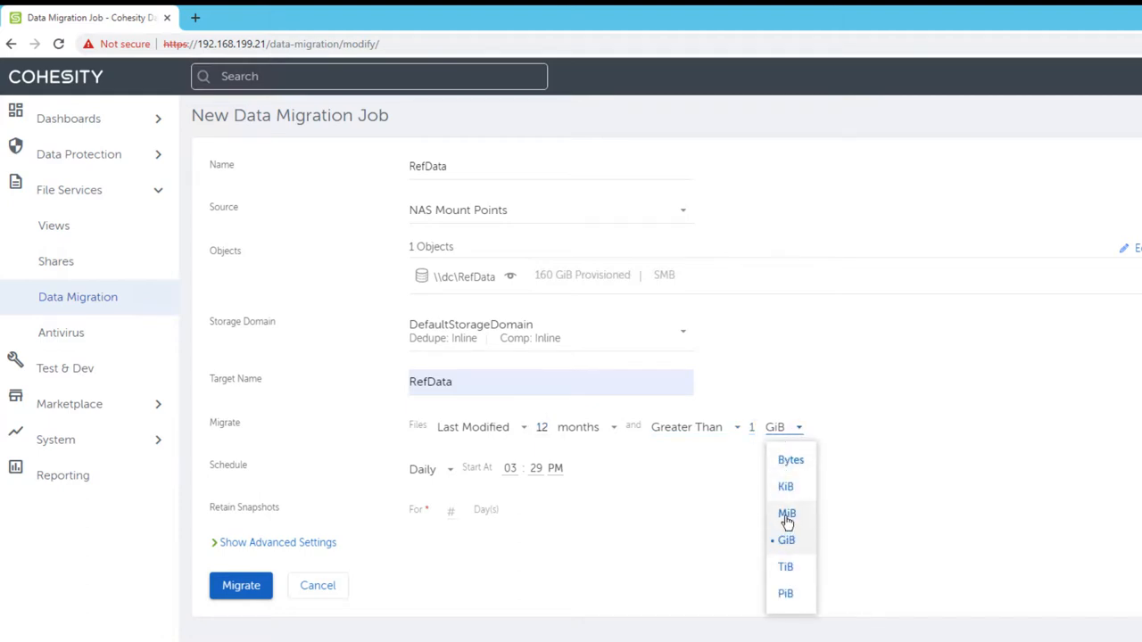
pyautogui.click(785, 512)
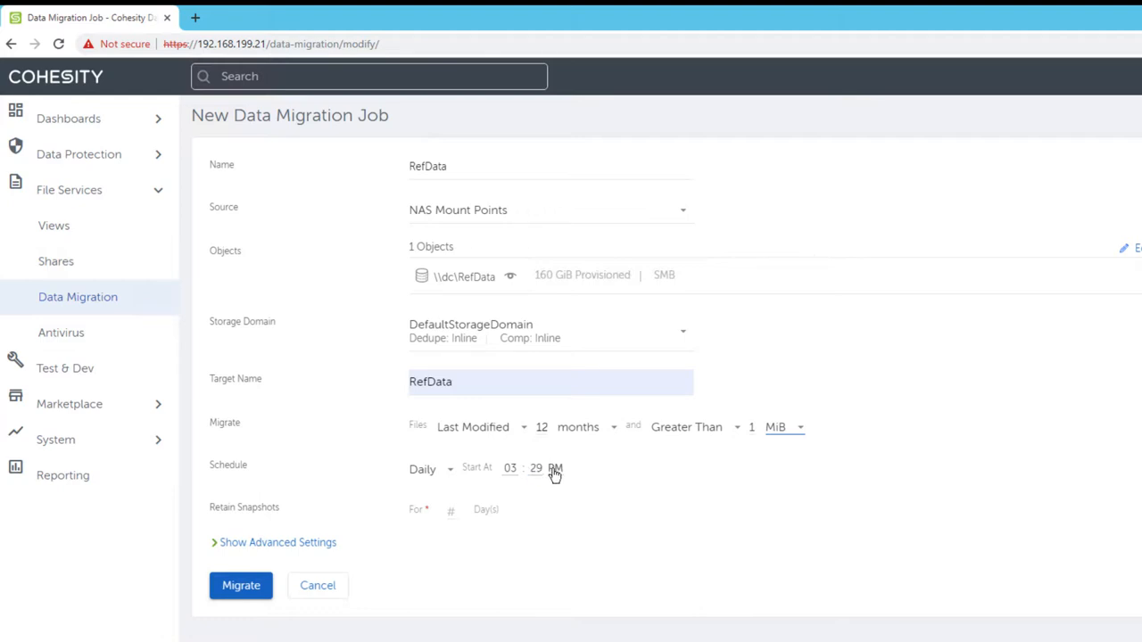
pyautogui.click(553, 467)
pyautogui.write('14')
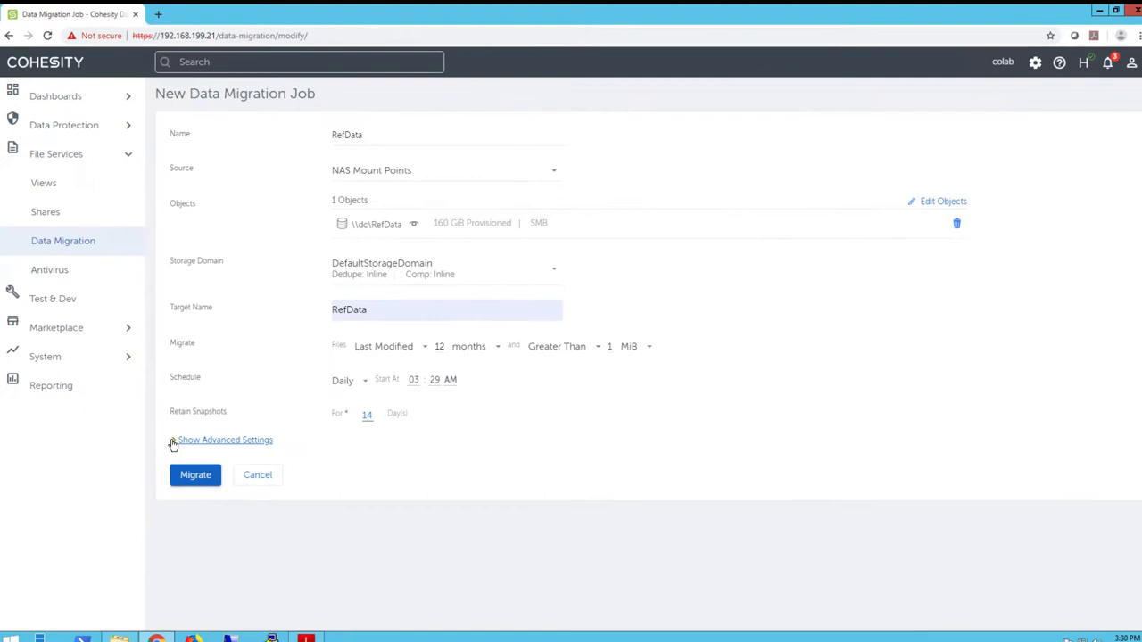
# - Review the default advanced settings and create the RefData job with Migrate
pyautogui.click(225, 439)
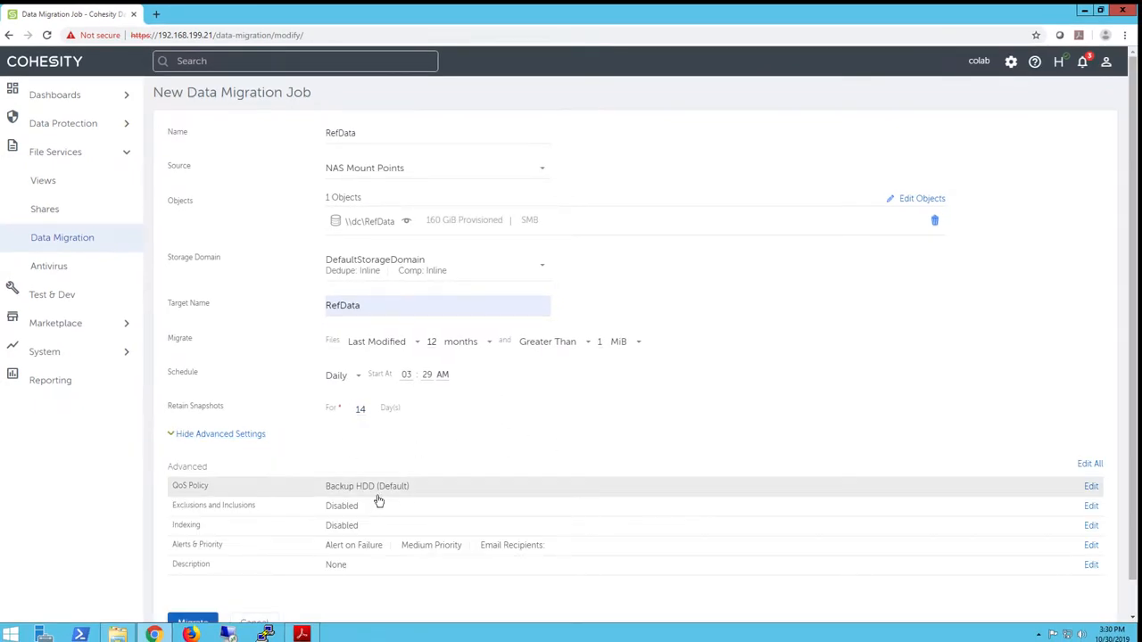
pyautogui.moveTo(524, 489)
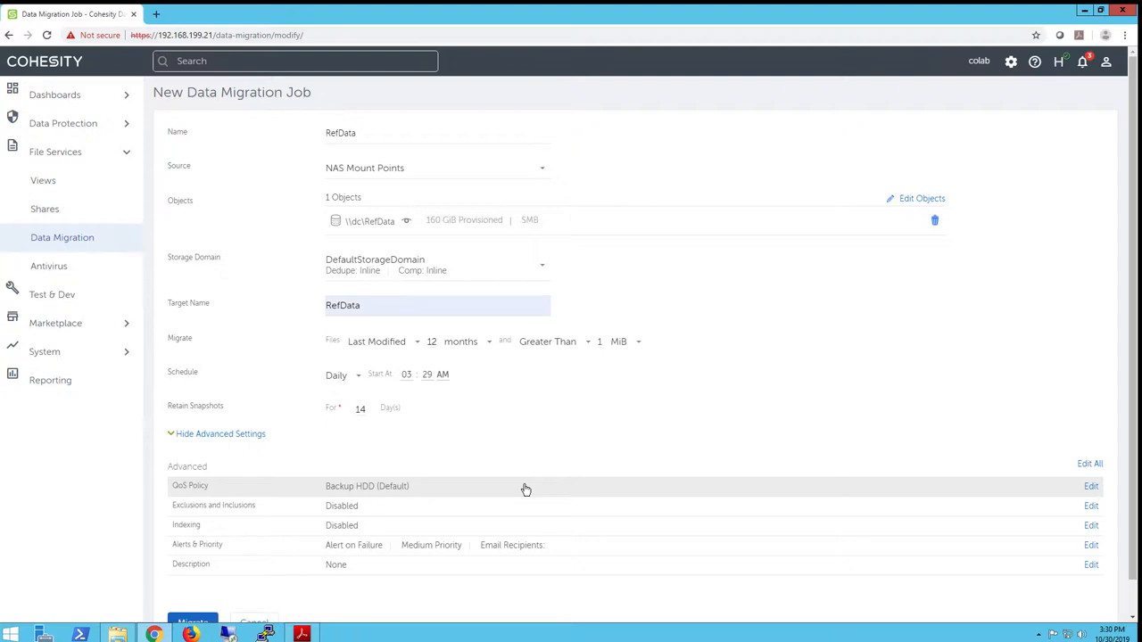
pyautogui.moveTo(553, 449)
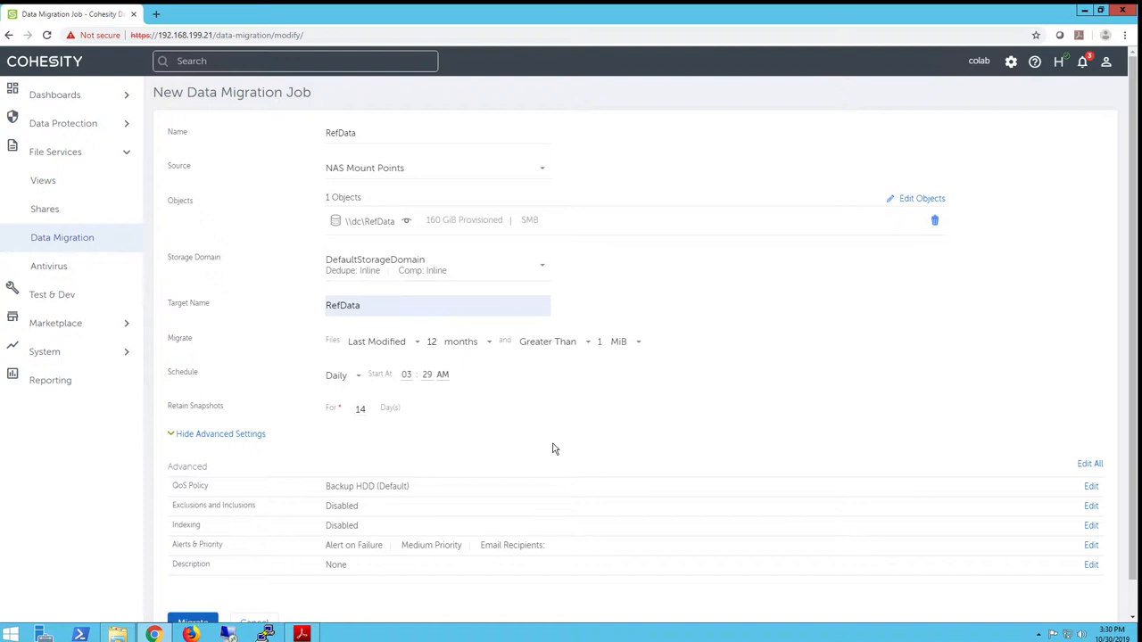
pyautogui.moveTo(317, 478)
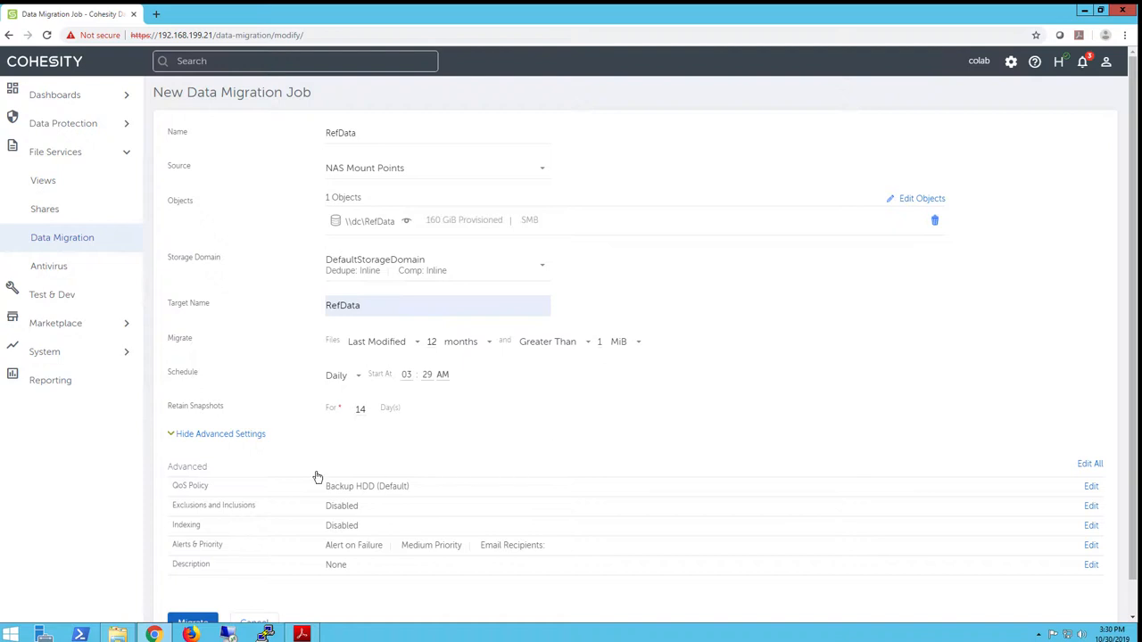
pyautogui.scroll(-3)
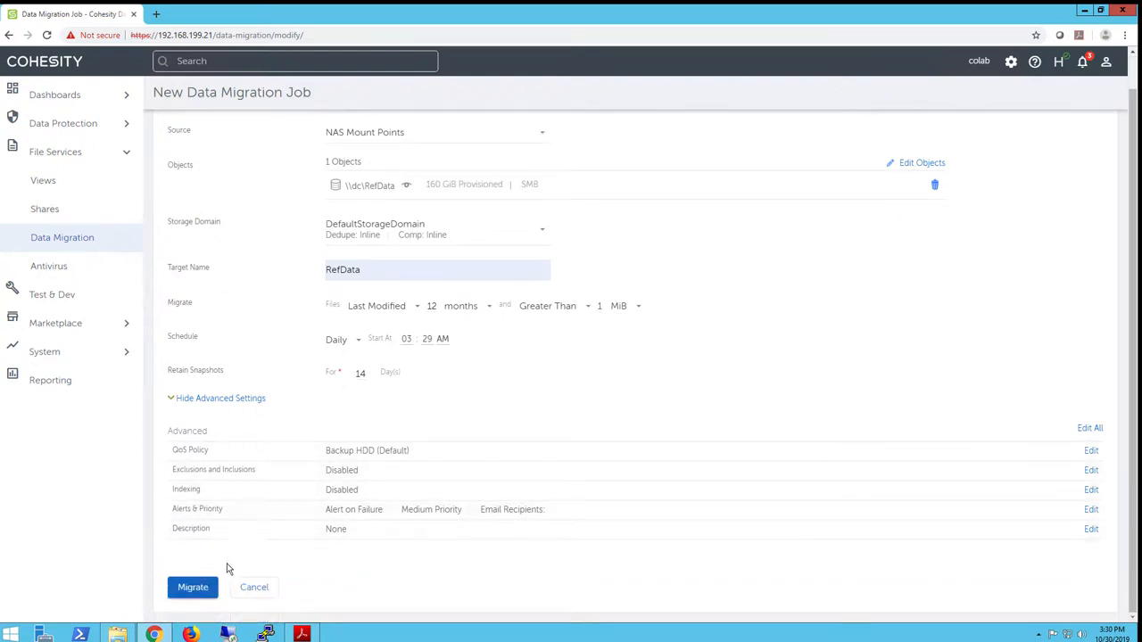
pyautogui.click(192, 587)
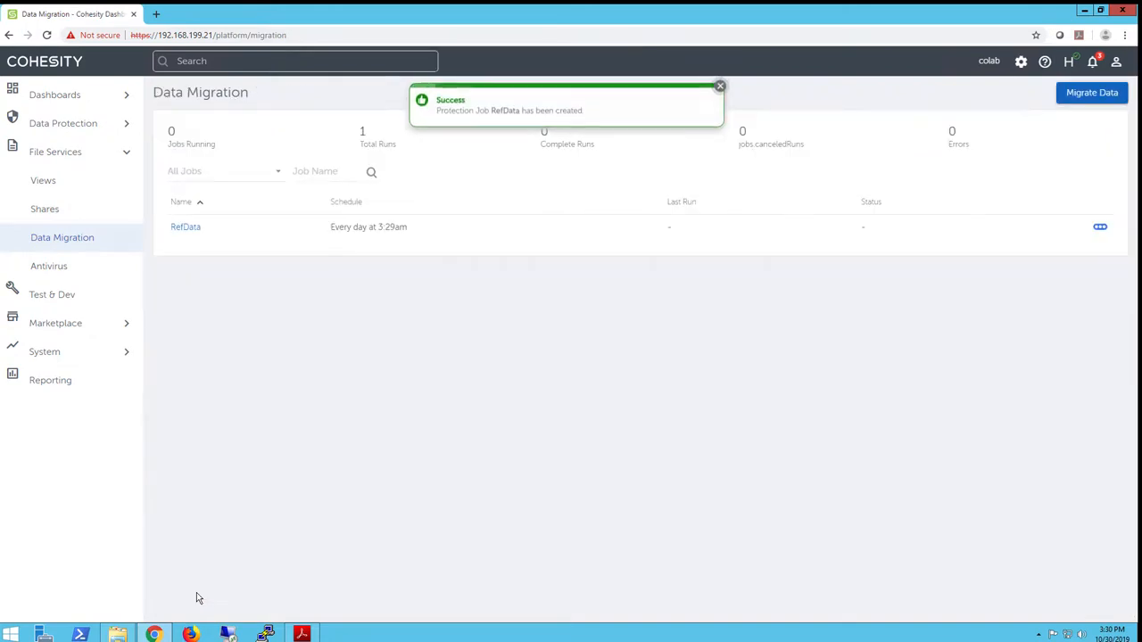
pyautogui.moveTo(460, 425)
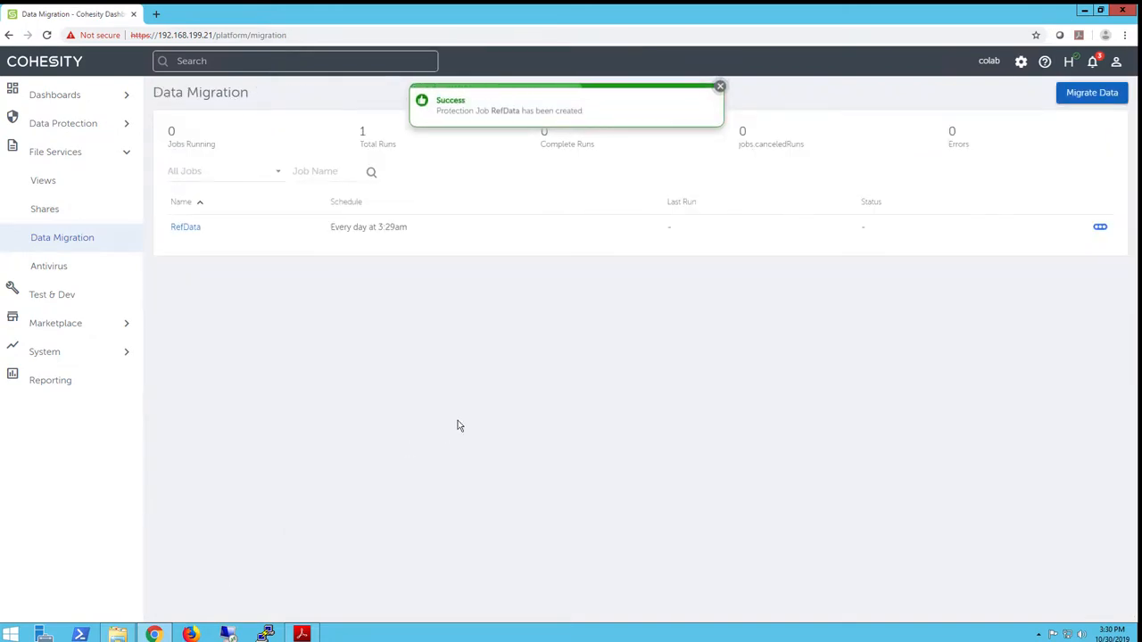
pyautogui.moveTo(1106, 207)
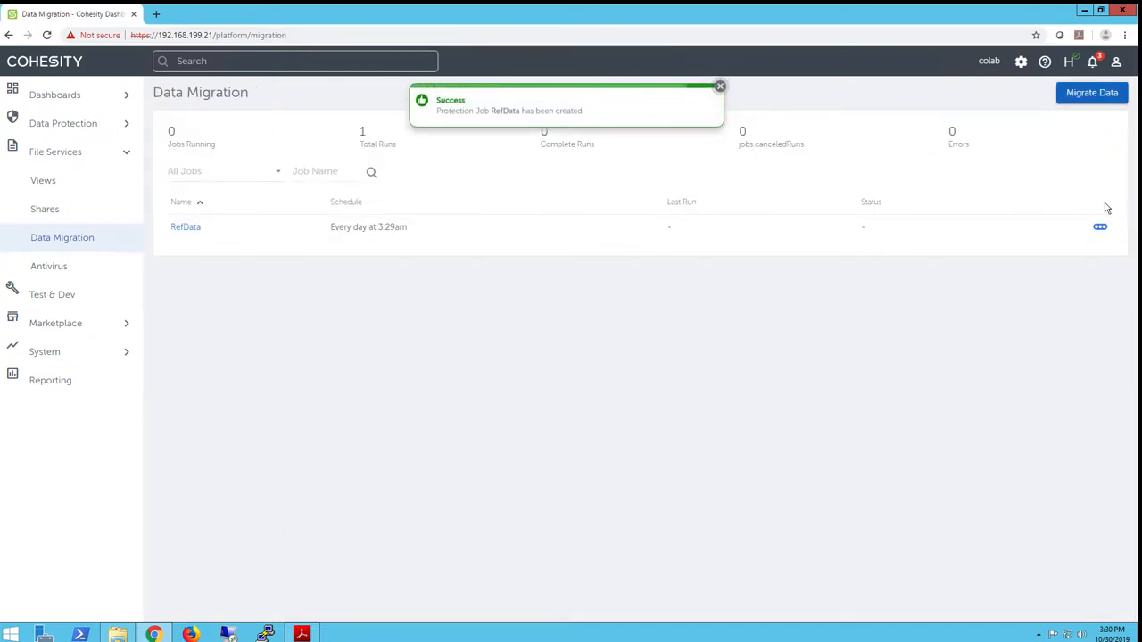
# - Run the RefData job now from its actions menu and open its Last Run details
pyautogui.click(1099, 224)
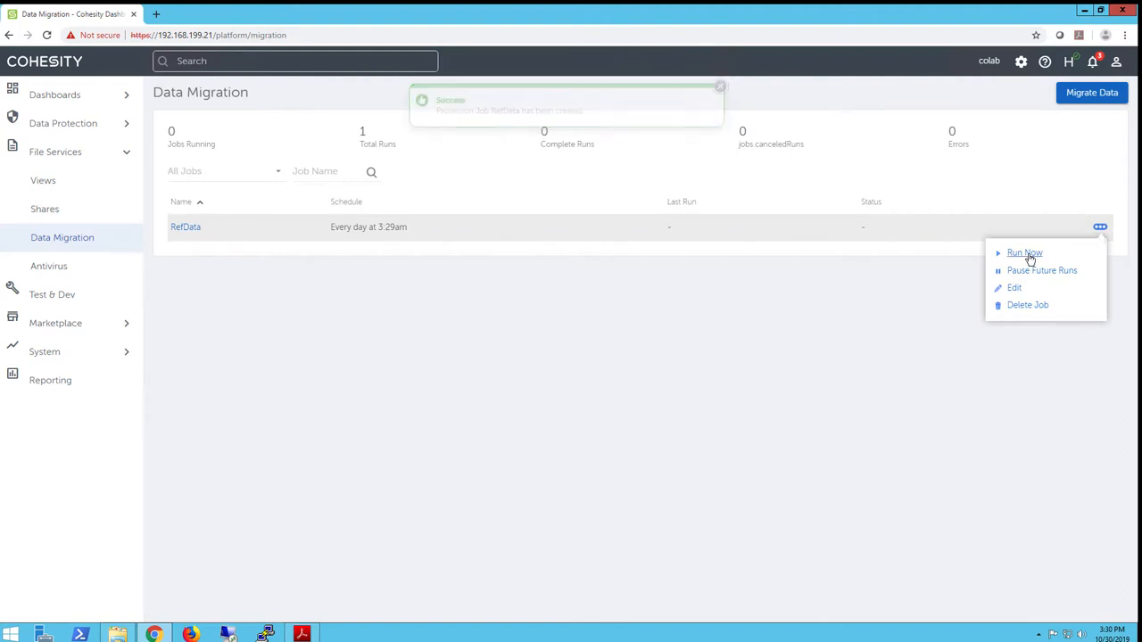
pyautogui.click(1024, 253)
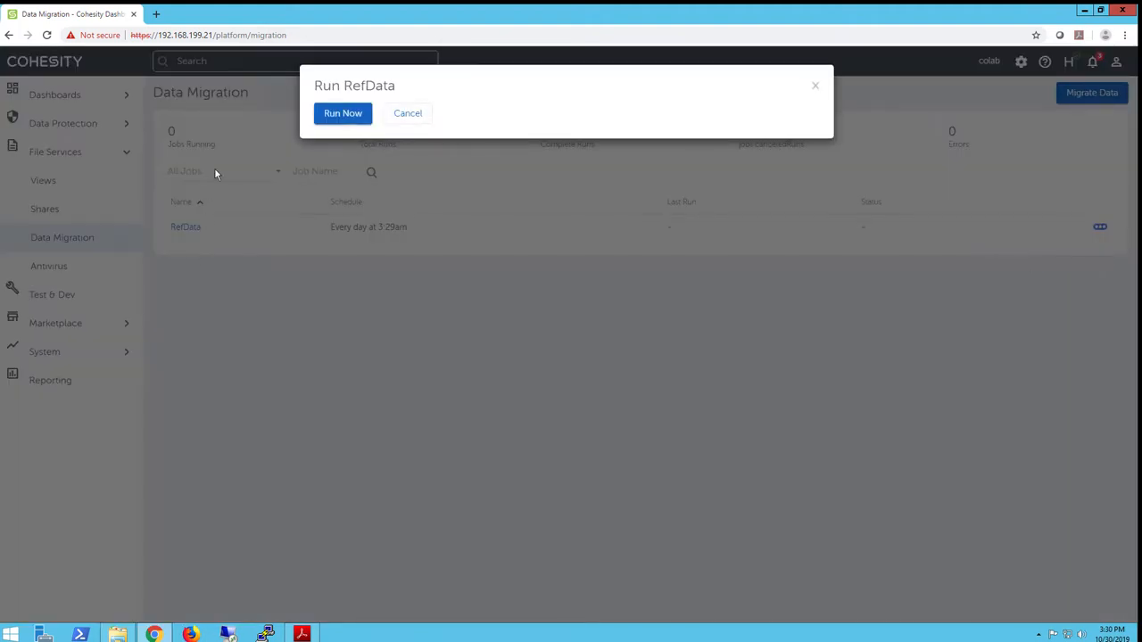
pyautogui.click(343, 114)
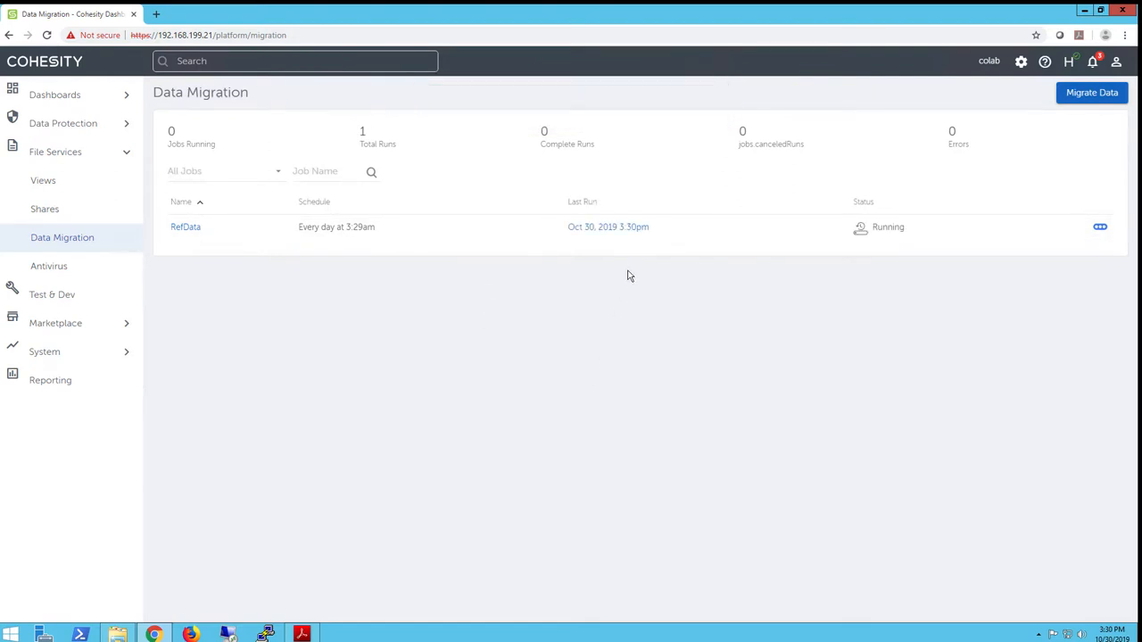
pyautogui.click(607, 226)
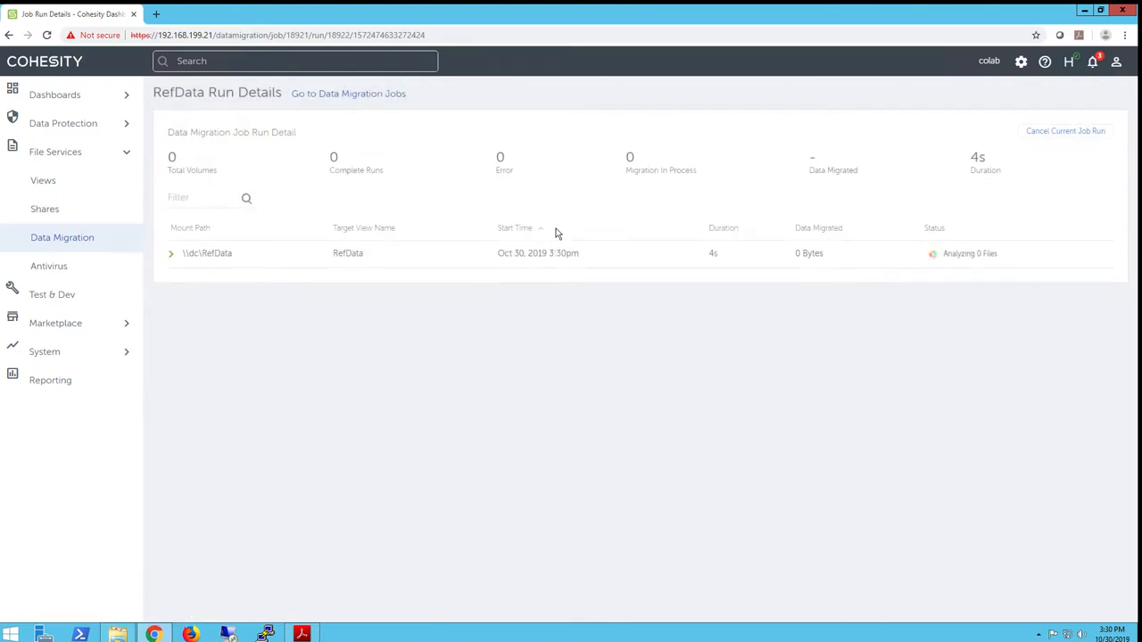
# - Expand the \\dc\RefData task log, then go to the Views list under File Services
pyautogui.click(171, 253)
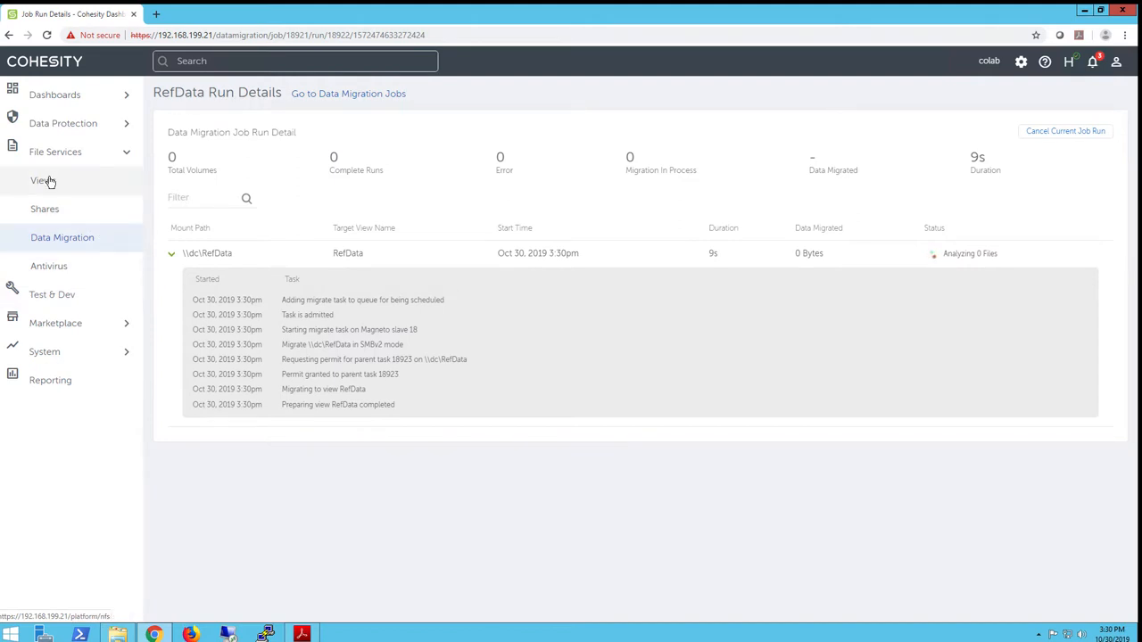
pyautogui.click(43, 180)
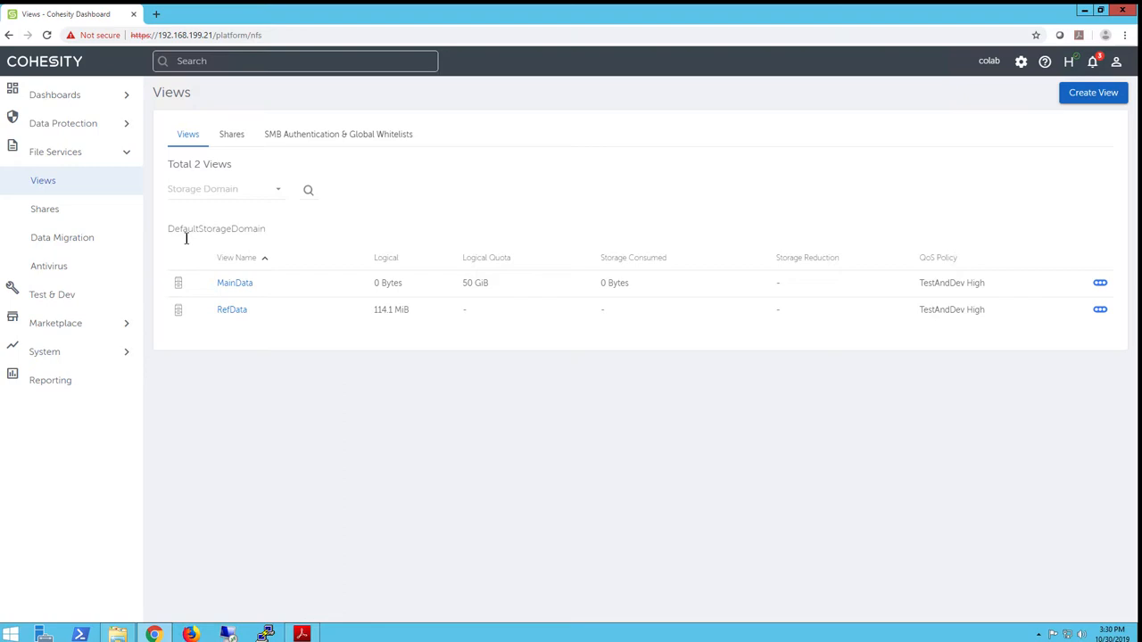
# - Copy the RefData share's SMB path \\colab.lab.local\RefData from Shares and launch File Explorer
pyautogui.click(232, 134)
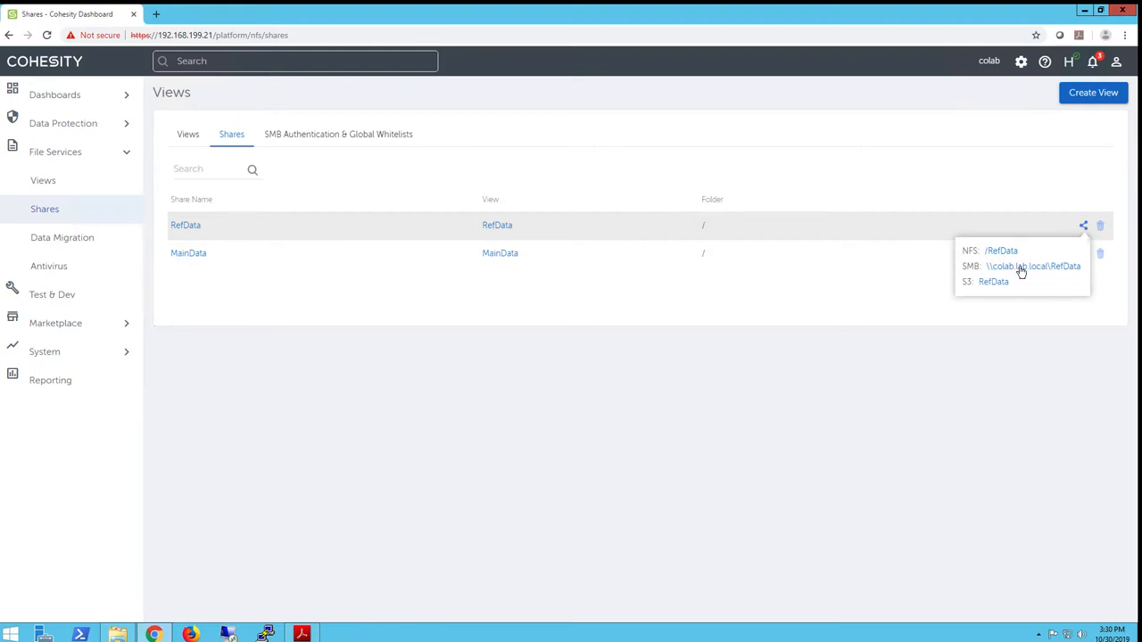
pyautogui.click(1031, 266)
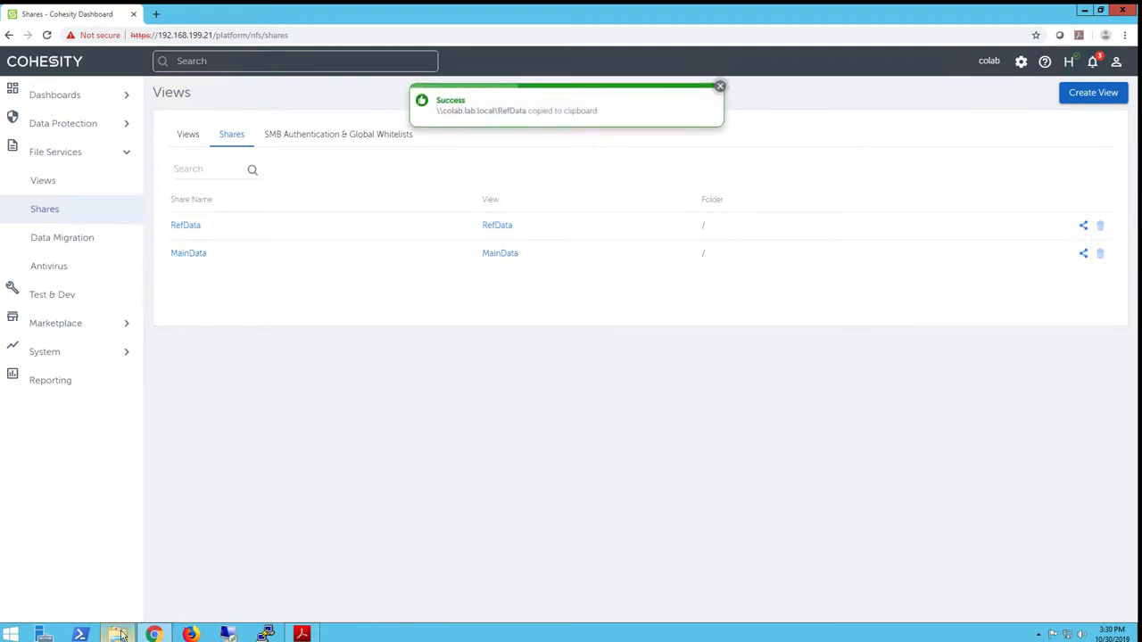
pyautogui.click(118, 635)
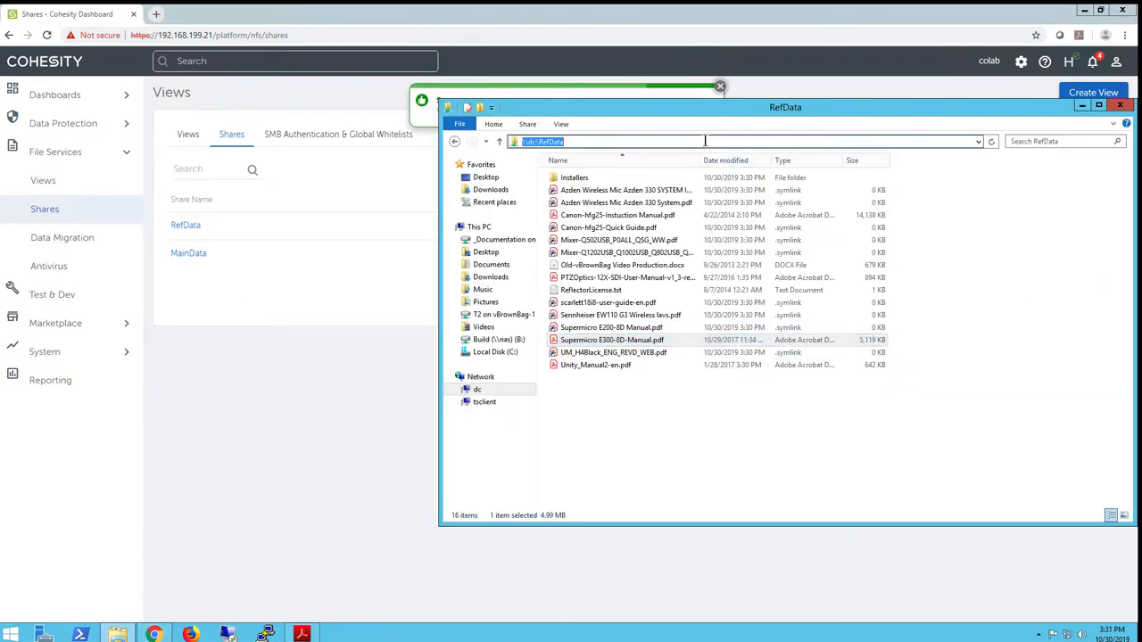
# - Browse \\colab.lab.local\RefData, C:\RefData and \\dc\RefData, then open Supermicro E200-8D Manual.pdf
pyautogui.write('\\\\colab.lab.local\\RefData')
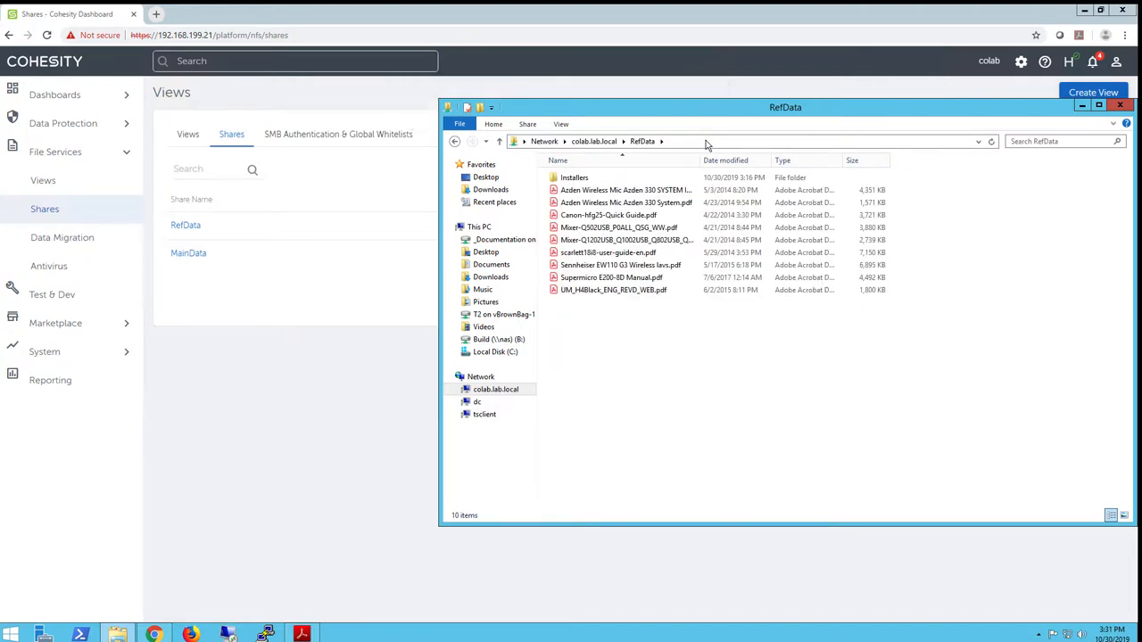
pyautogui.click(613, 289)
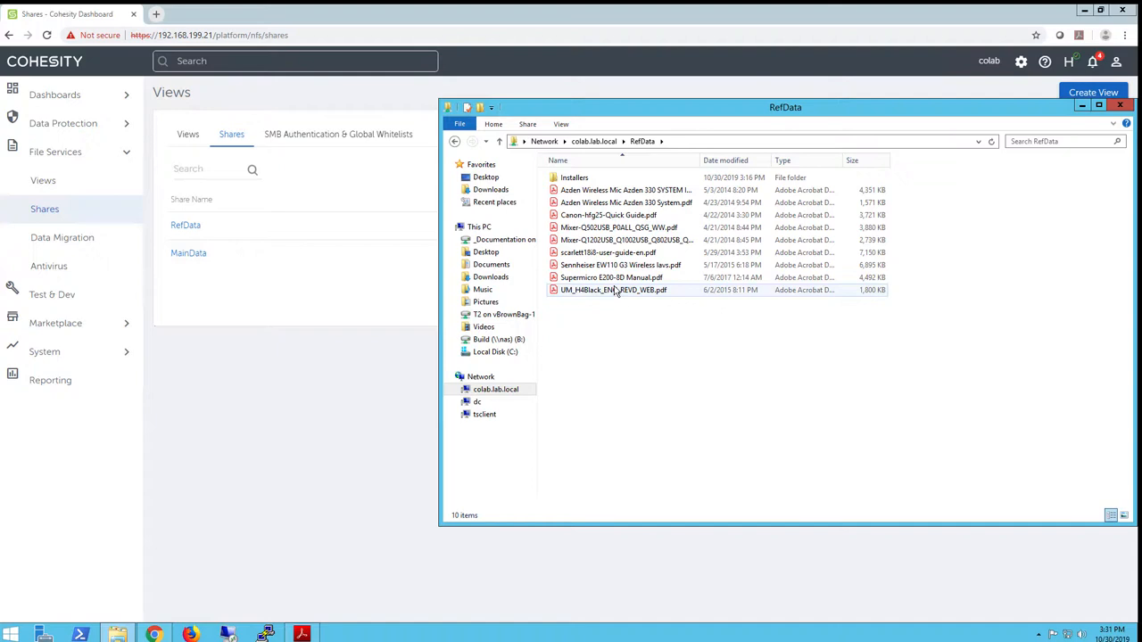
pyautogui.click(496, 351)
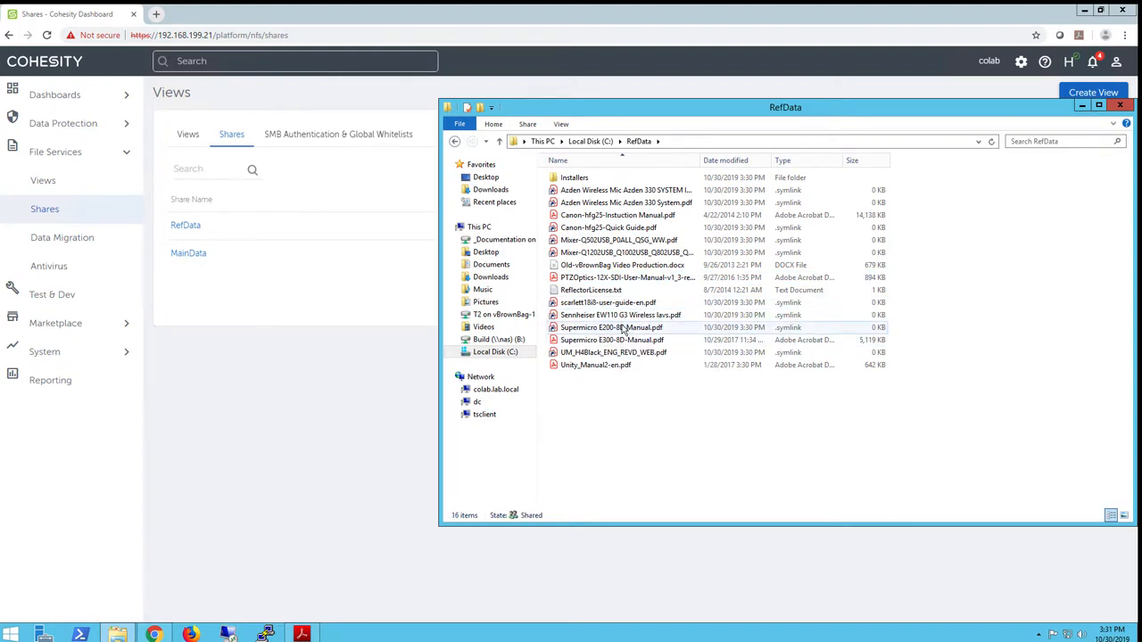
pyautogui.moveTo(835, 336)
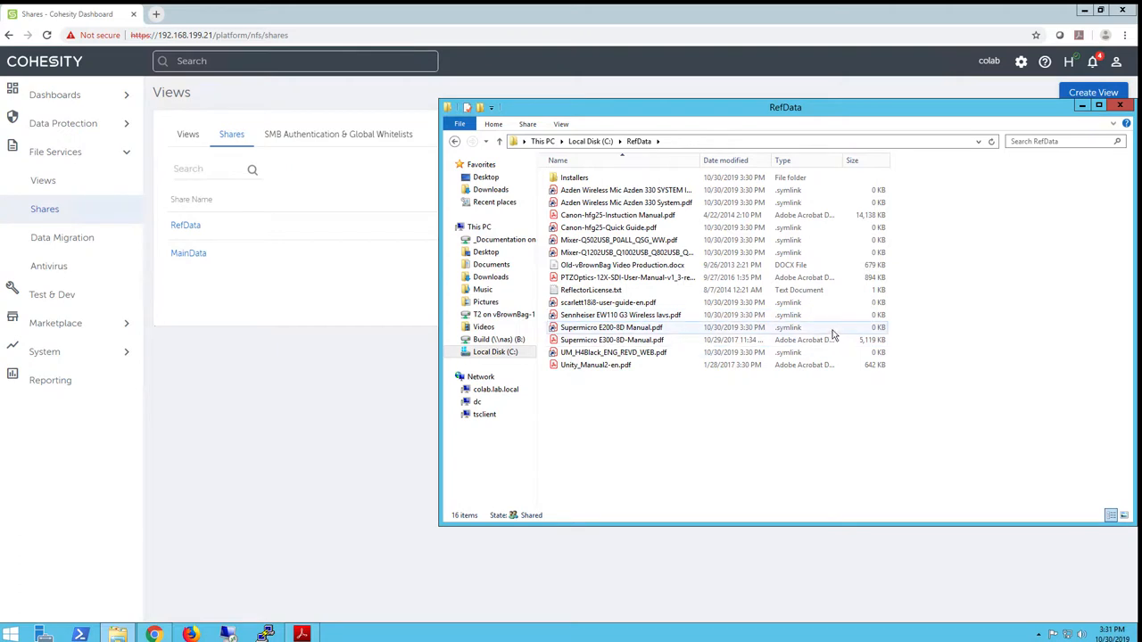
pyautogui.moveTo(717, 150)
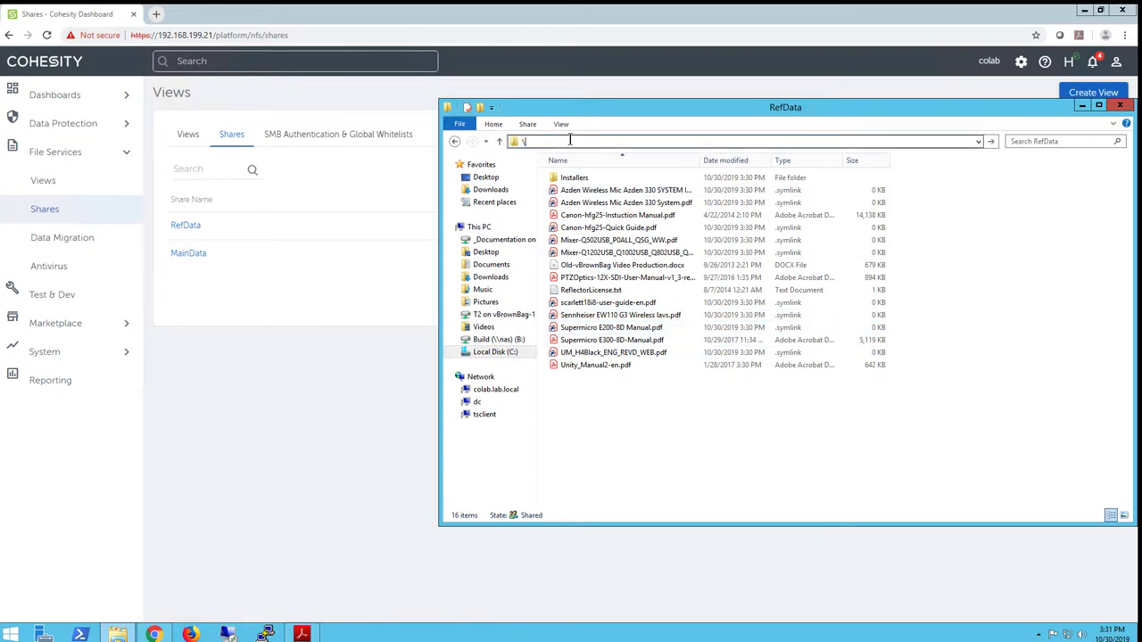
pyautogui.write('\\dc\\Ref')
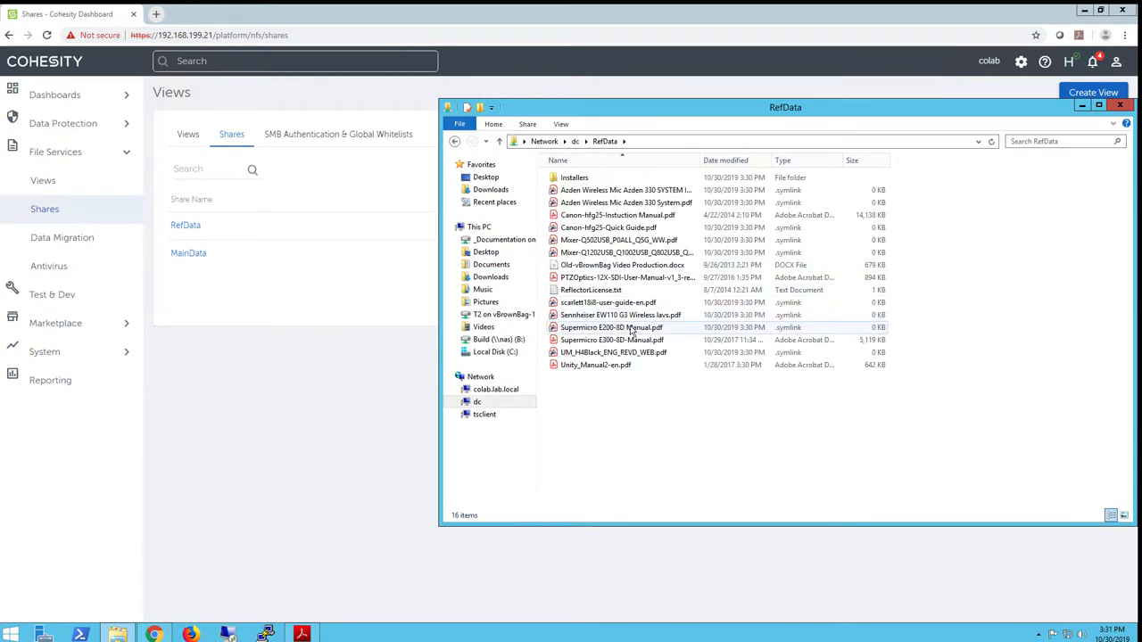
pyautogui.moveTo(612, 328)
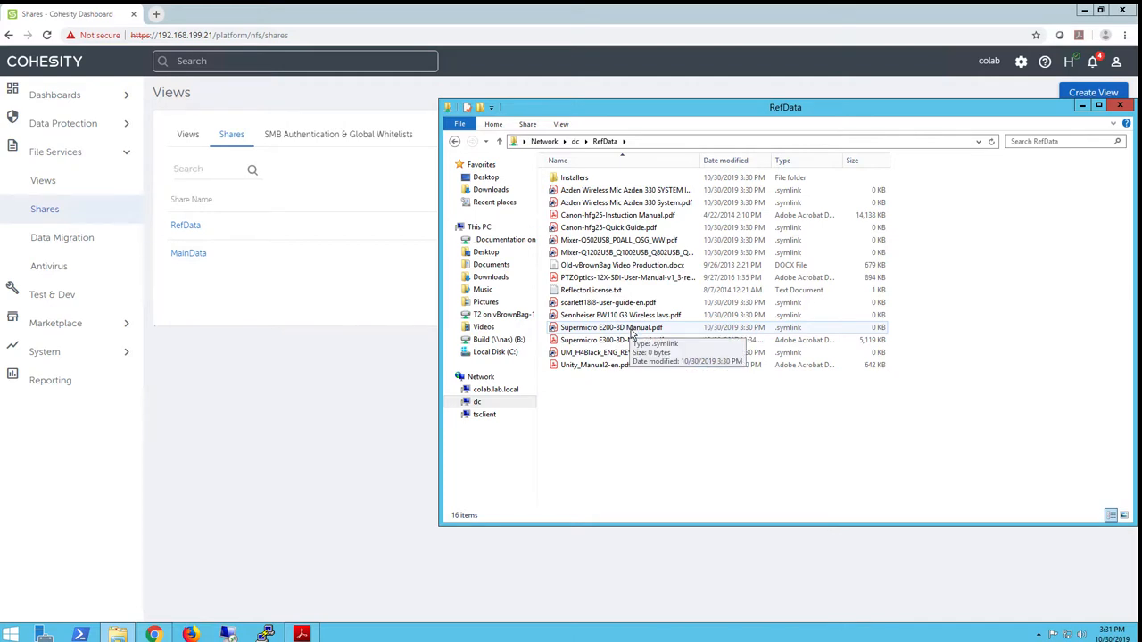
pyautogui.doubleClick(610, 328)
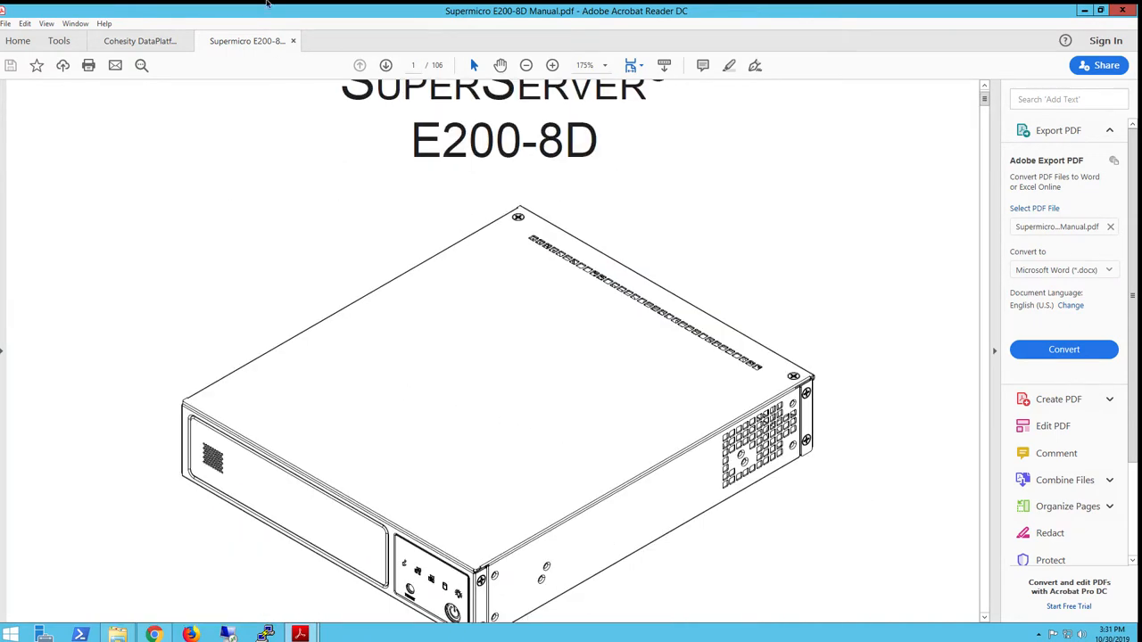
# - Close the Supermicro E200-8D manual after confirming its cover page opens
pyautogui.click(139, 40)
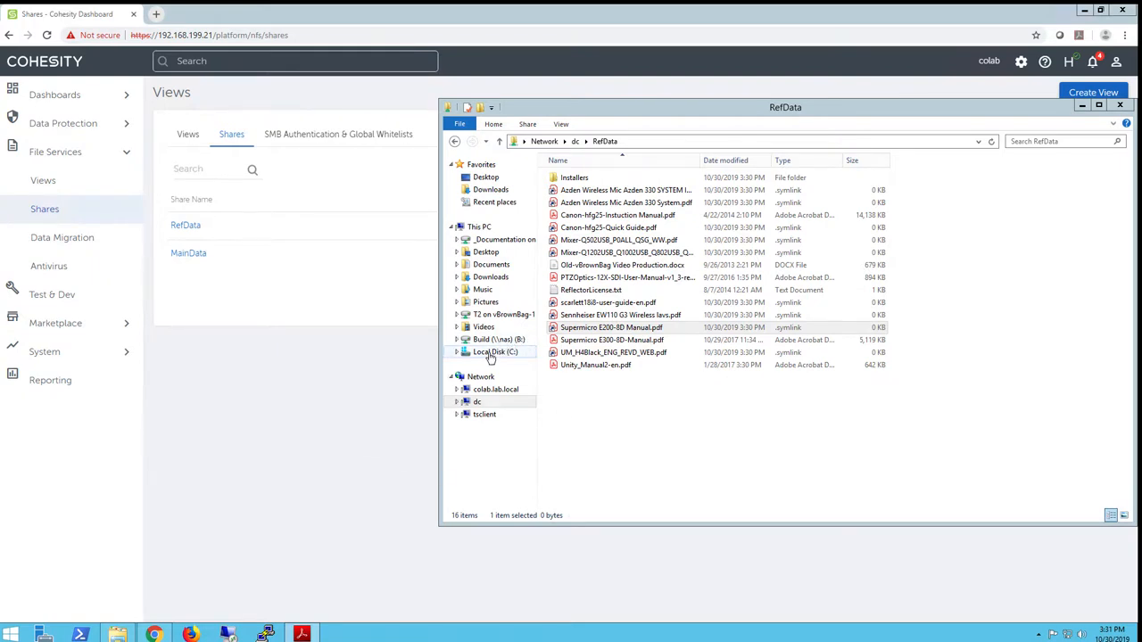
# - Check the local C:\RefData folder's properties showing 63.6 MB, then cancel the dialog
pyautogui.click(496, 352)
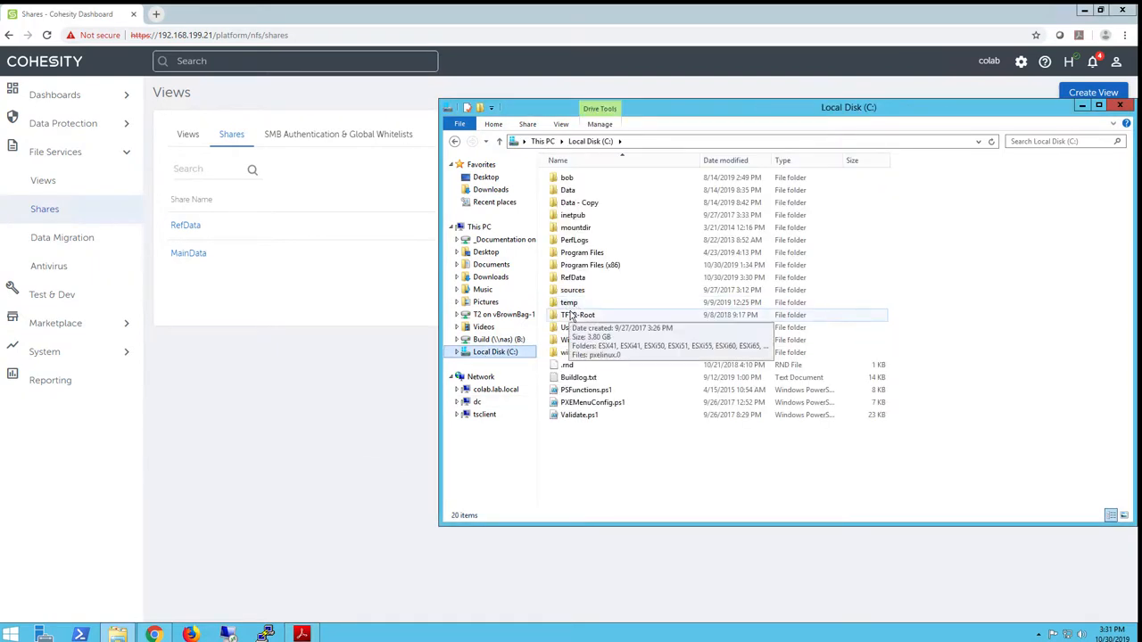
pyautogui.rightClick(573, 278)
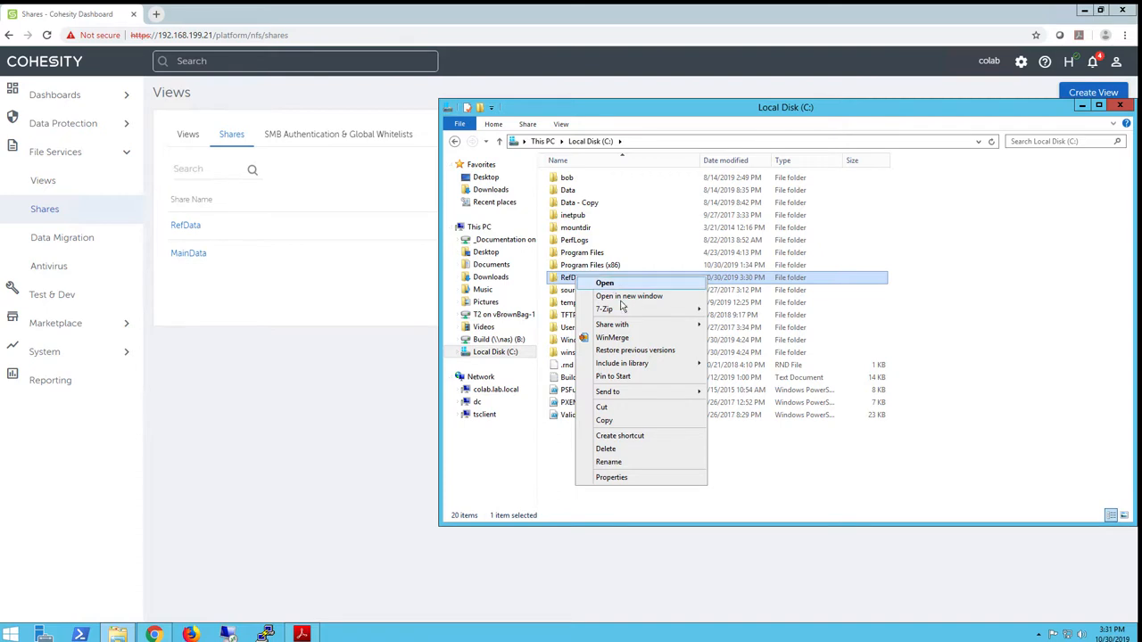
pyautogui.moveTo(644, 478)
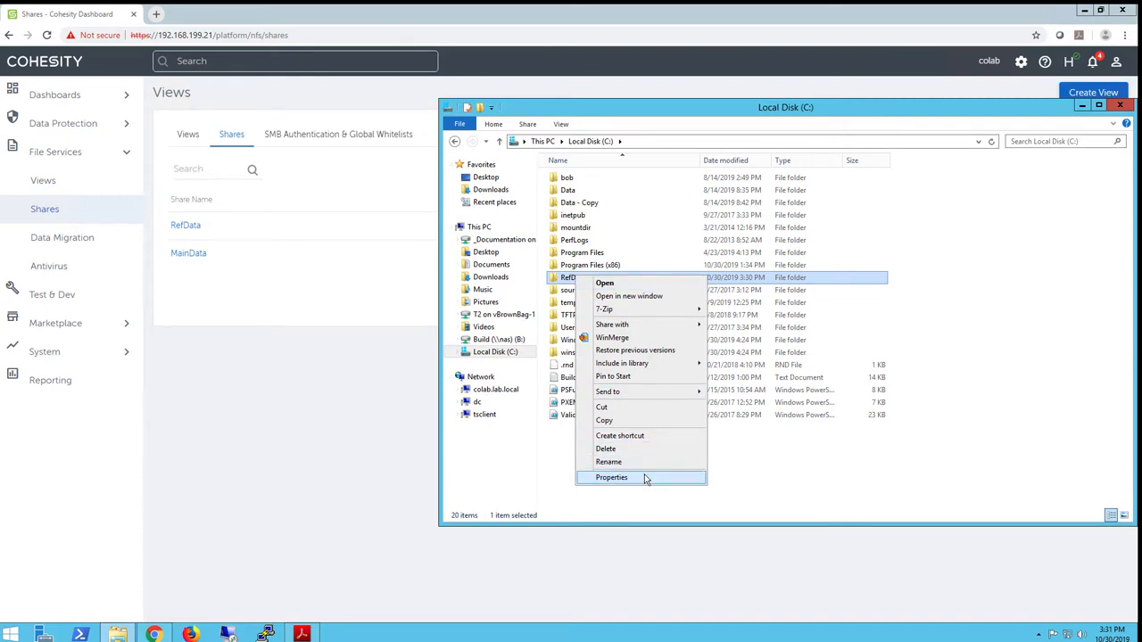
pyautogui.click(610, 478)
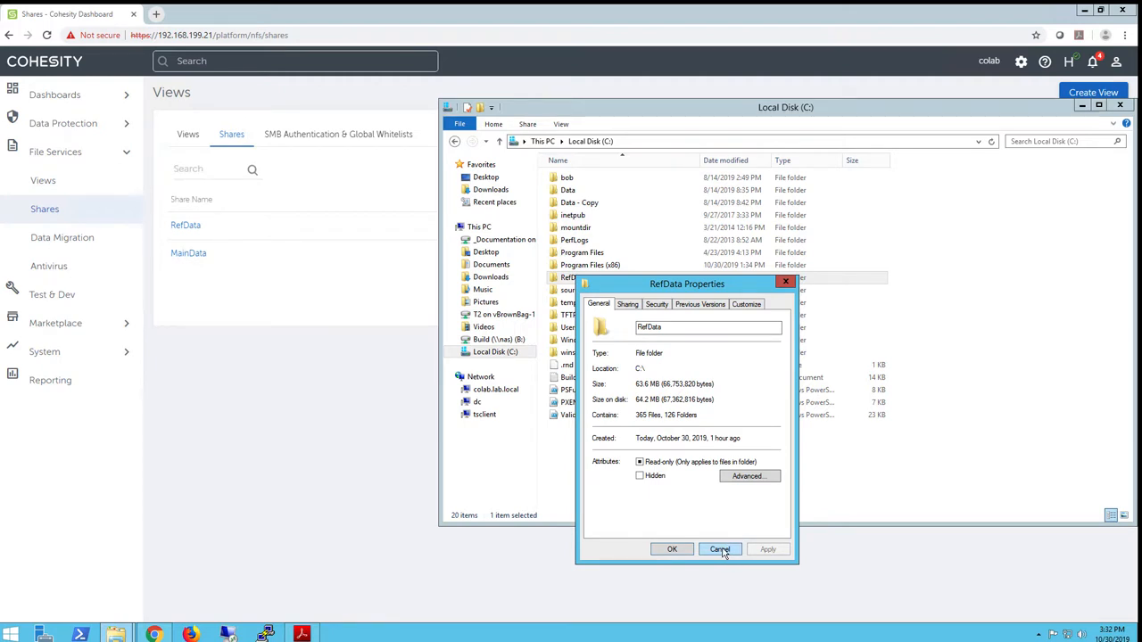
pyautogui.click(719, 550)
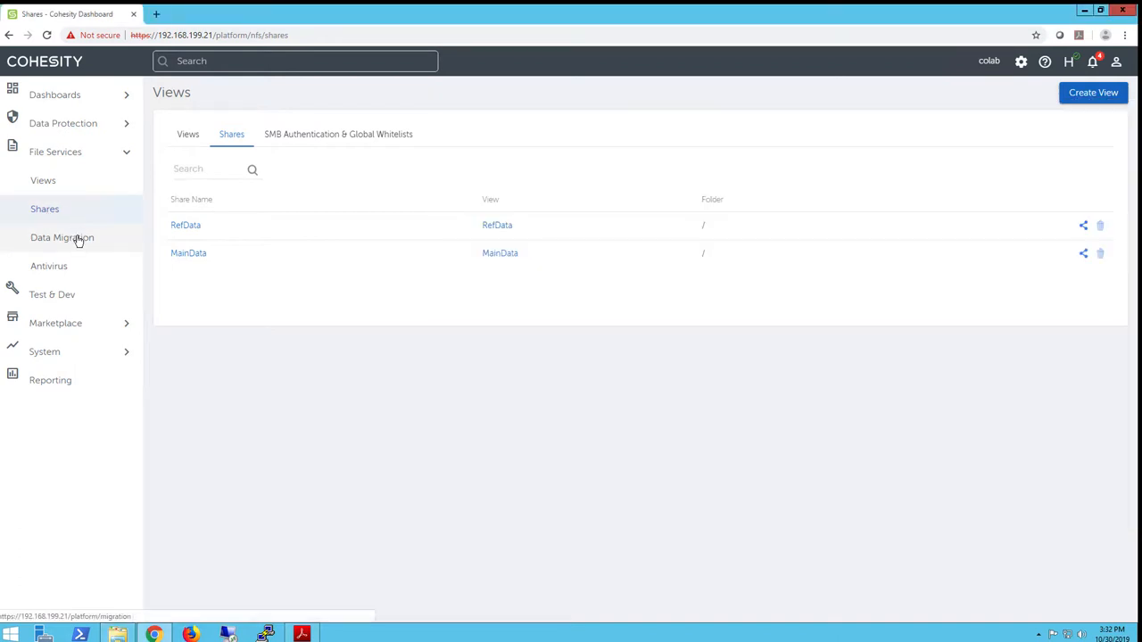
# - Open the latest RefData run's task log and scroll to 'Migrate task completed successfully'
pyautogui.click(60, 237)
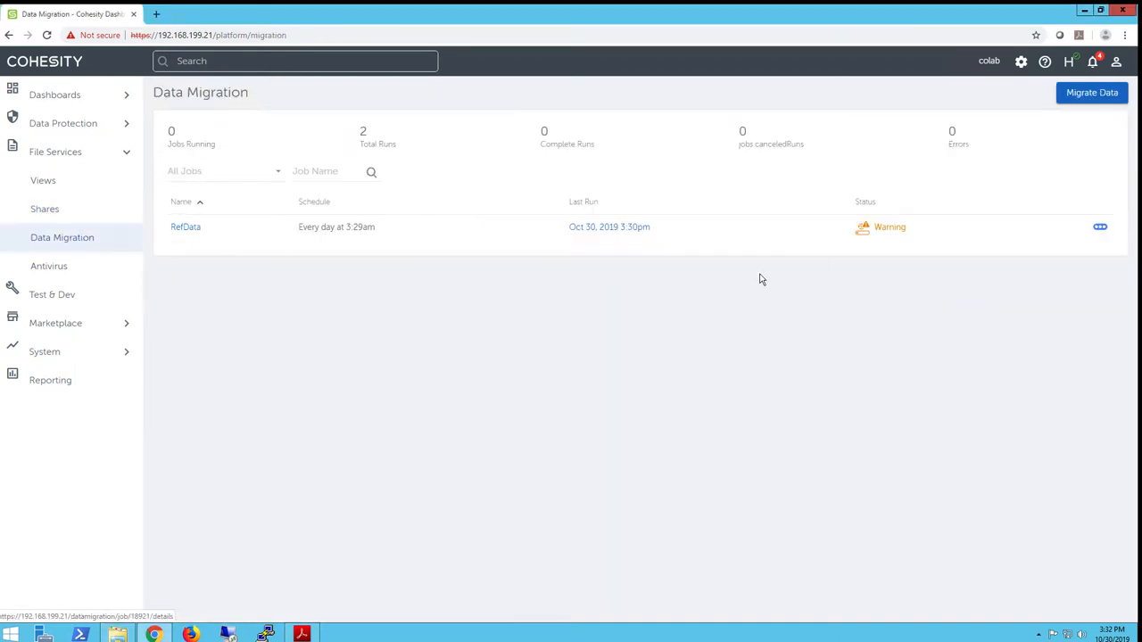
pyautogui.moveTo(611, 226)
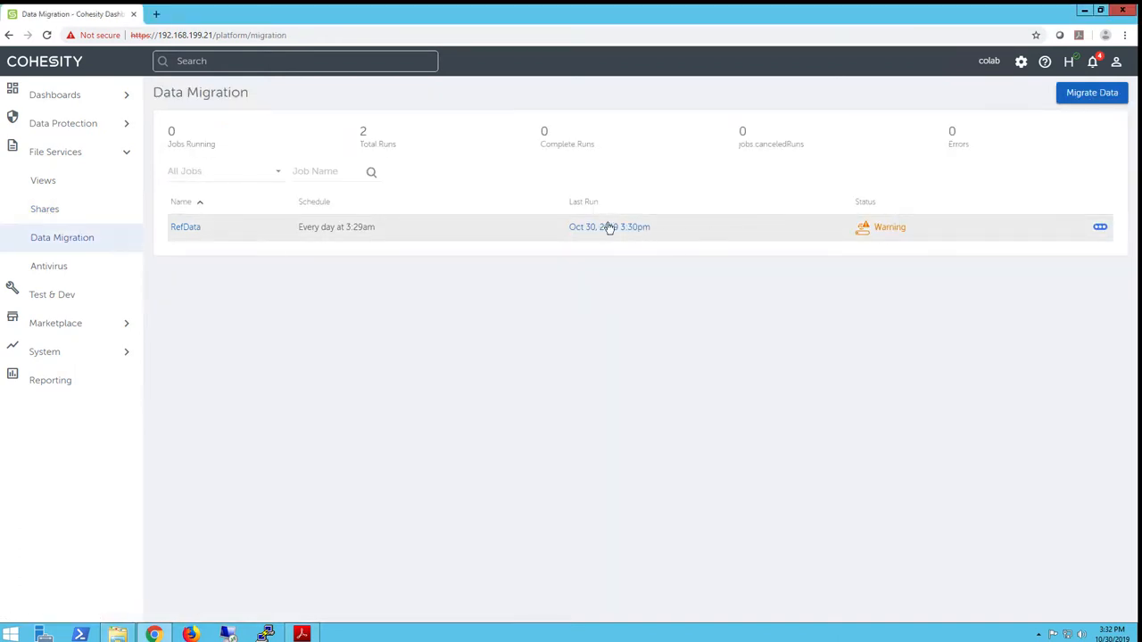
pyautogui.click(610, 227)
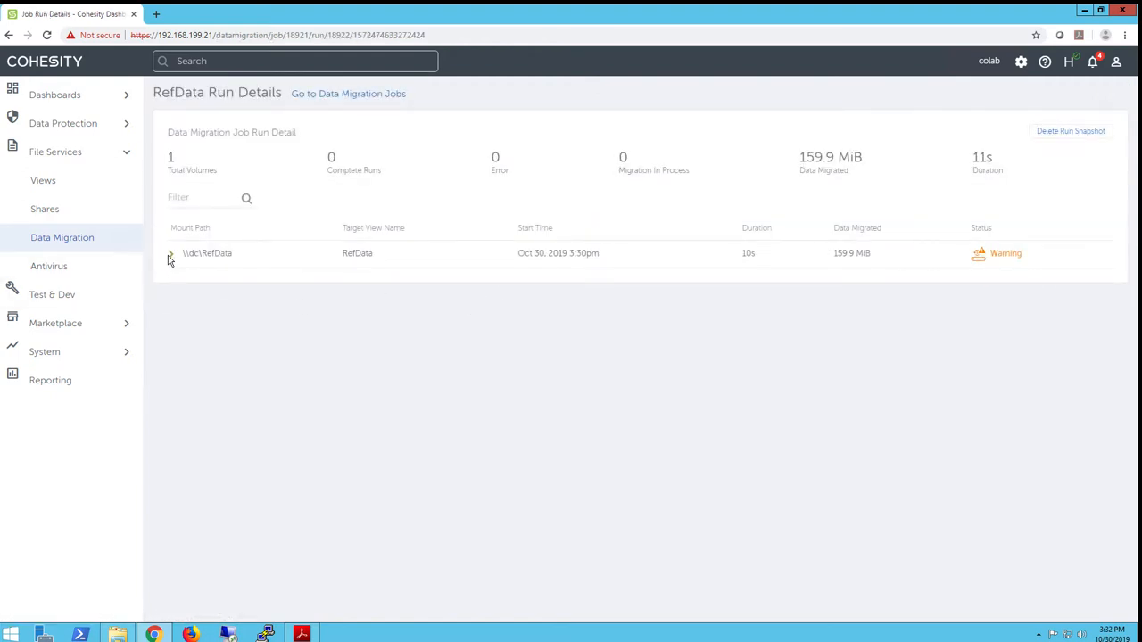
pyautogui.click(172, 253)
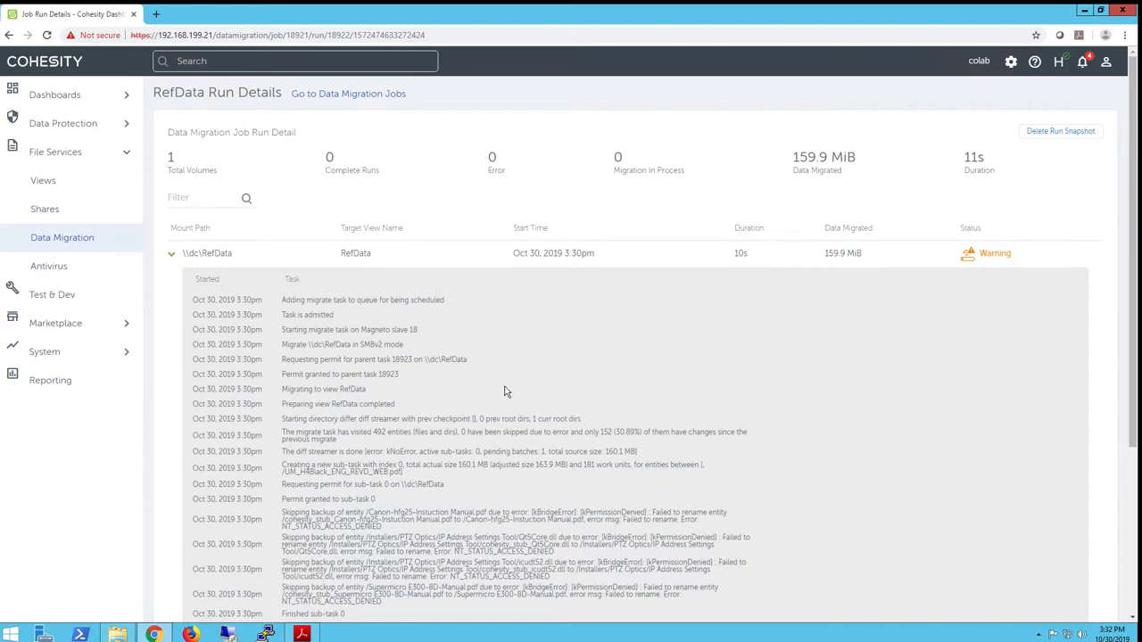
pyautogui.moveTo(860, 404)
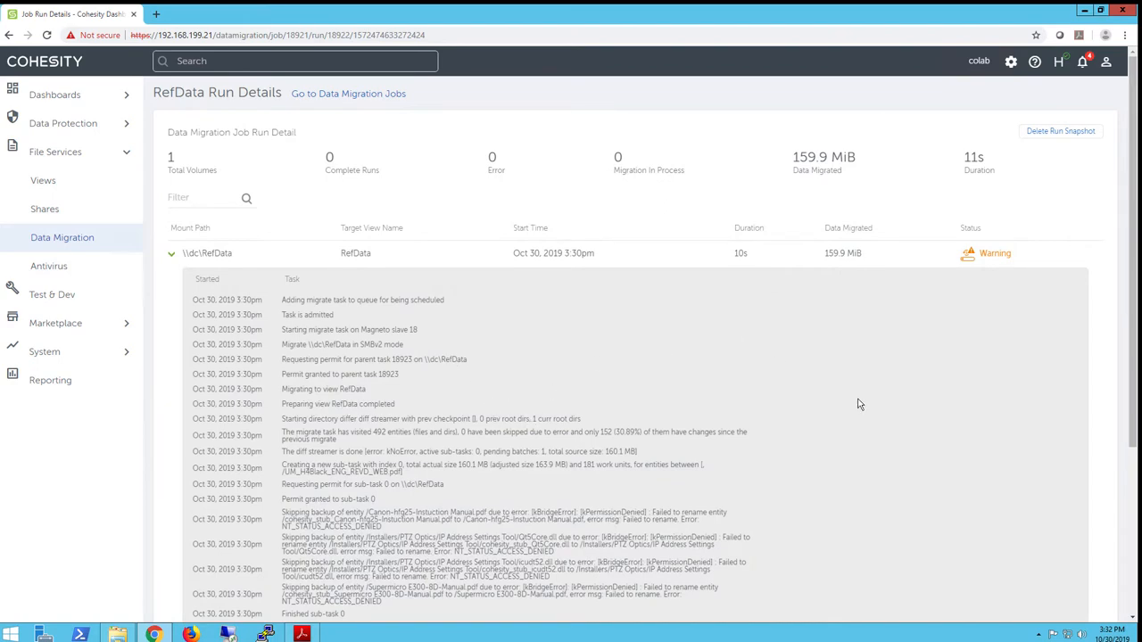
pyautogui.scroll(-3)
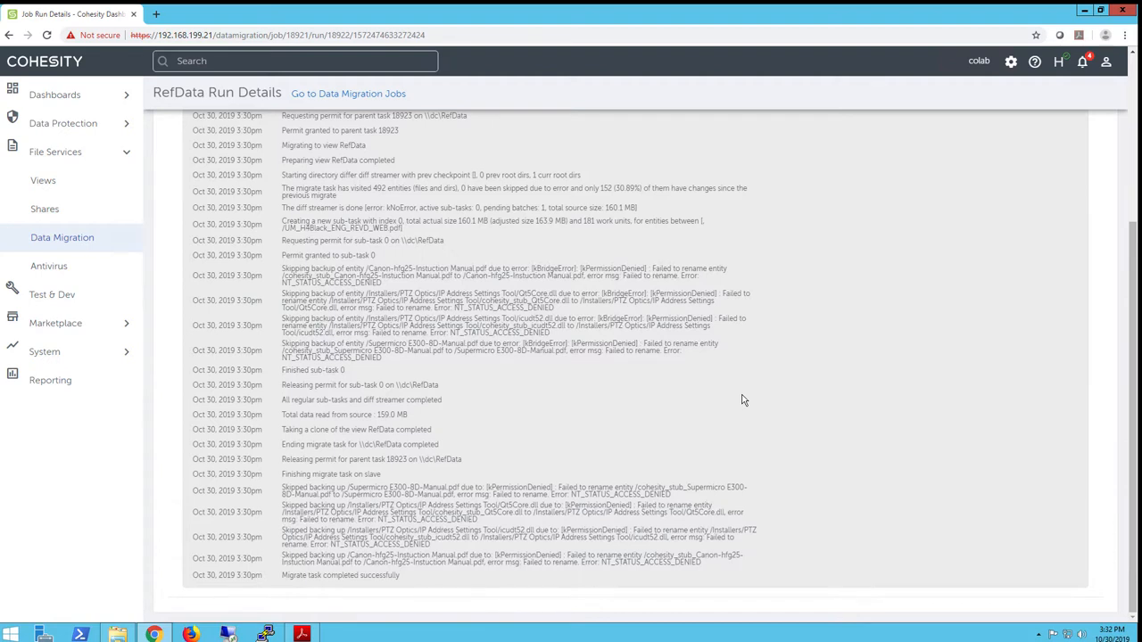
pyautogui.moveTo(699, 507)
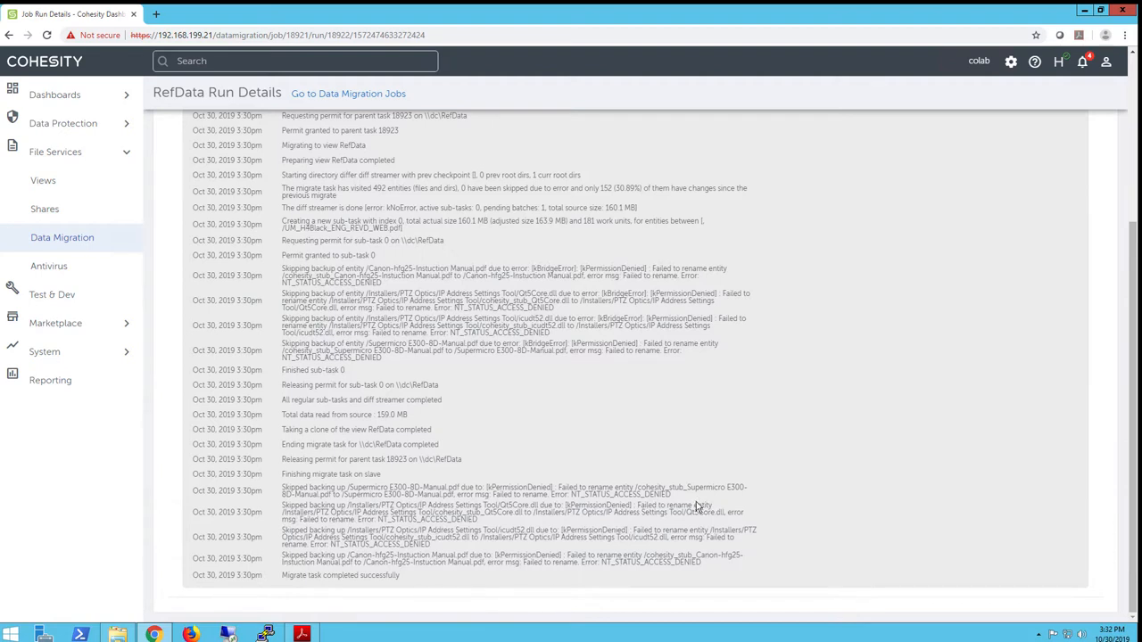
pyautogui.moveTo(731, 507)
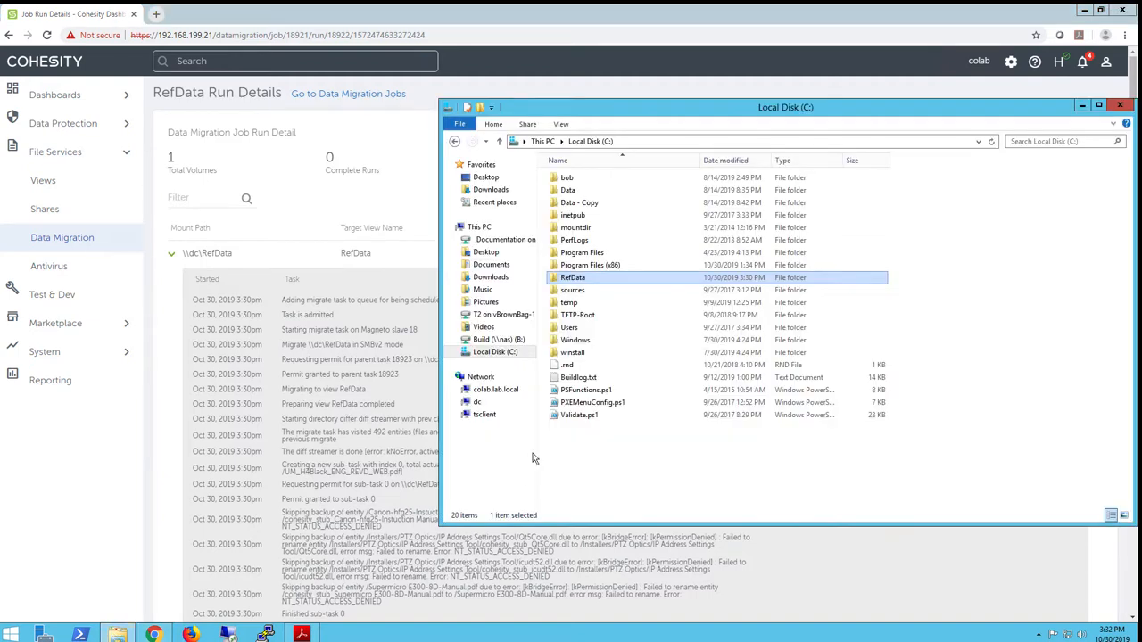
# - Open Supermicro E200-8D Manual.pdf from \\dc\refdata to confirm it opens, then close it
pyautogui.doubleClick(571, 278)
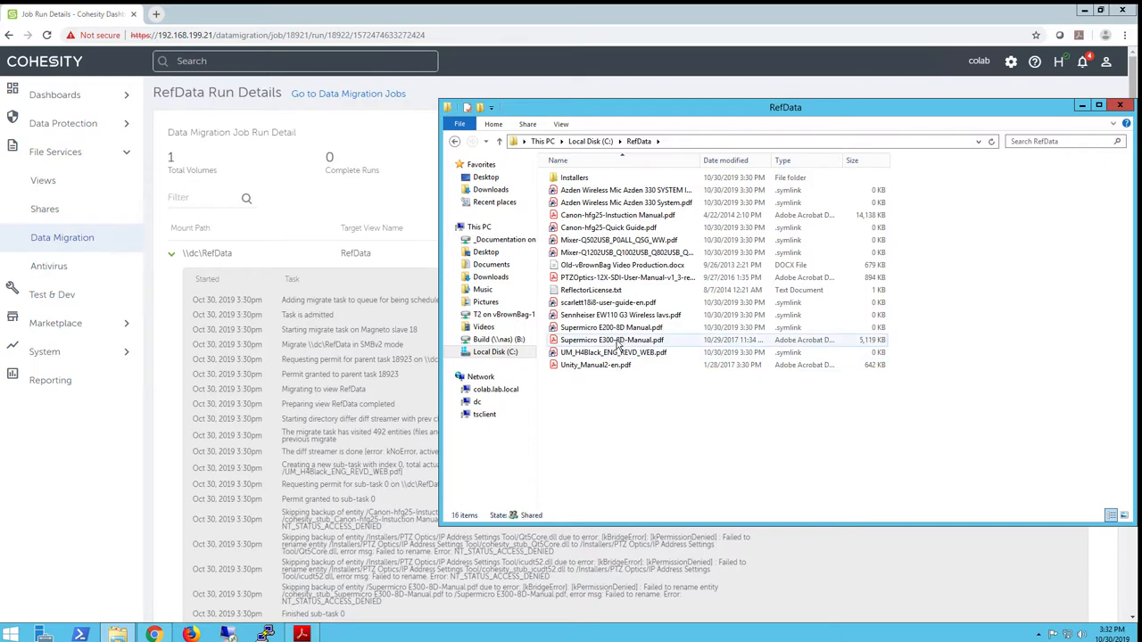
pyautogui.moveTo(612, 343)
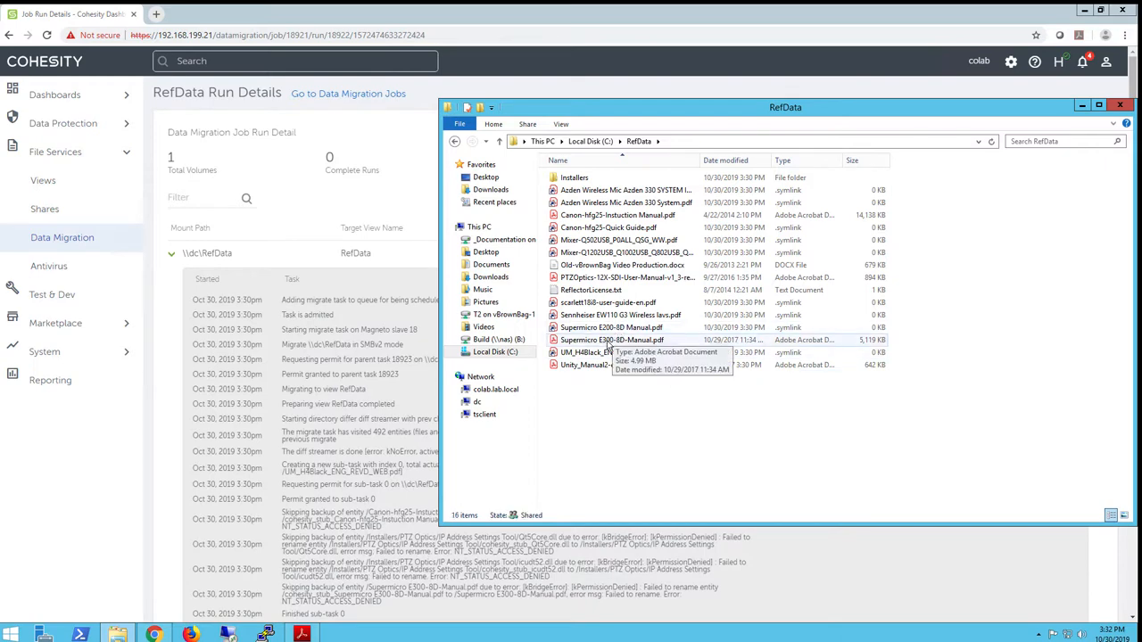
pyautogui.moveTo(606, 343)
pyautogui.write('\\\\dc\\')
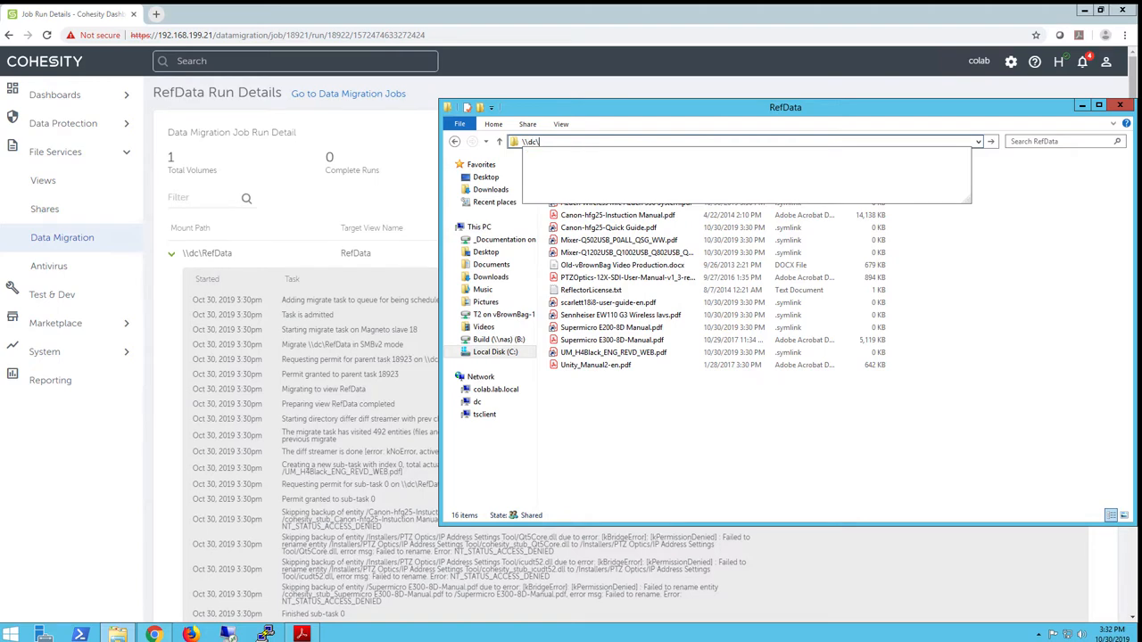
pyautogui.write('refdata')
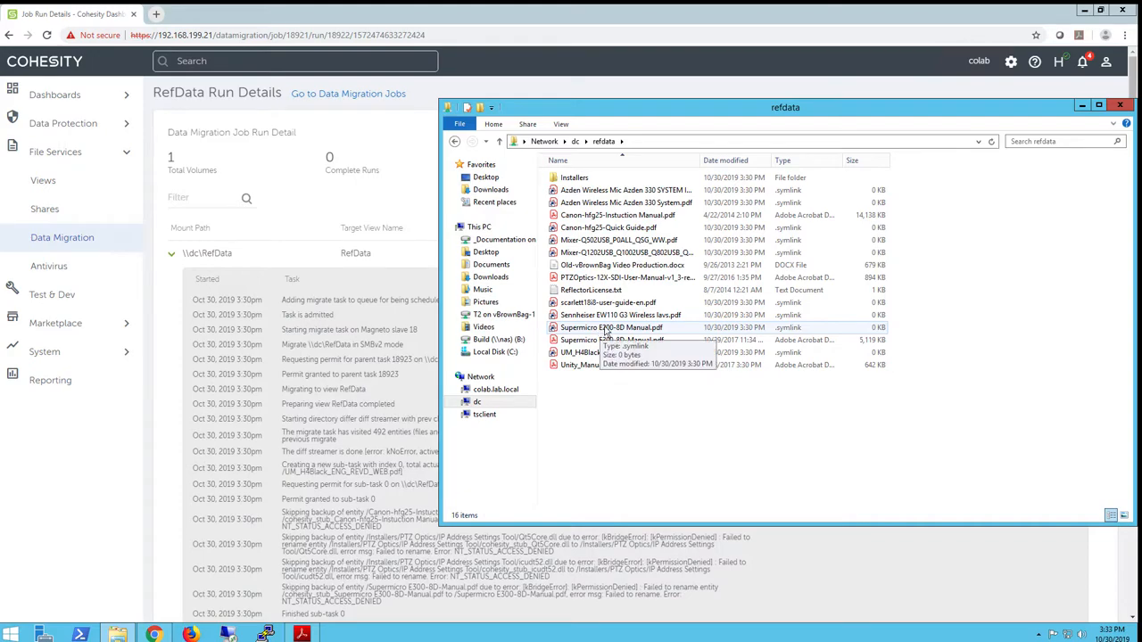
pyautogui.doubleClick(612, 328)
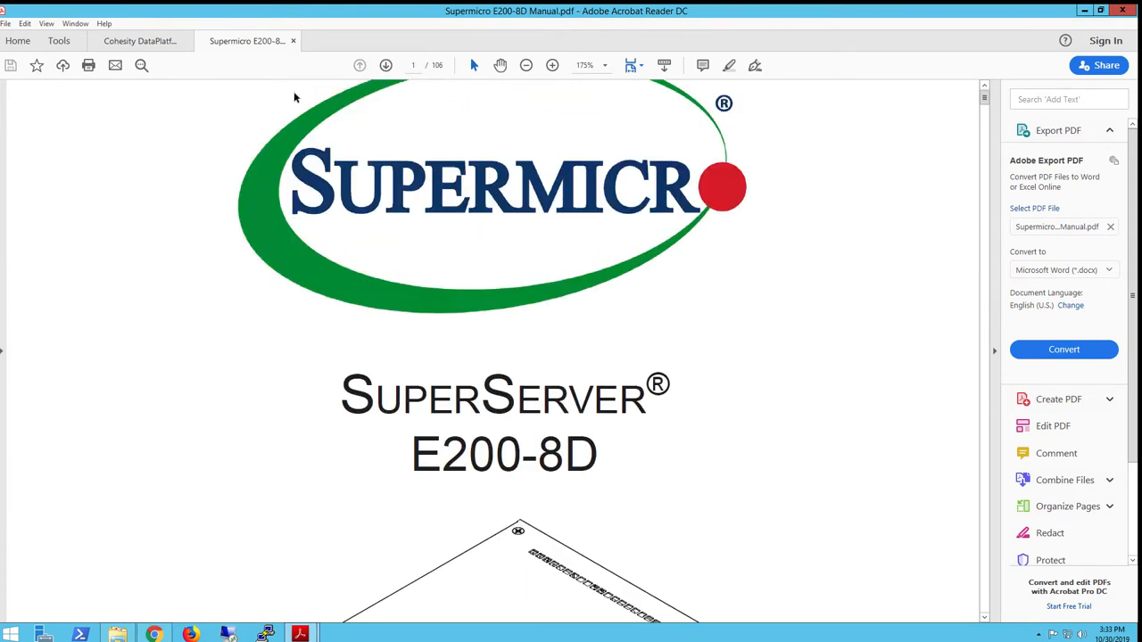
pyautogui.click(139, 39)
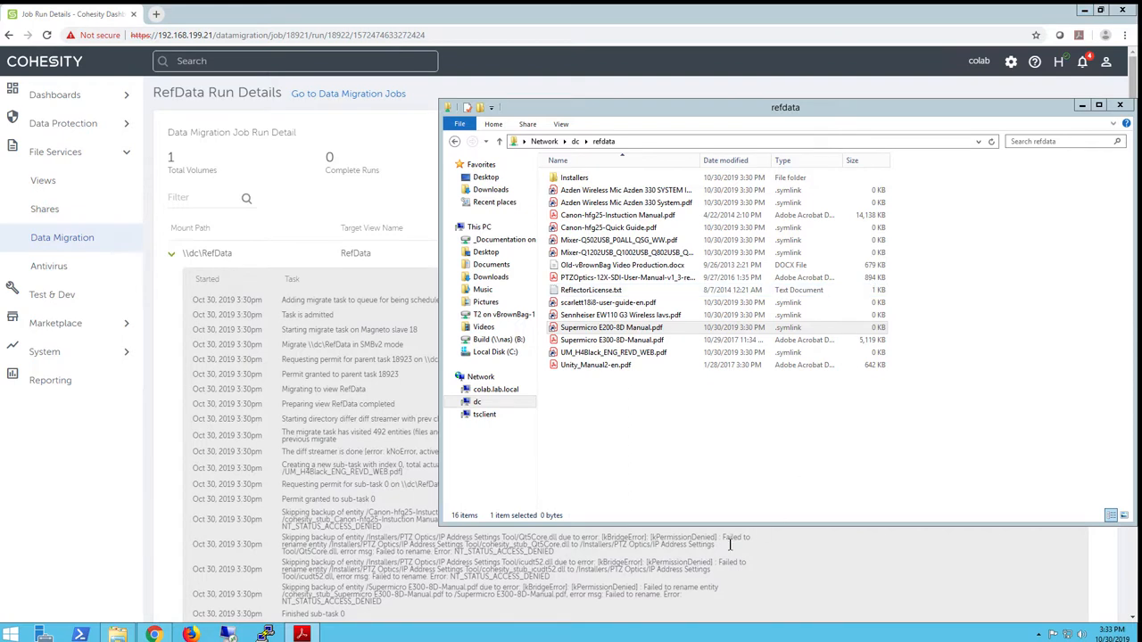
# - Select the Supermicro E200-8D and E300-8D manuals to read their real sizes, 5,118 KB for the E300-8D
pyautogui.click(640, 328)
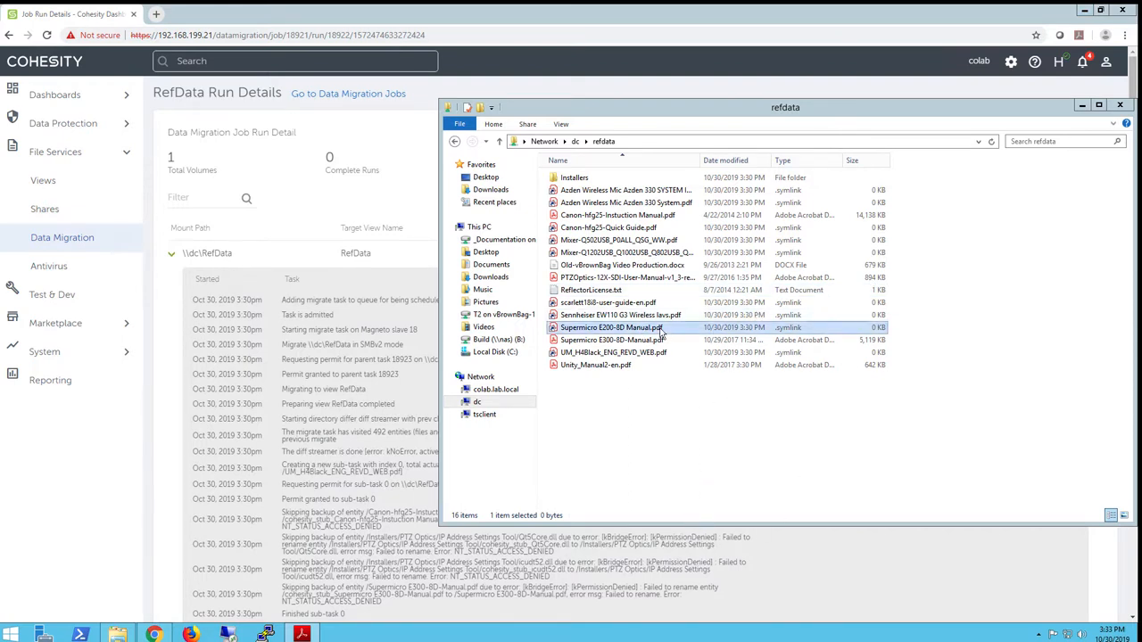
pyautogui.click(612, 339)
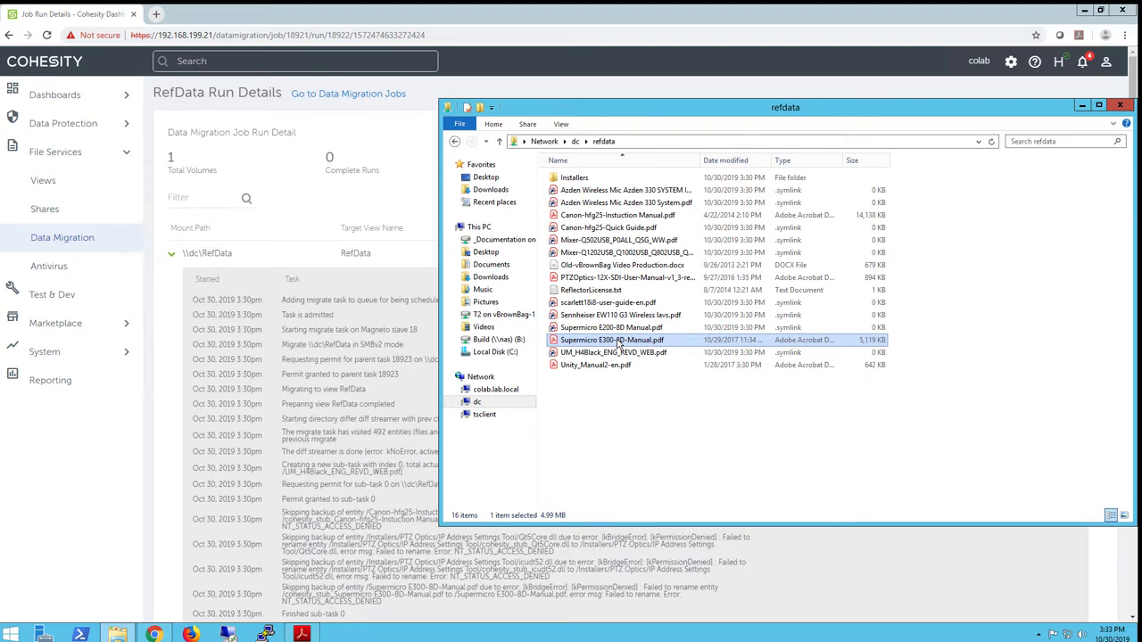
pyautogui.moveTo(701, 455)
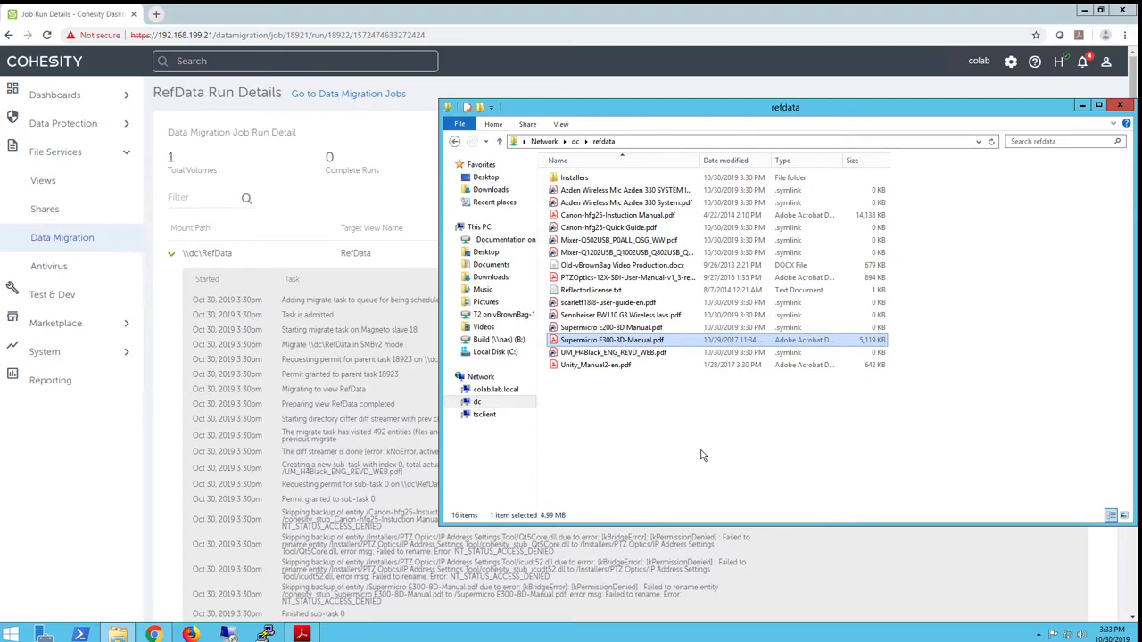
pyautogui.moveTo(635, 434)
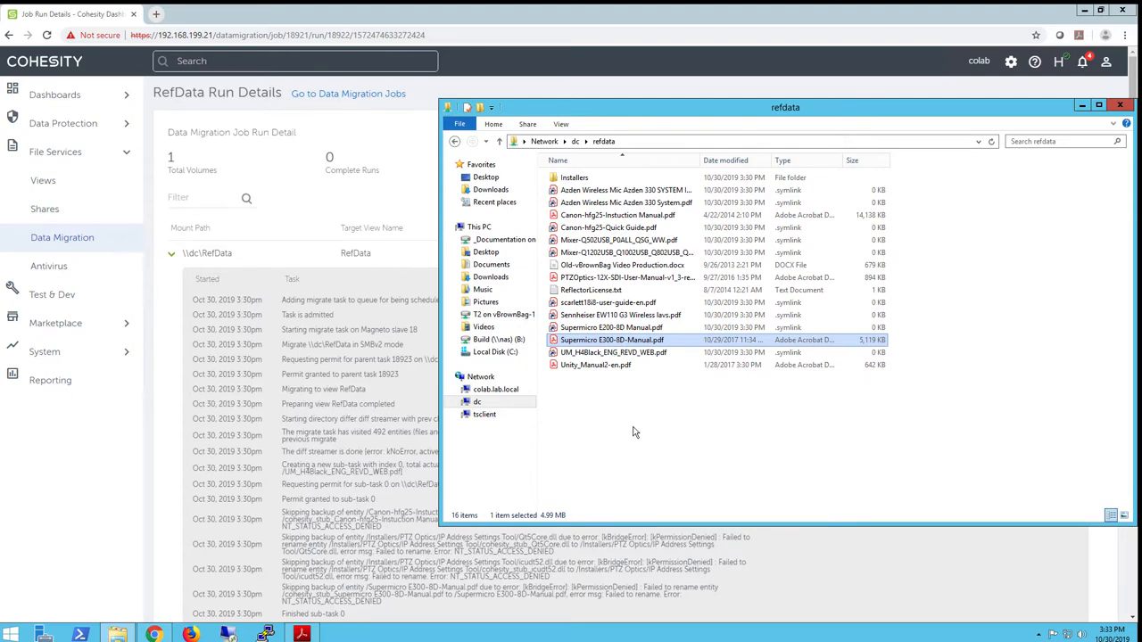
pyautogui.moveTo(686, 268)
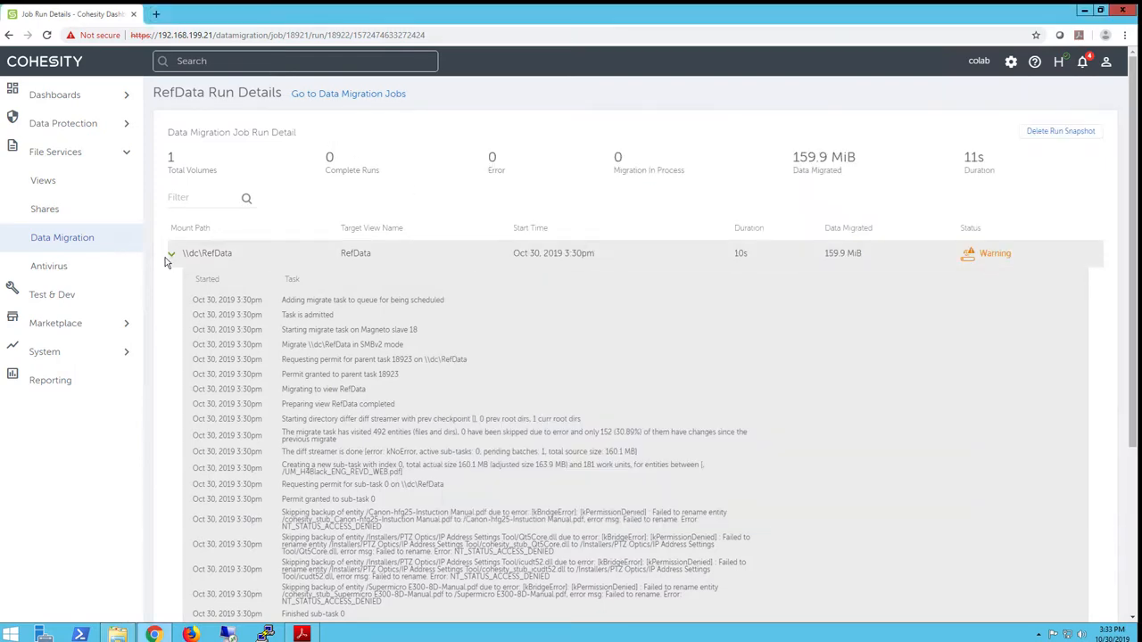
# - Show the RefData job runs, where the 3:41pm run succeeded with 45.8 MiB migrated
pyautogui.click(172, 254)
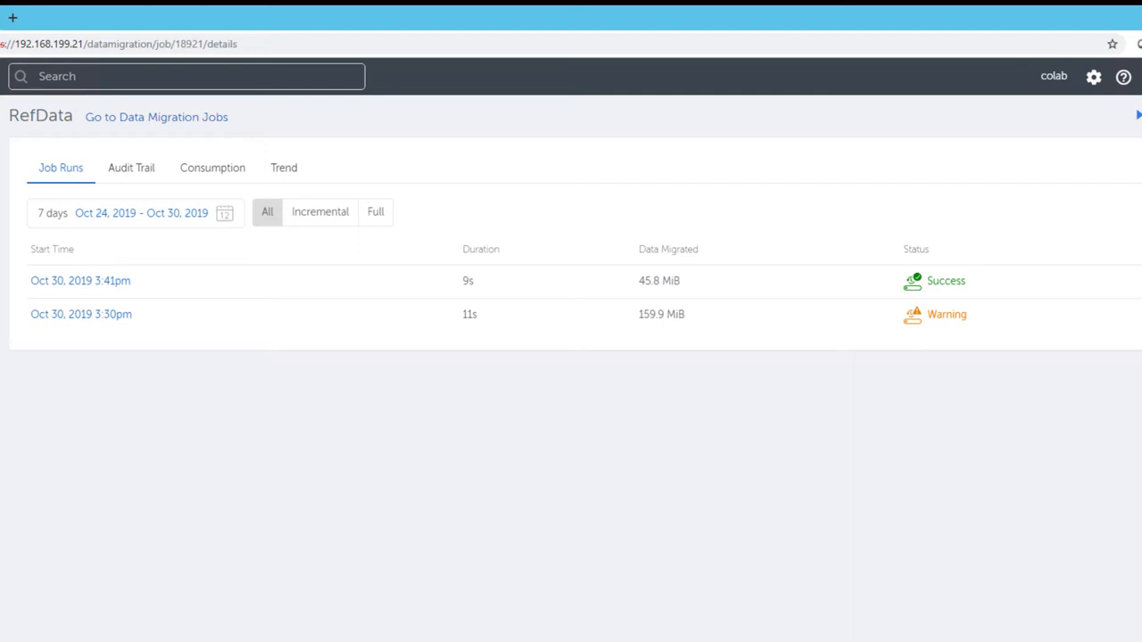
pyautogui.moveTo(1006, 506)
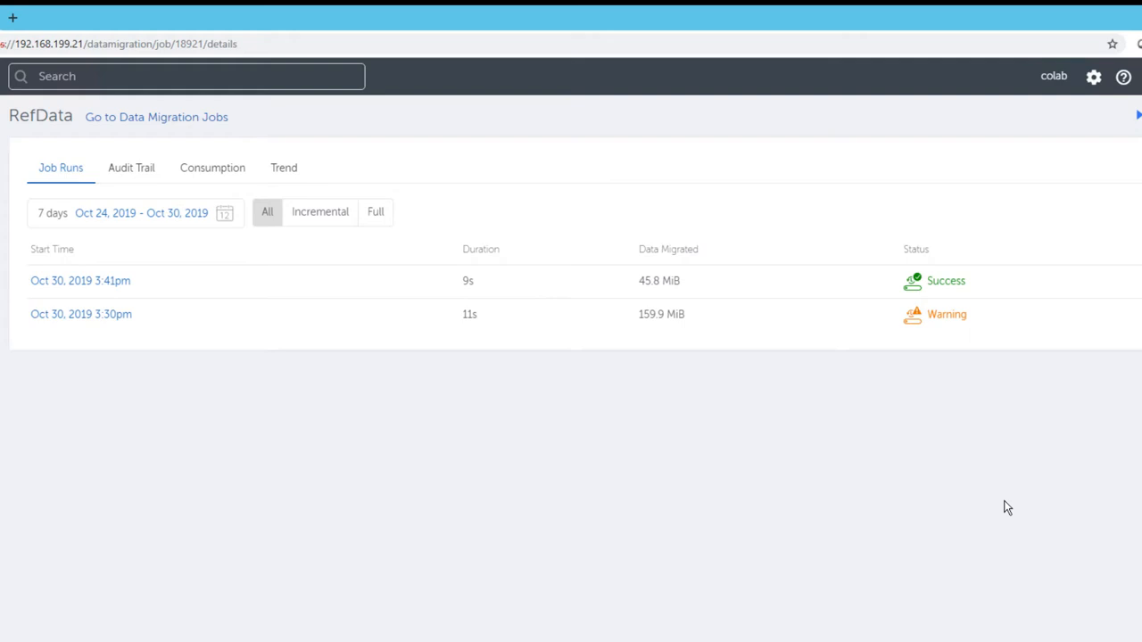
pyautogui.moveTo(721, 549)
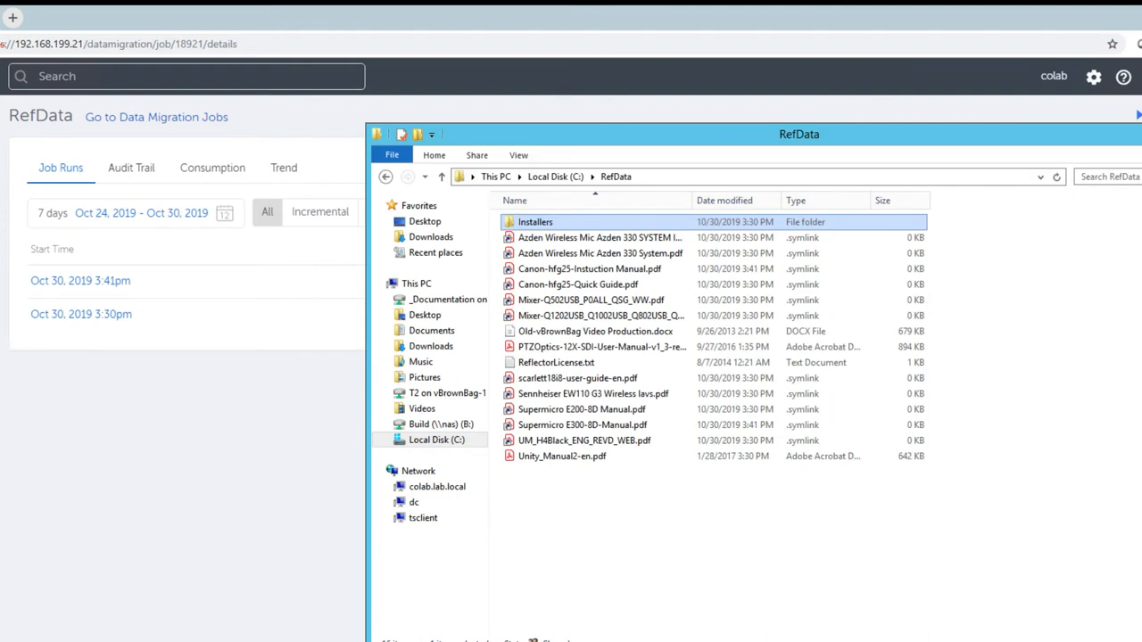
pyautogui.moveTo(685, 585)
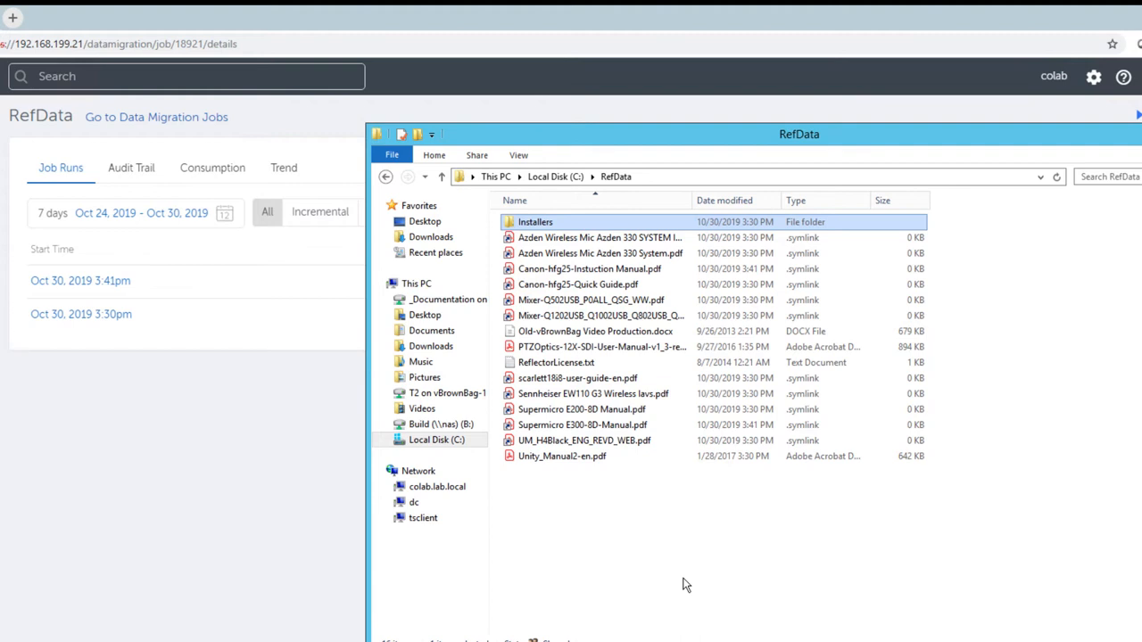
pyautogui.moveTo(257, 521)
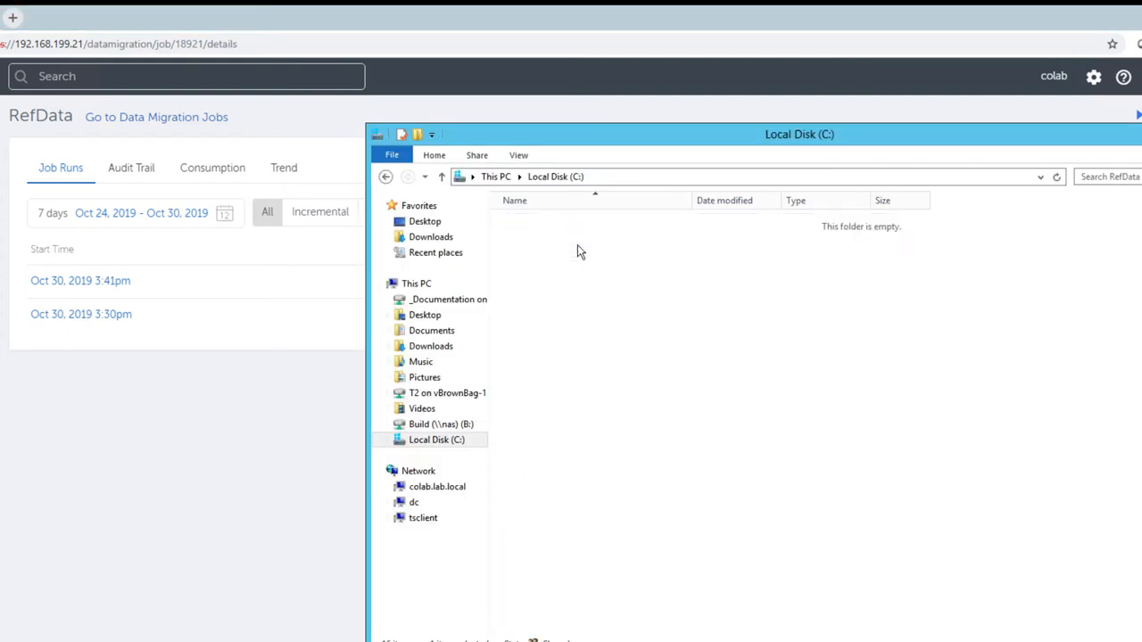
# - Confirm local RefData properties show 17.8 MB, then return to the Data Migration jobs overview
pyautogui.rightClick(532, 346)
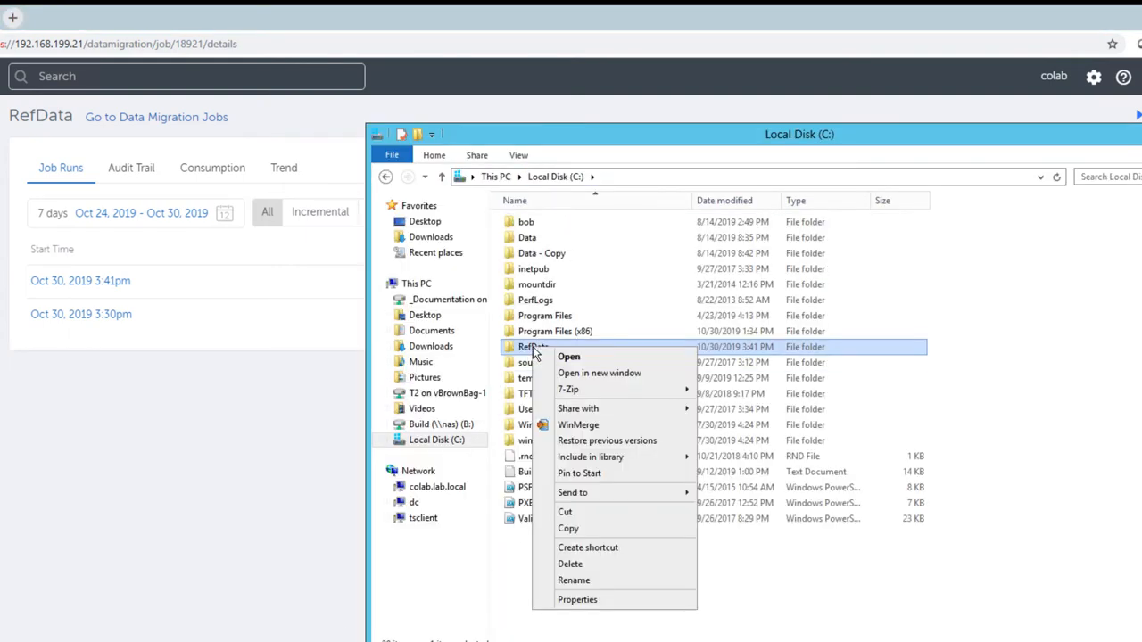
pyautogui.click(578, 599)
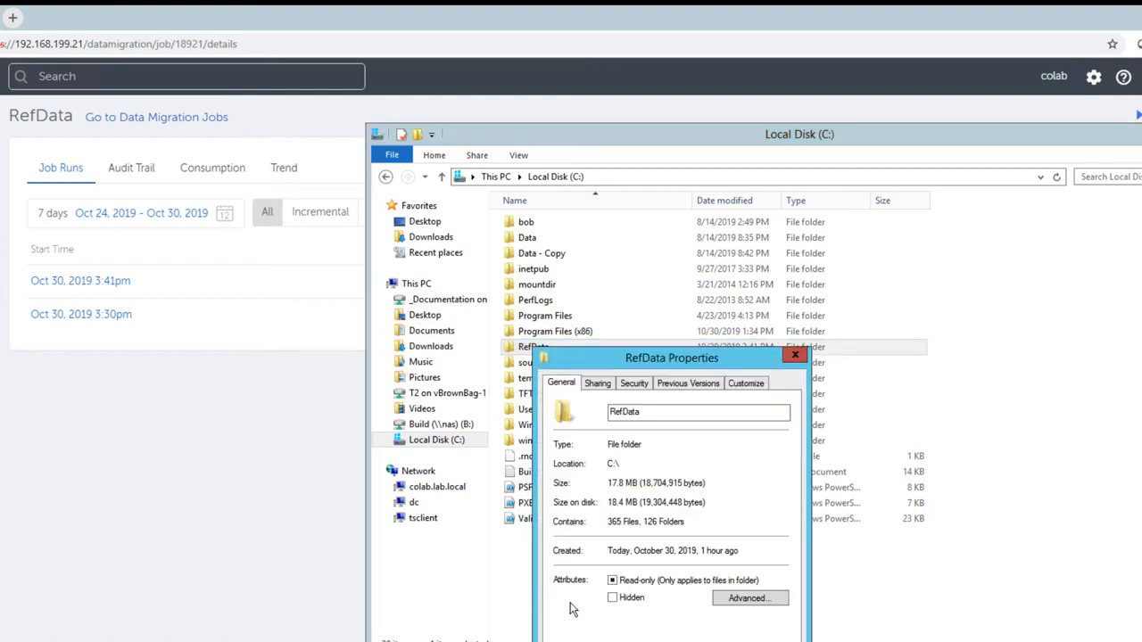
pyautogui.moveTo(1119, 446)
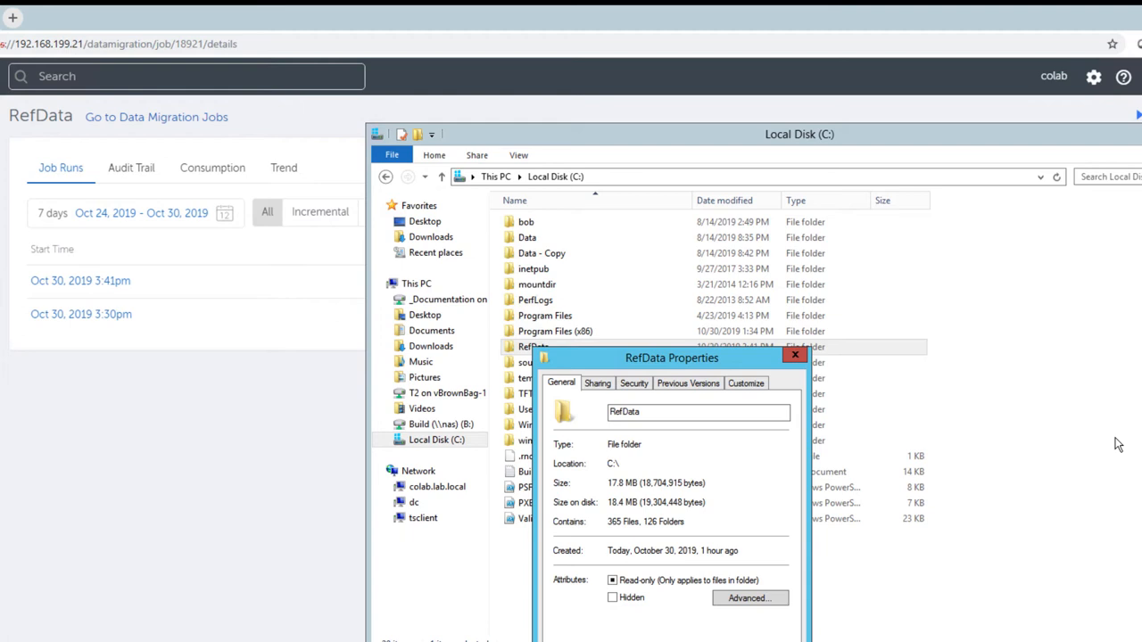
pyautogui.moveTo(931, 323)
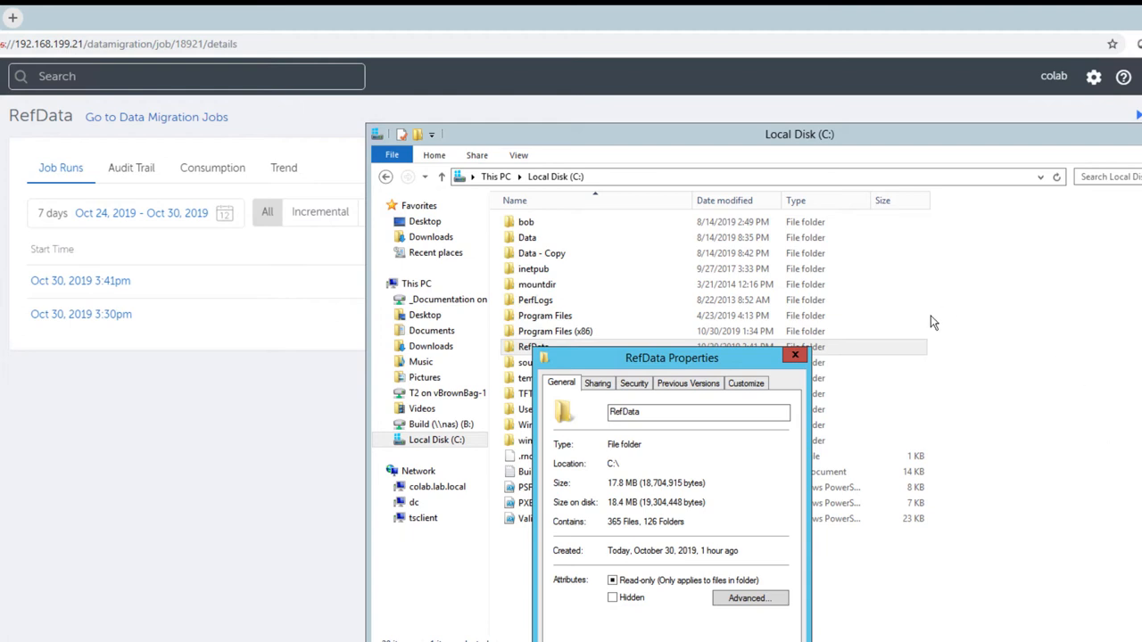
pyautogui.moveTo(796, 355)
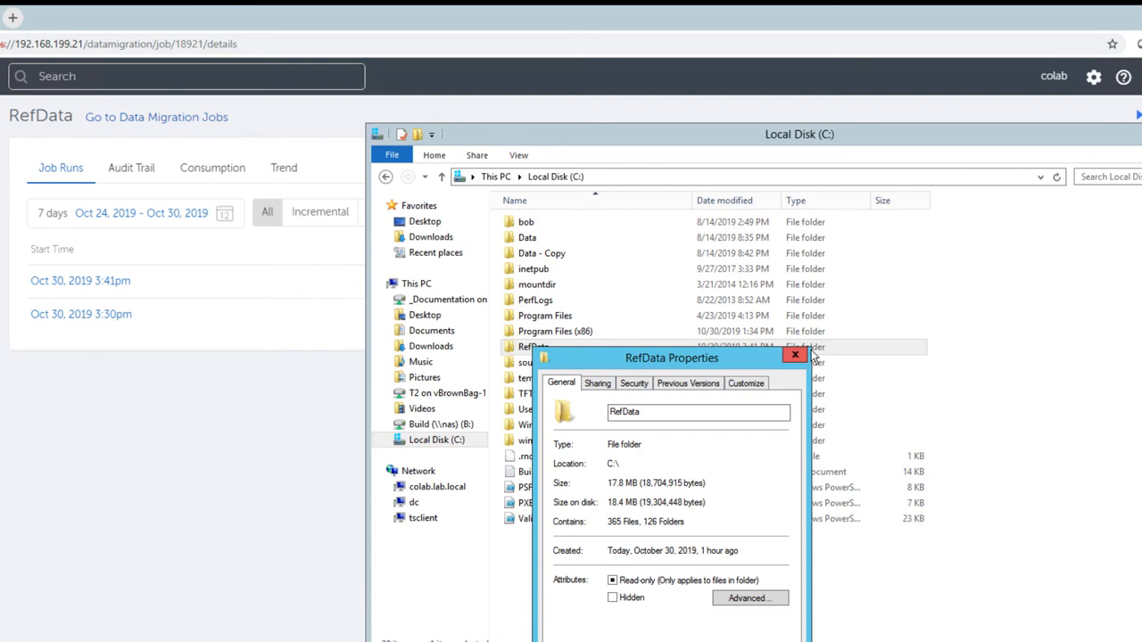
pyautogui.click(794, 355)
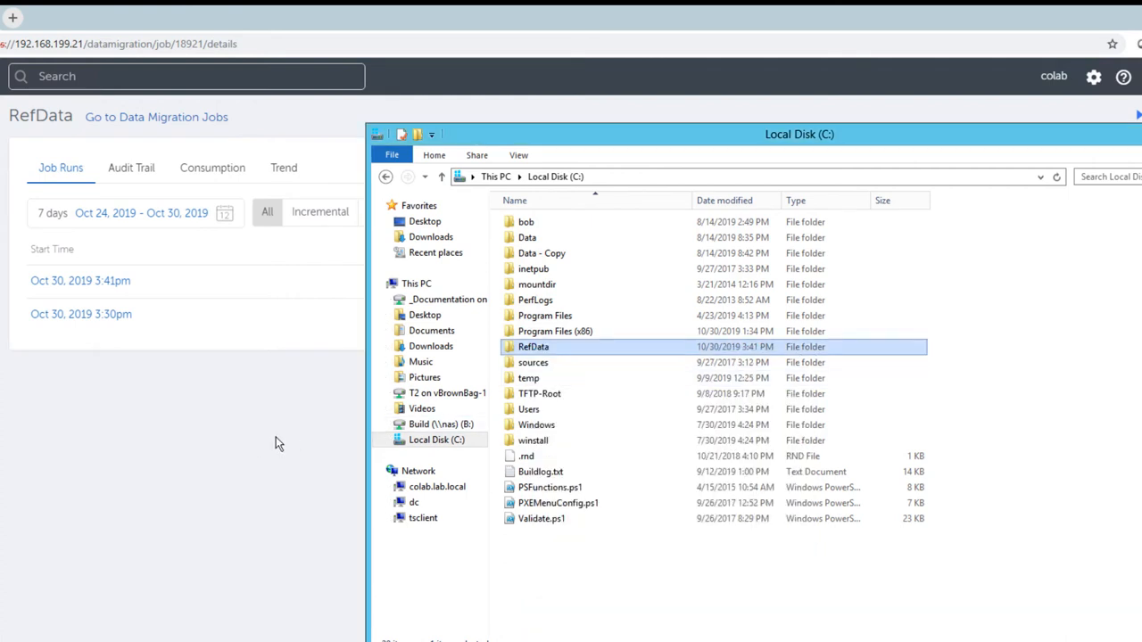
pyautogui.moveTo(285, 429)
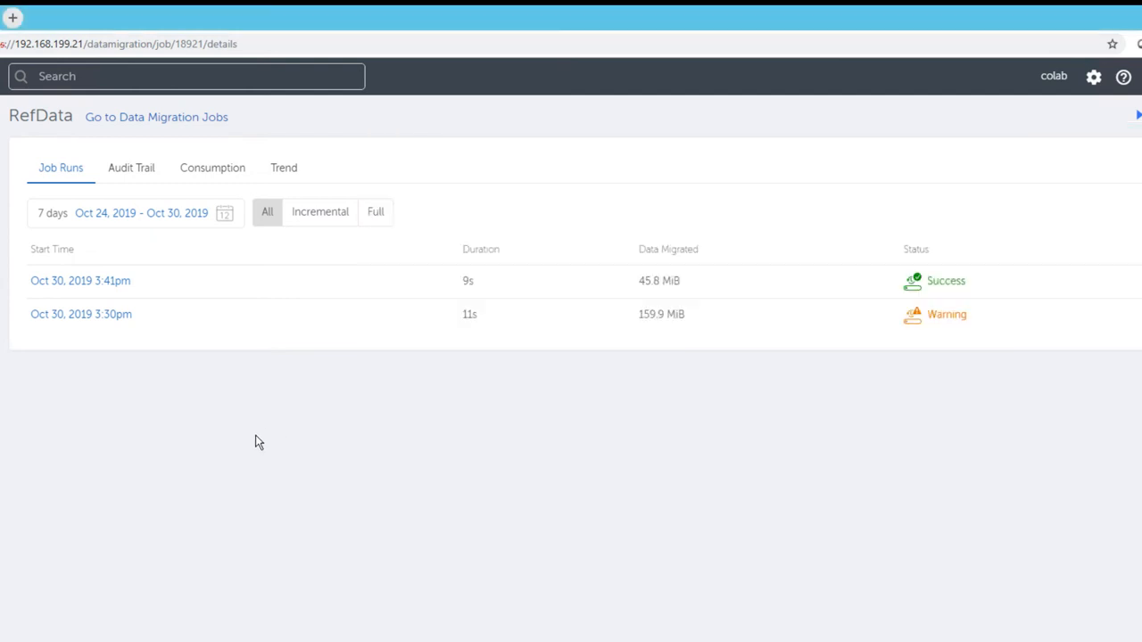
pyautogui.click(157, 117)
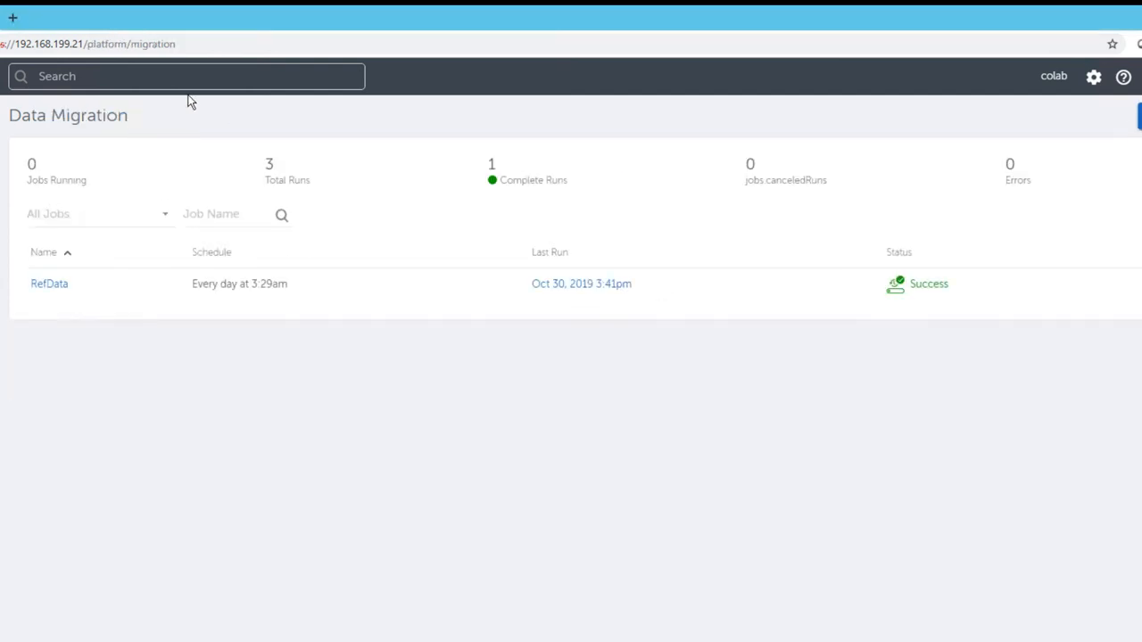
pyautogui.moveTo(389, 455)
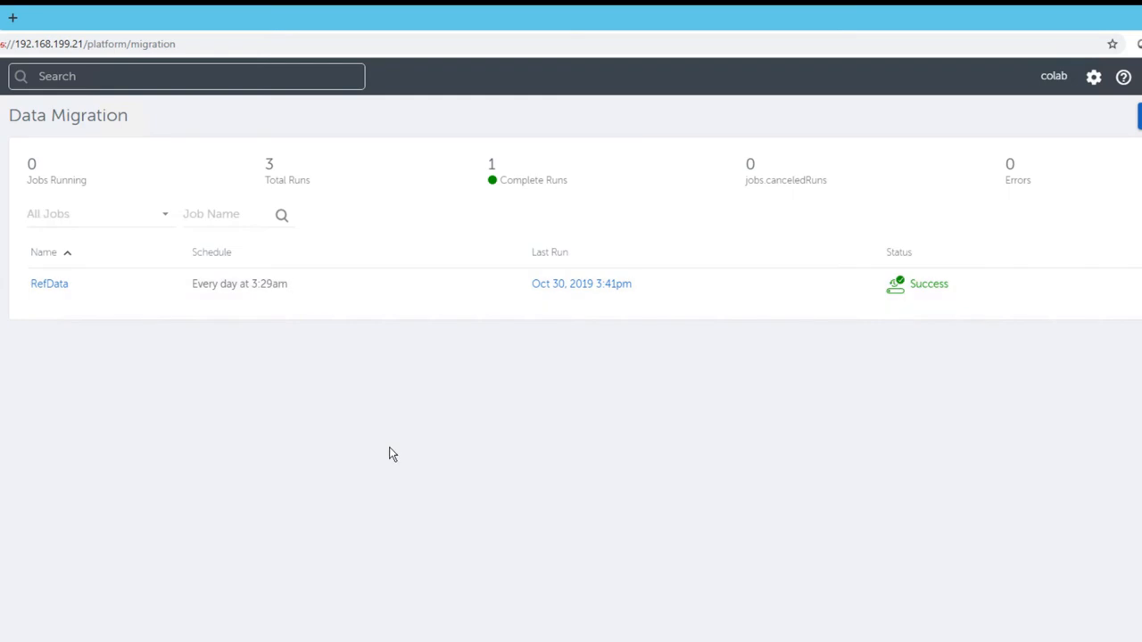